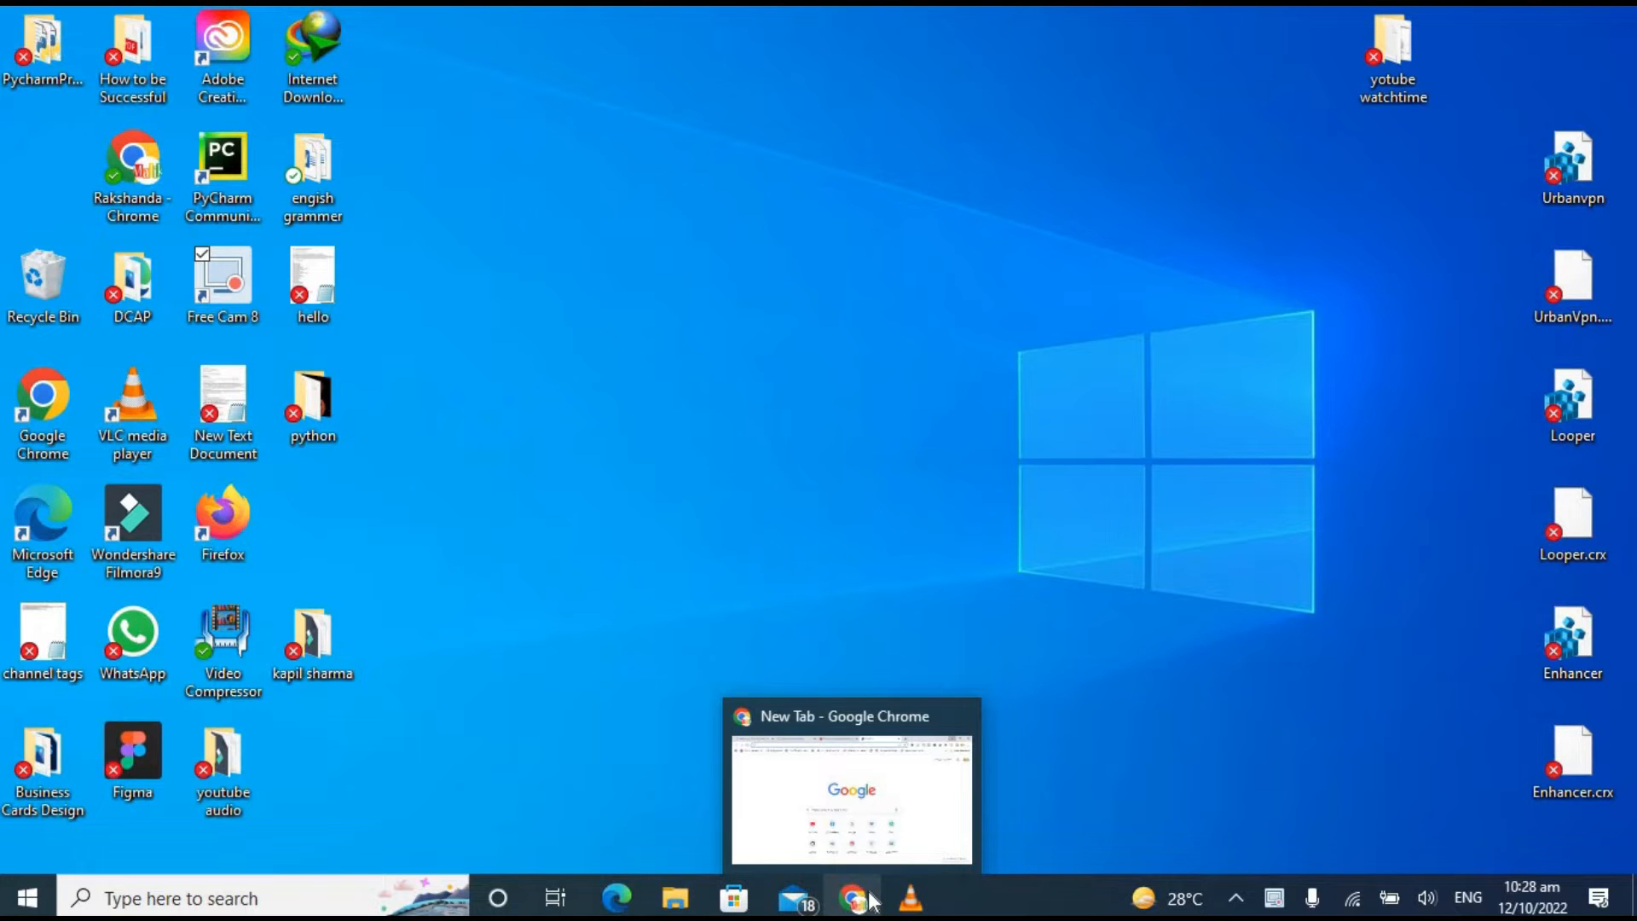
# Step: Bring Chrome forward and search Google for 'anaconda'
pyautogui.click(854, 898)
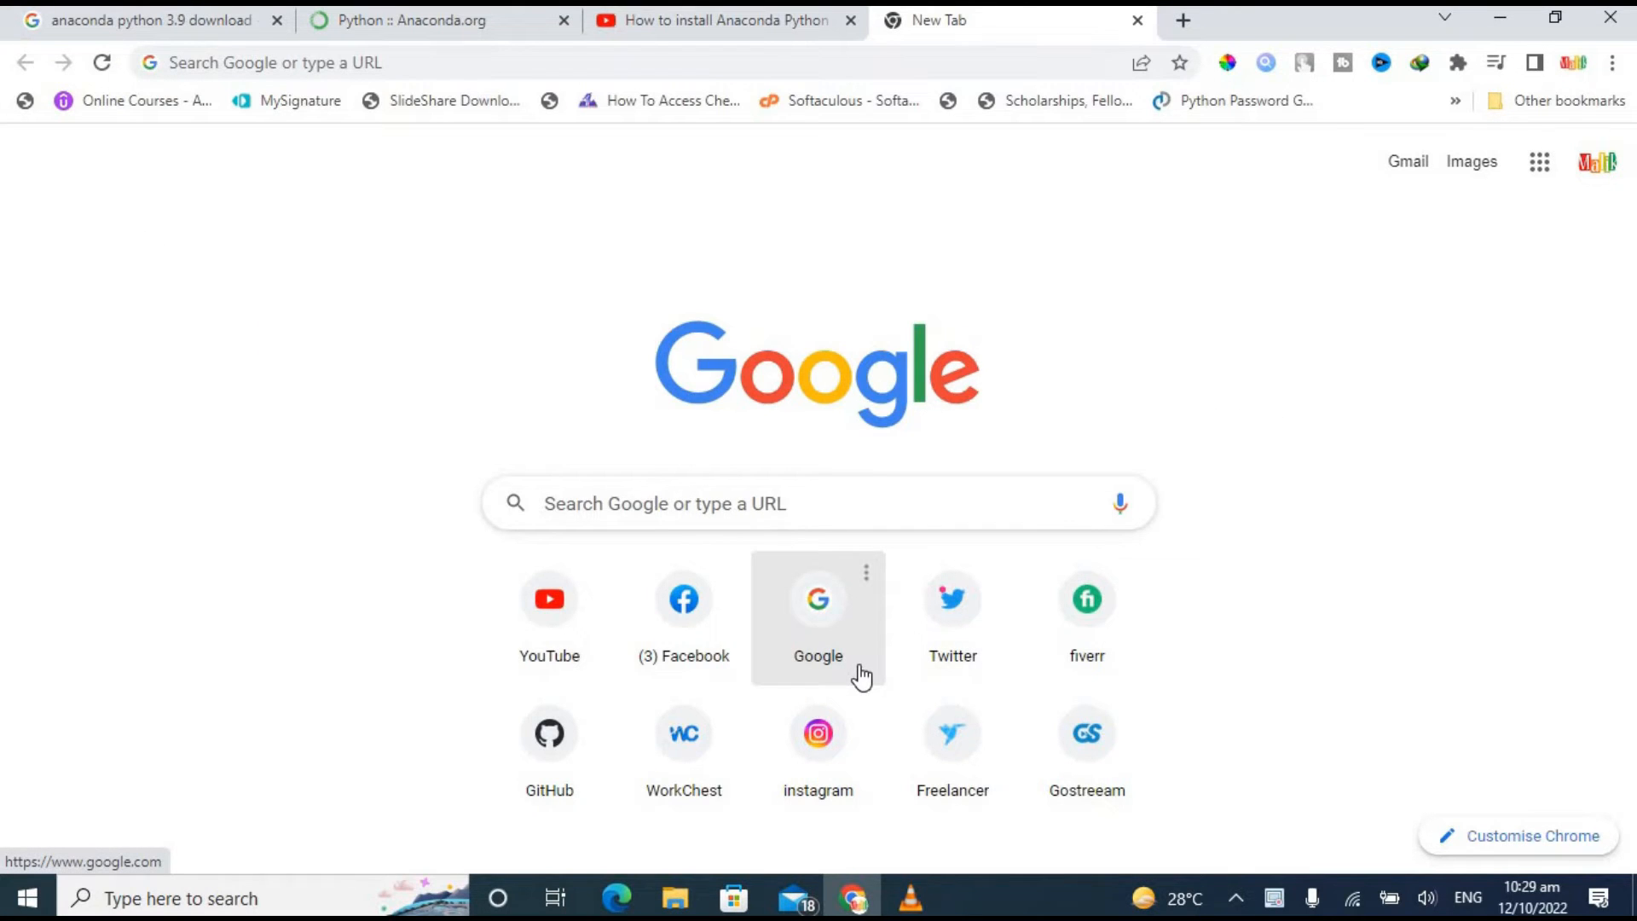
pyautogui.click(817, 599)
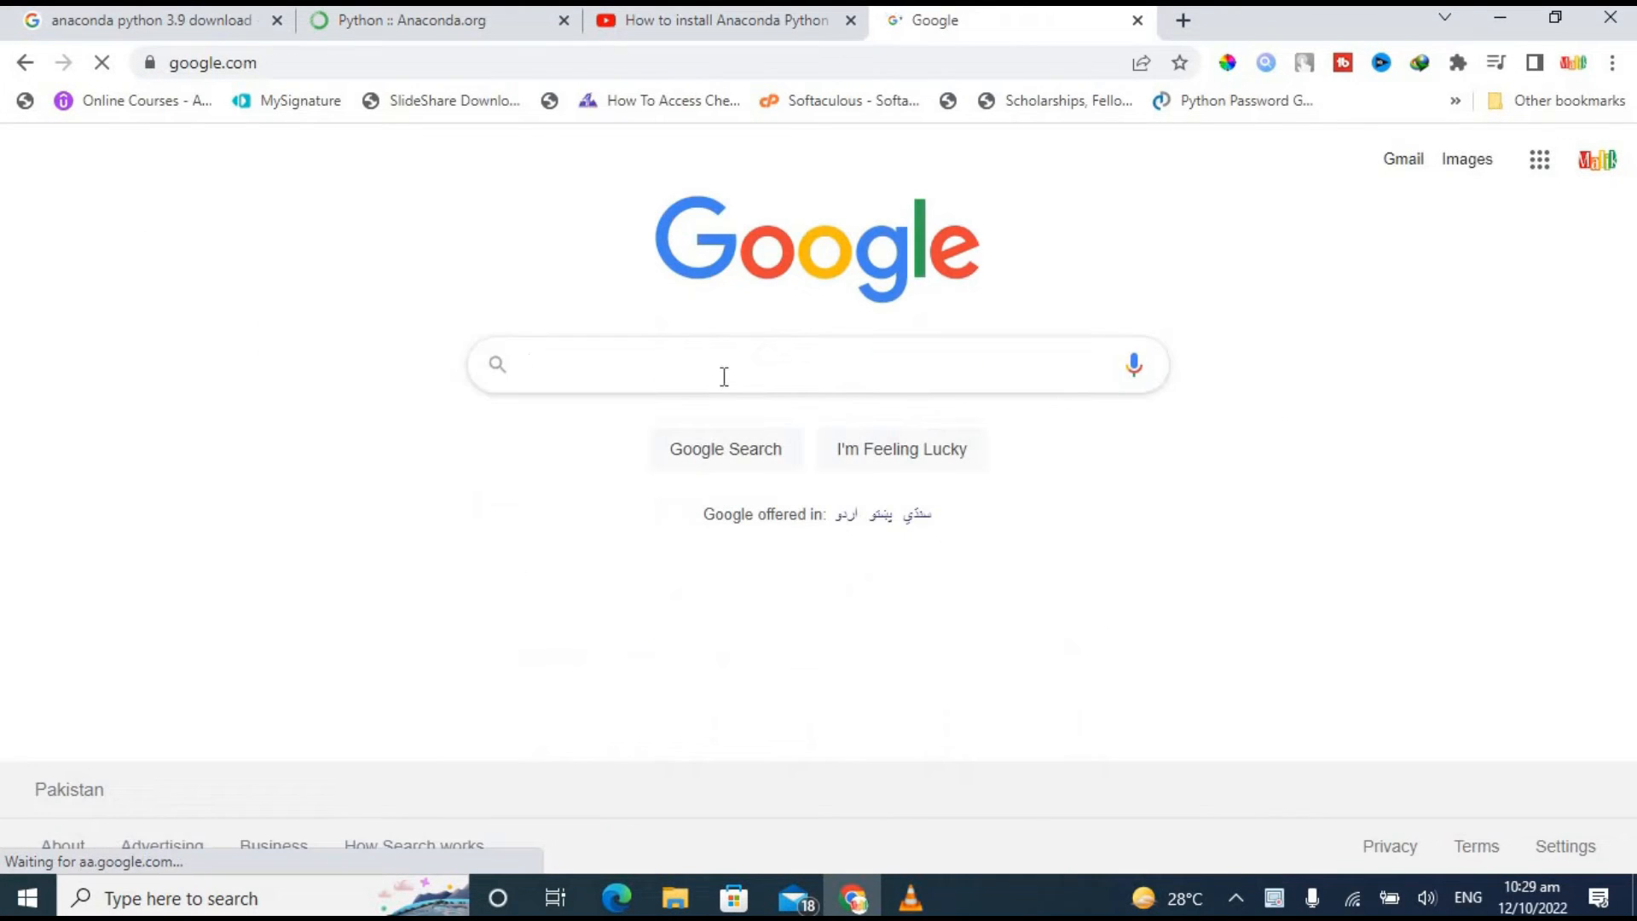
pyautogui.write('anaco')
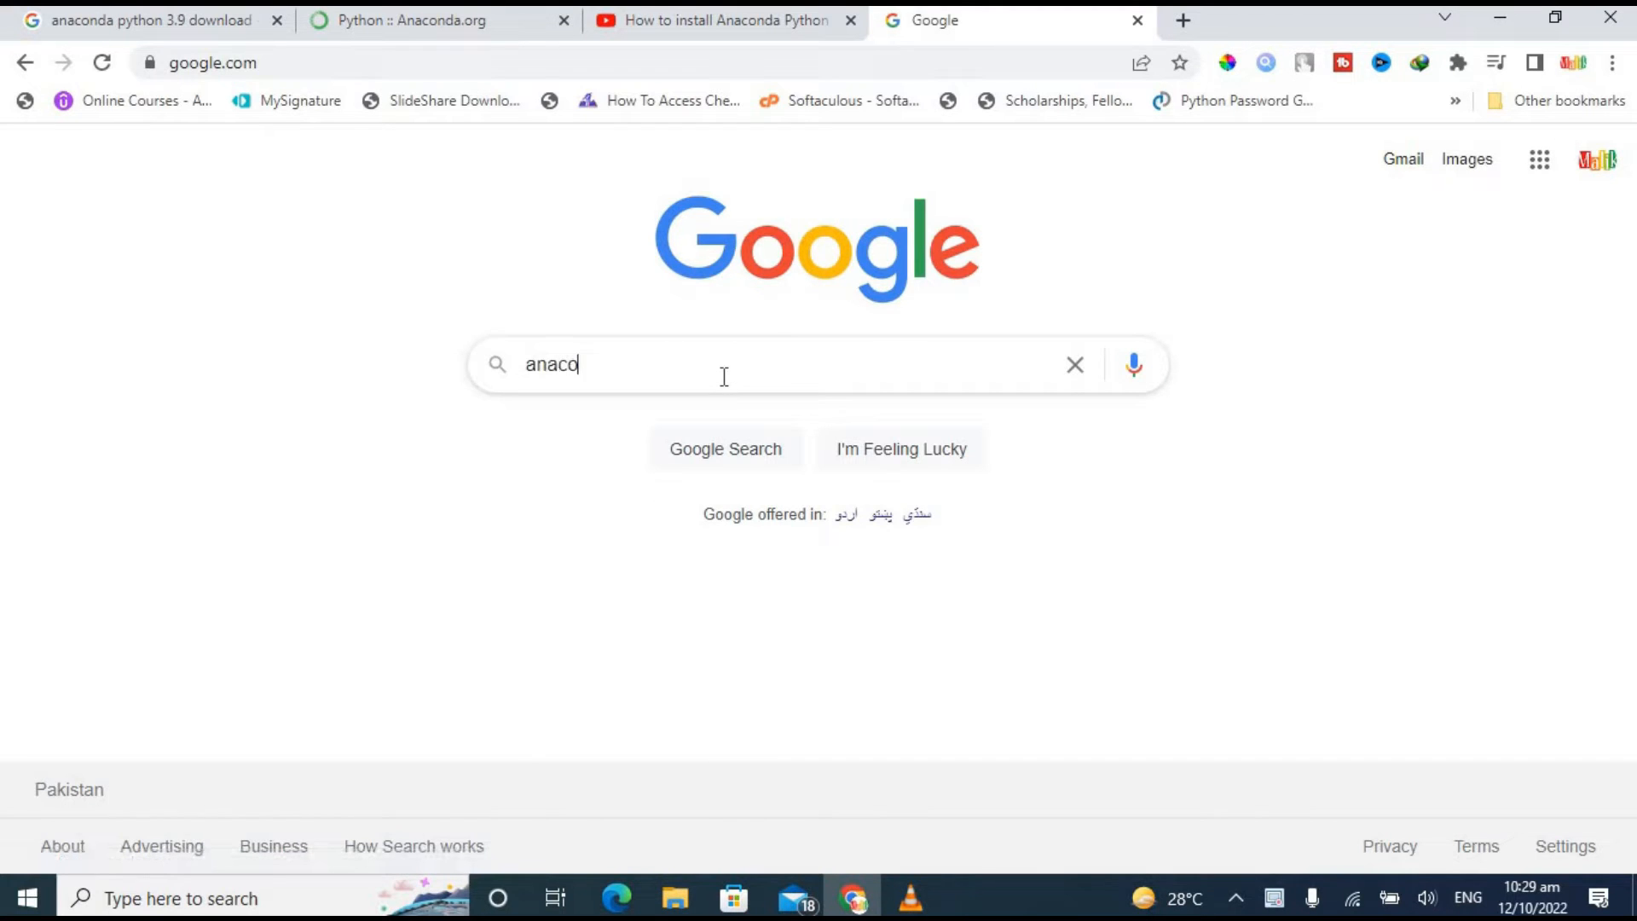
pyautogui.write('nda')
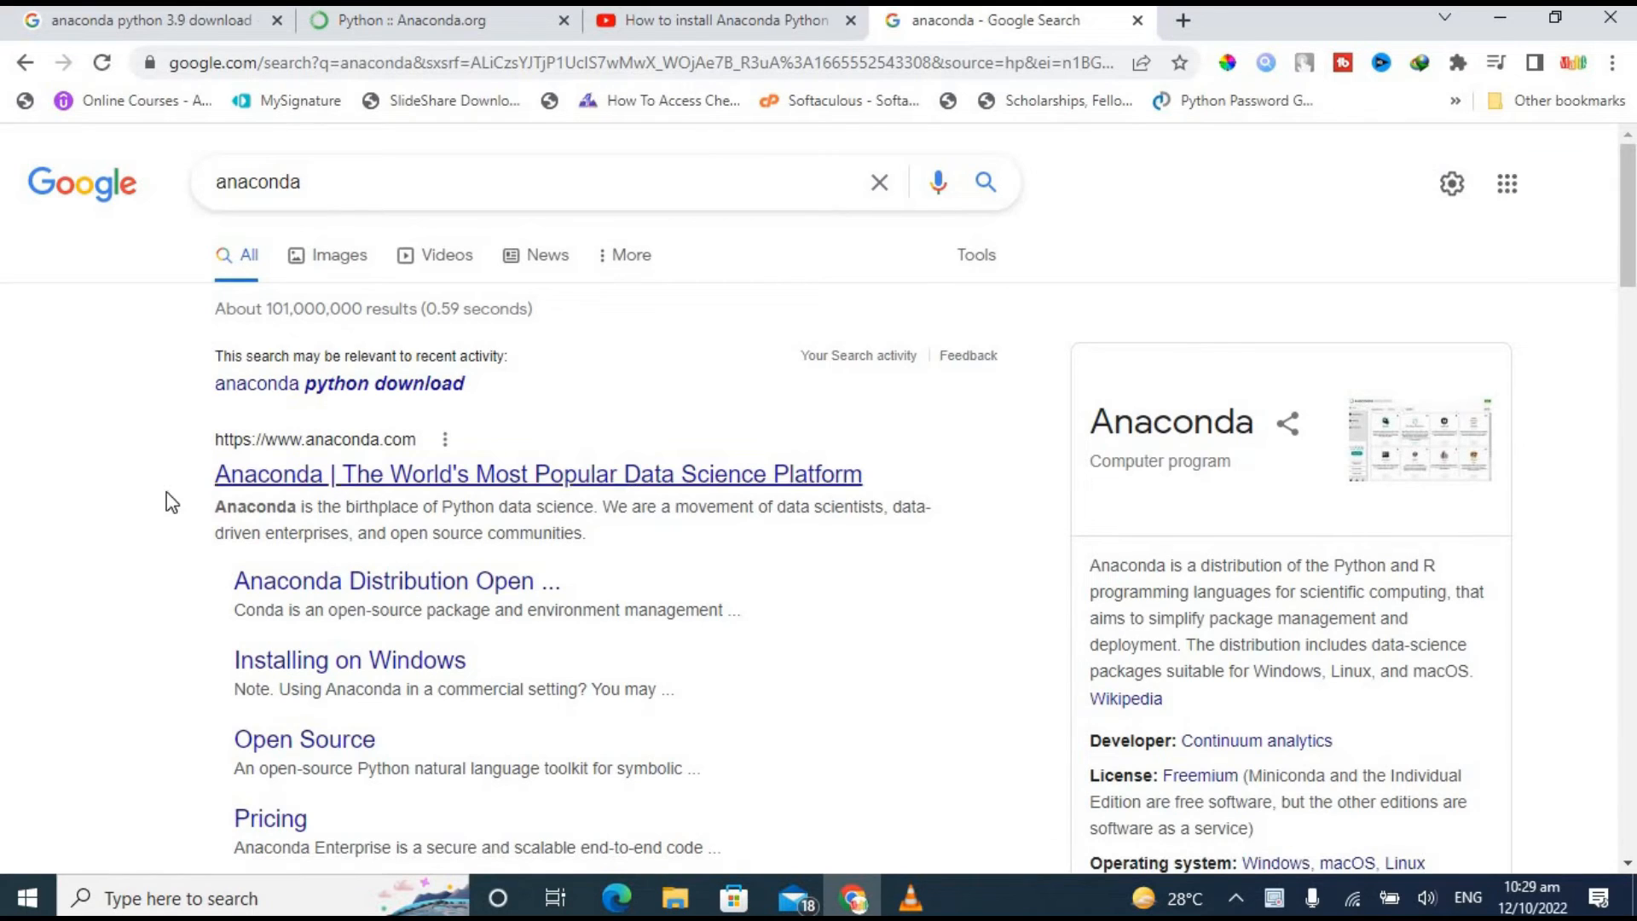
# Step: Open anaconda.com and scroll to the Windows, macOS and Linux installers section
pyautogui.click(536, 473)
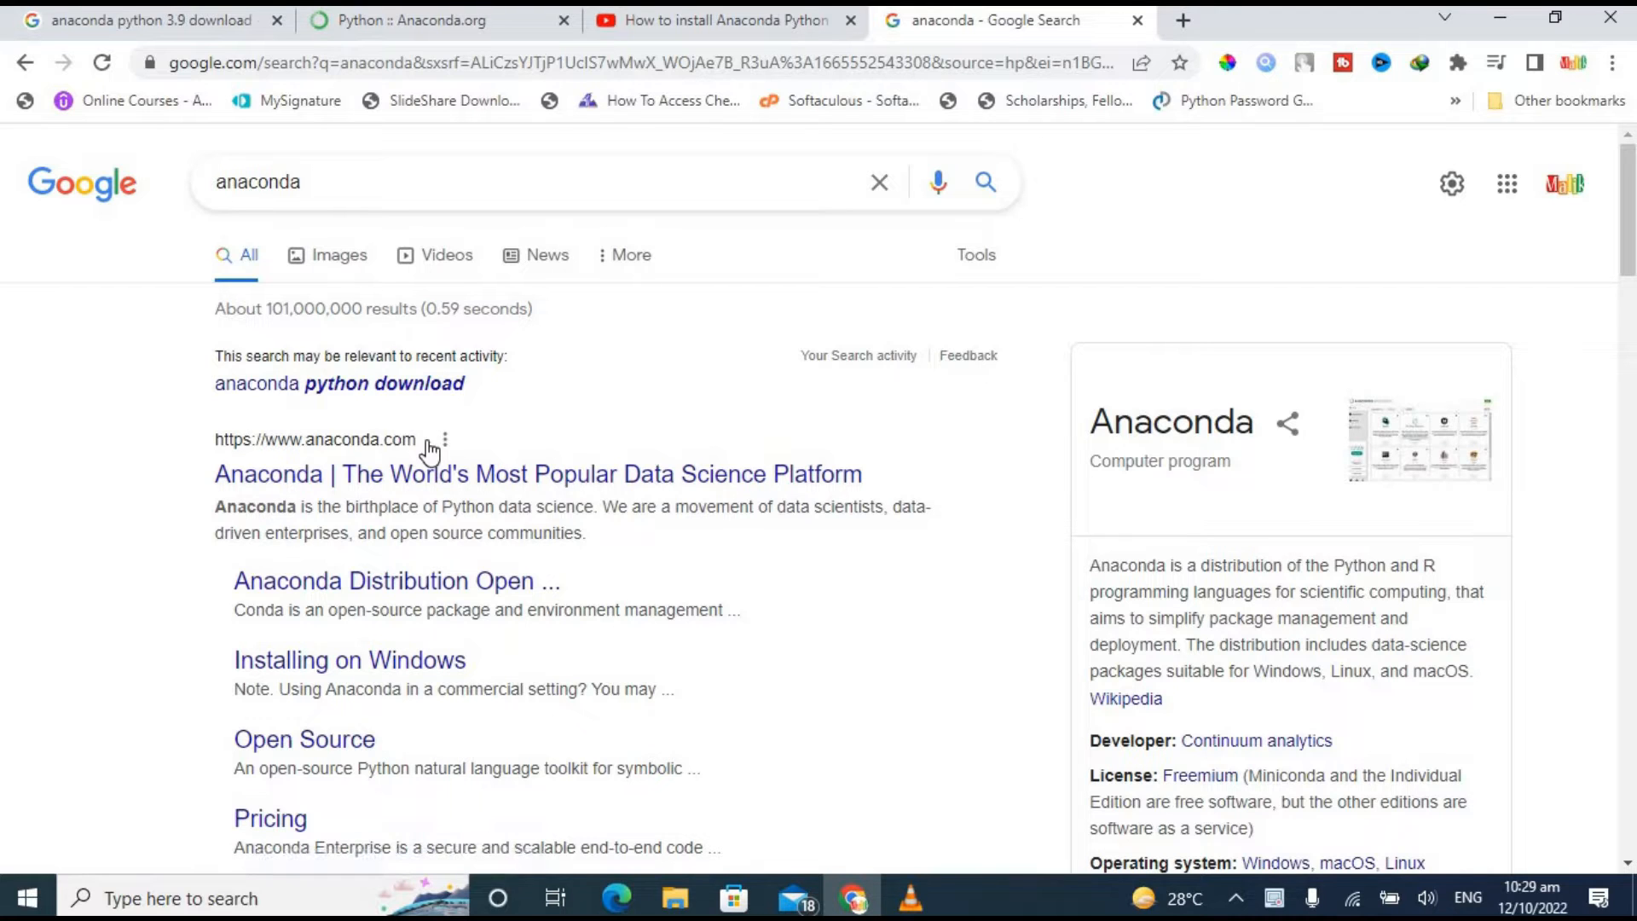
pyautogui.moveTo(460, 488)
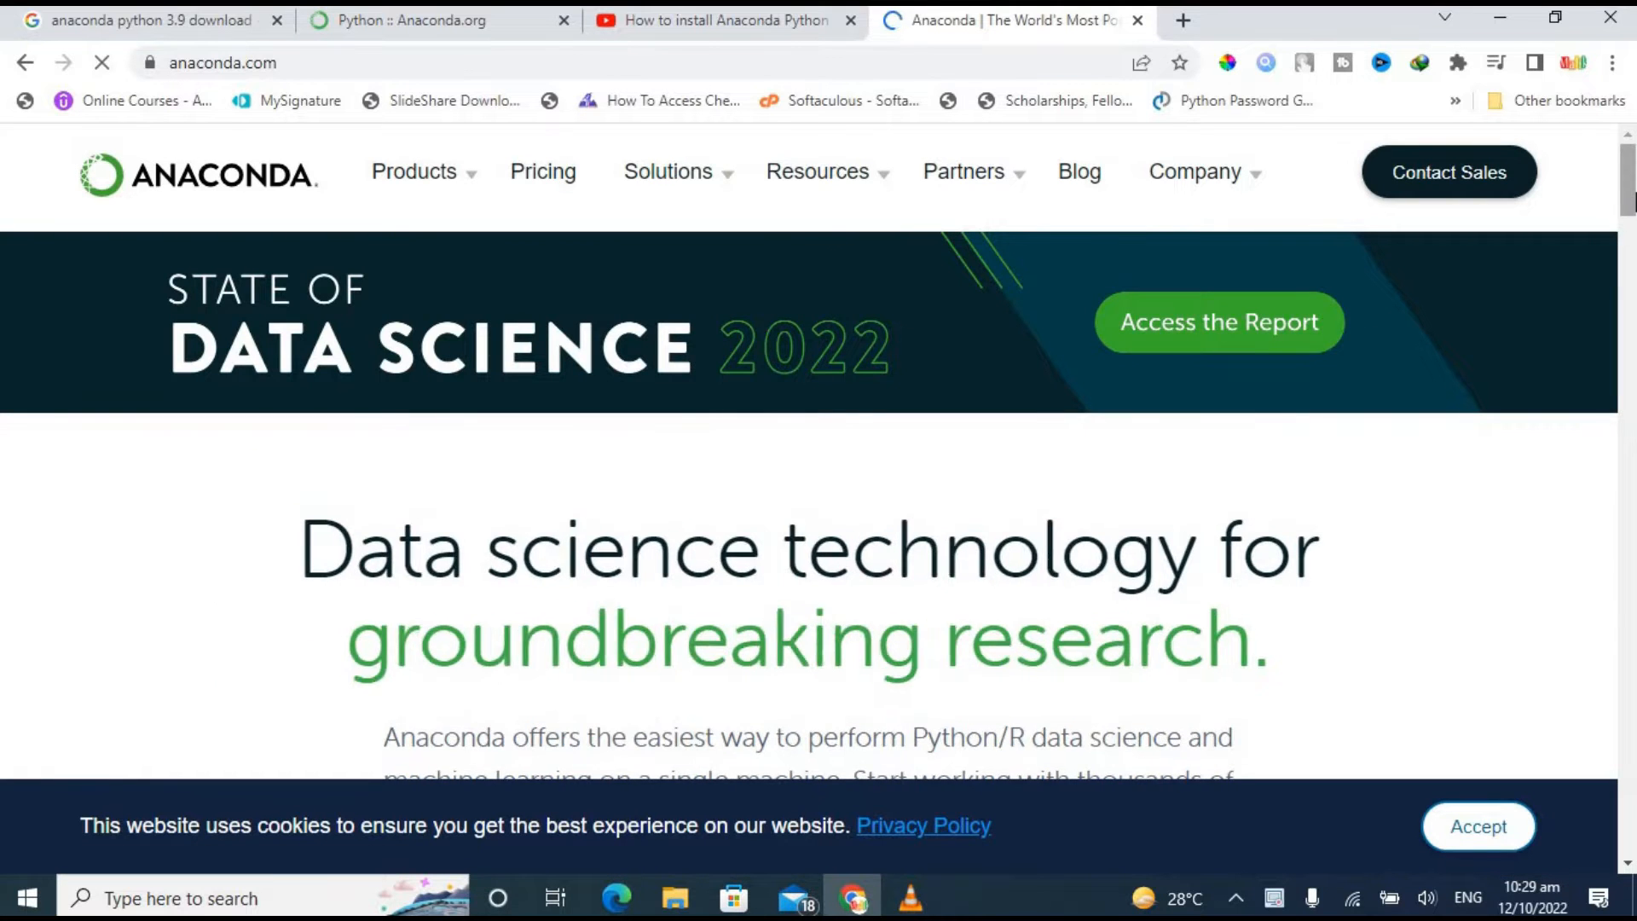
pyautogui.scroll(-3)
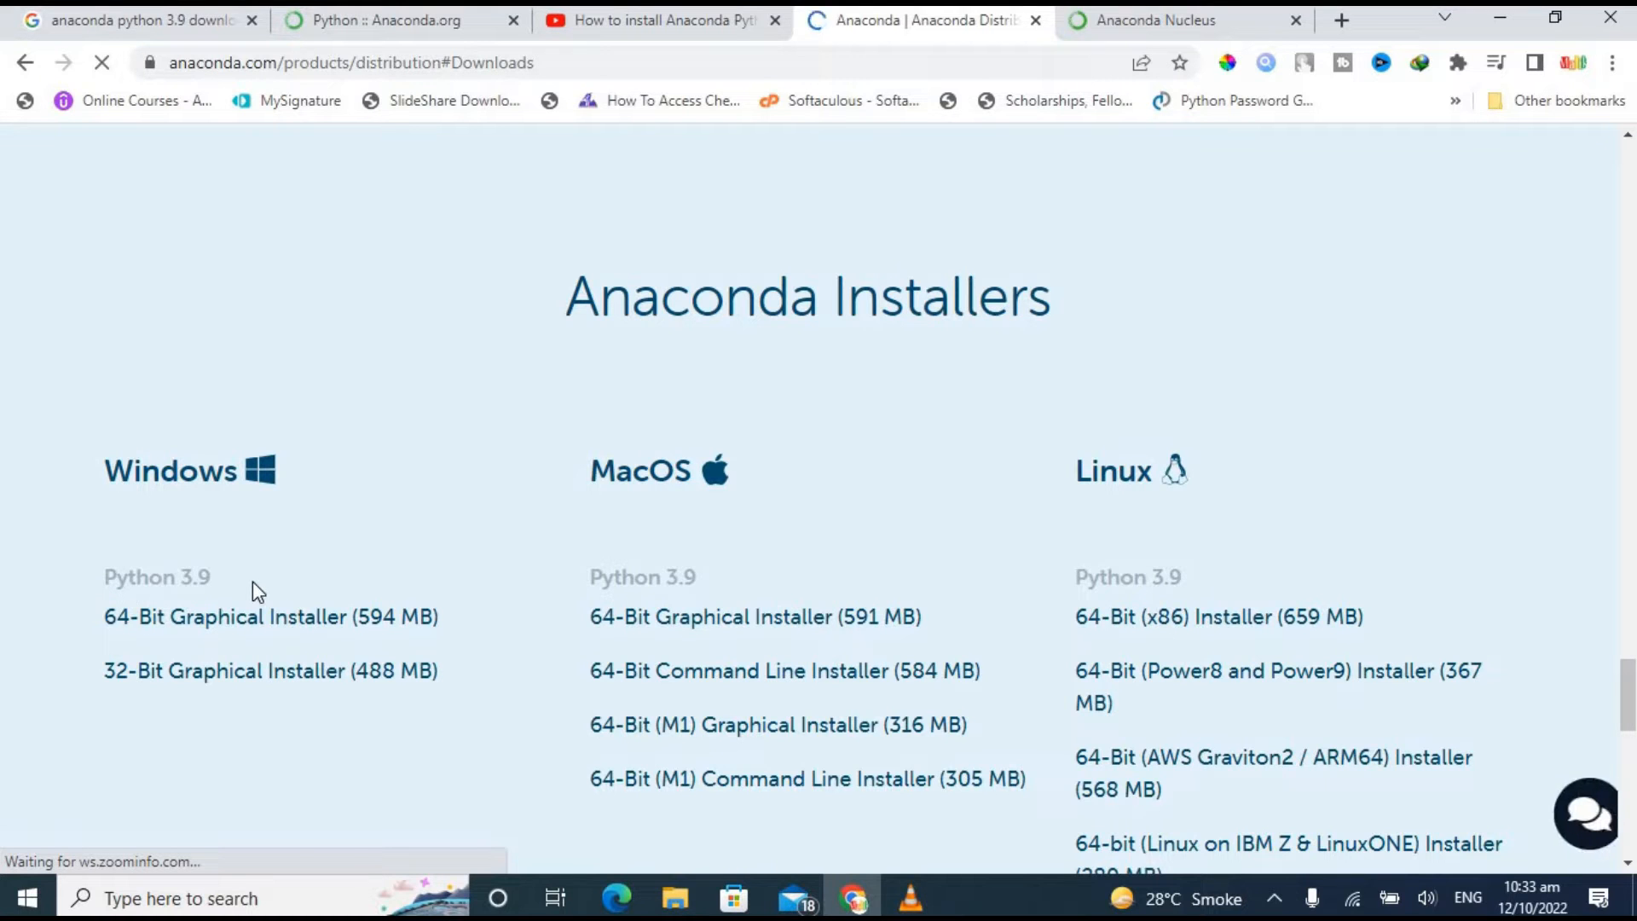
# Step: Request the Windows 64-Bit Graphical Installer (594 MB) download
pyautogui.click(270, 670)
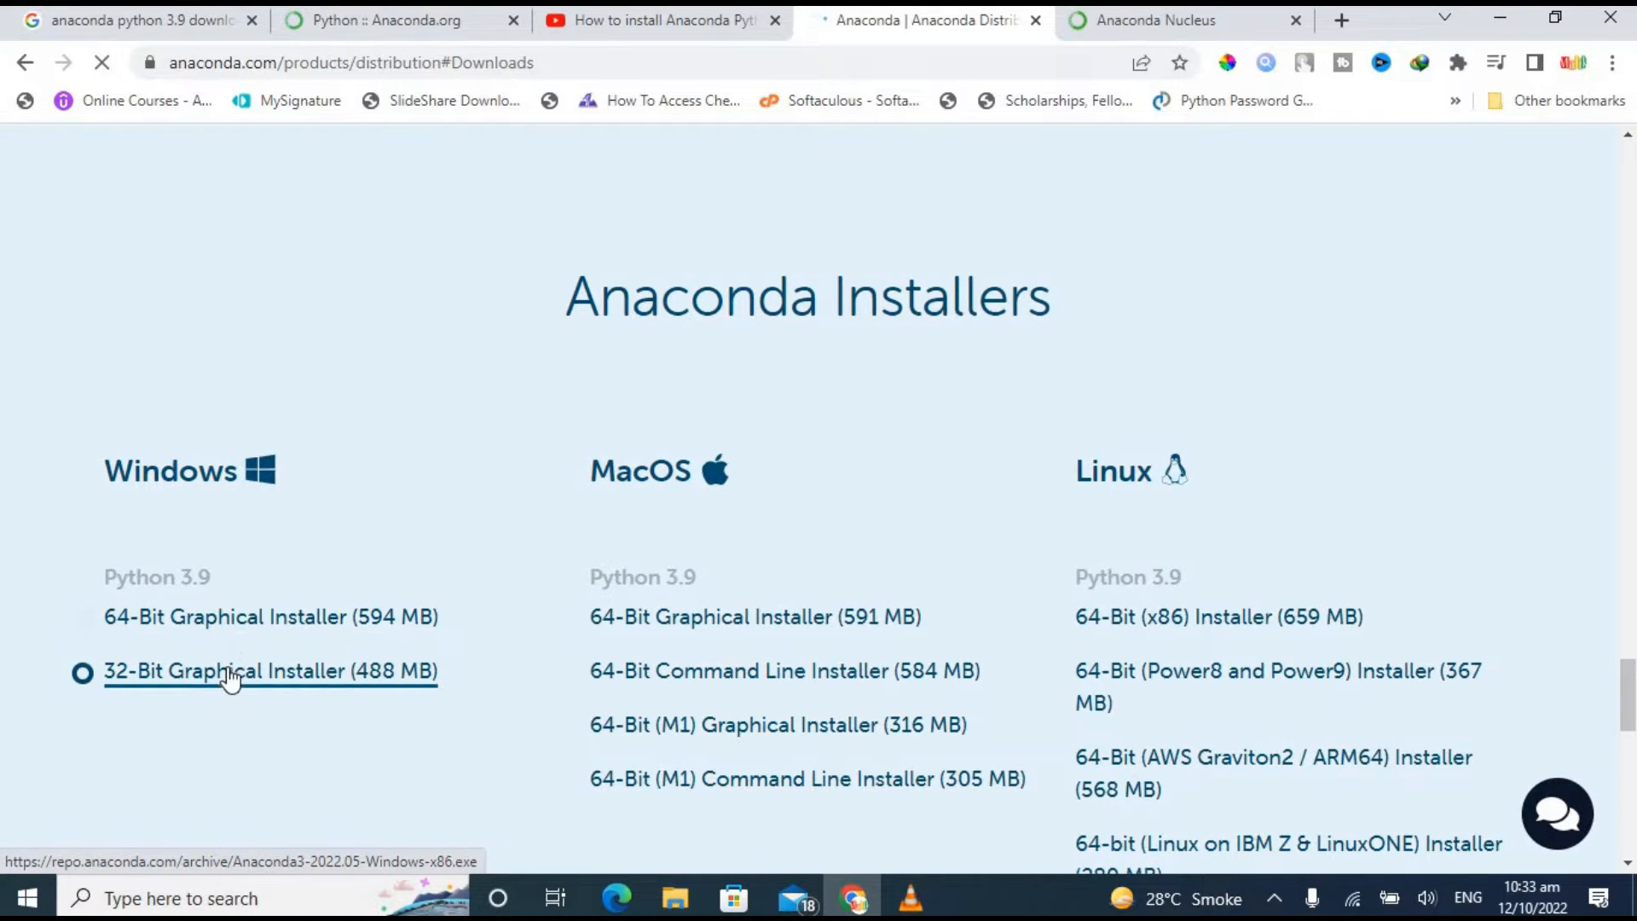
pyautogui.click(269, 670)
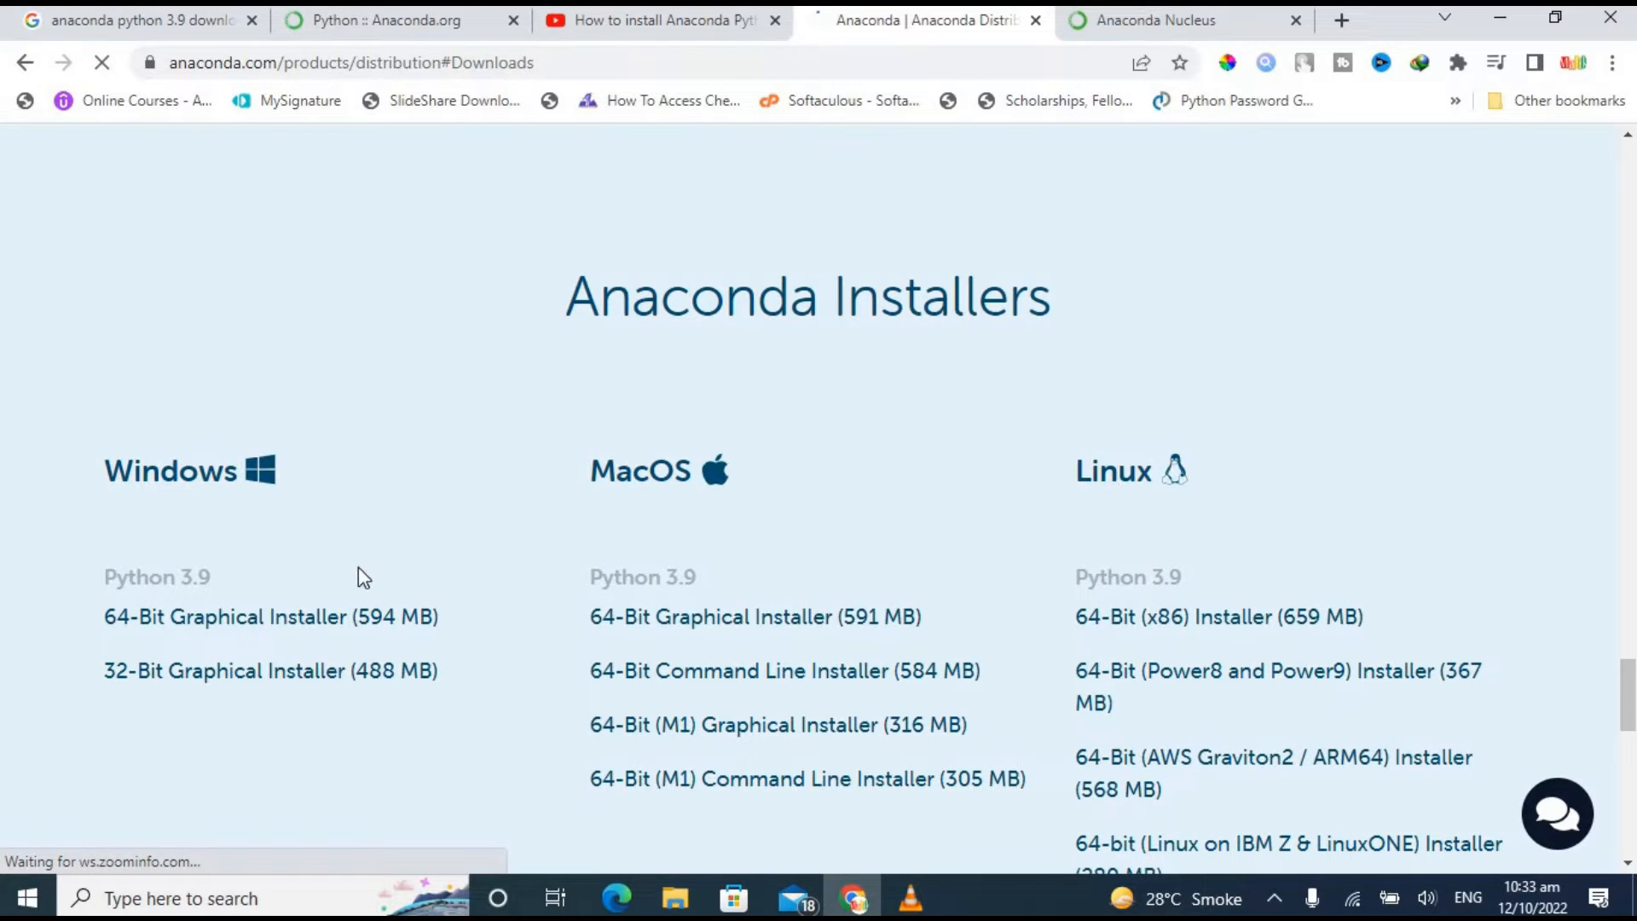
pyautogui.click(270, 616)
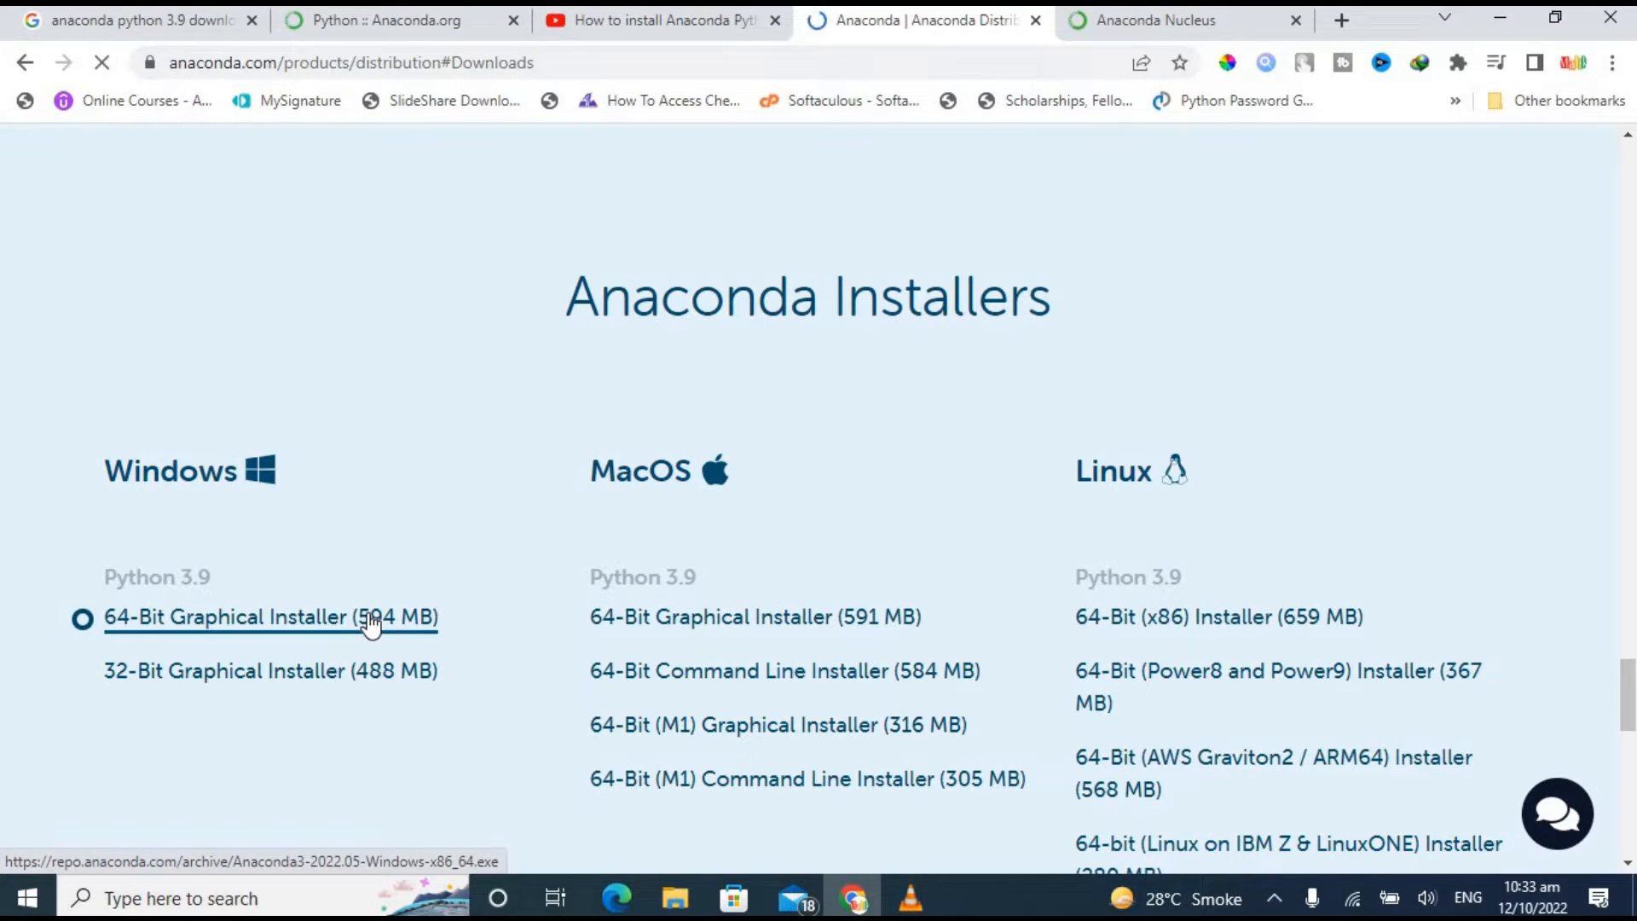
pyautogui.click(269, 615)
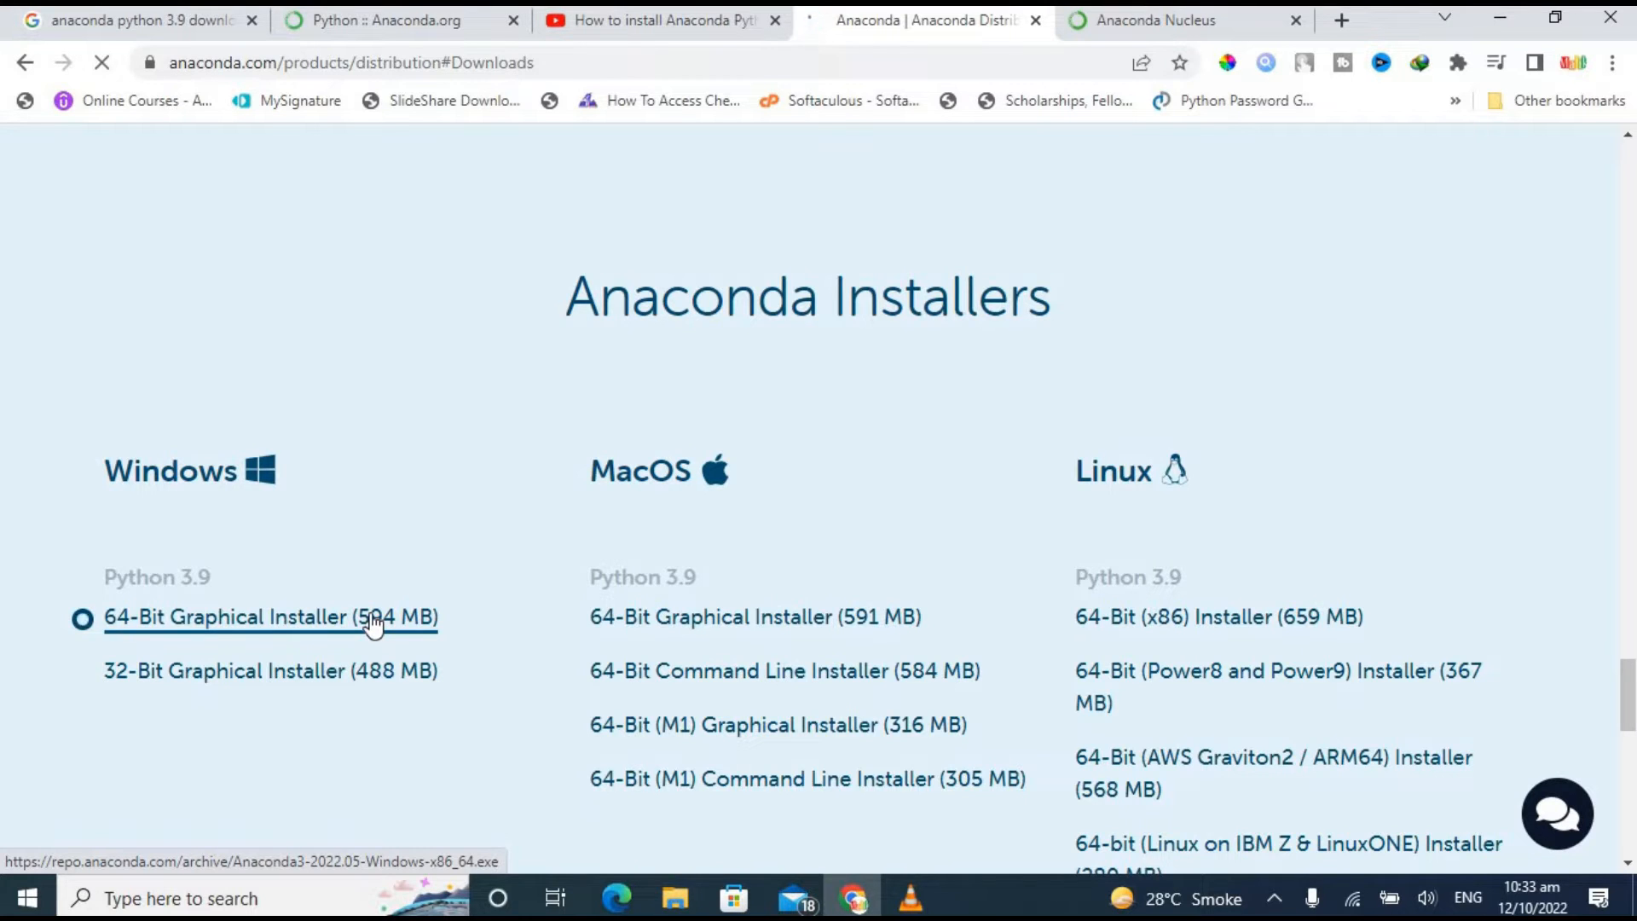
pyautogui.click(269, 616)
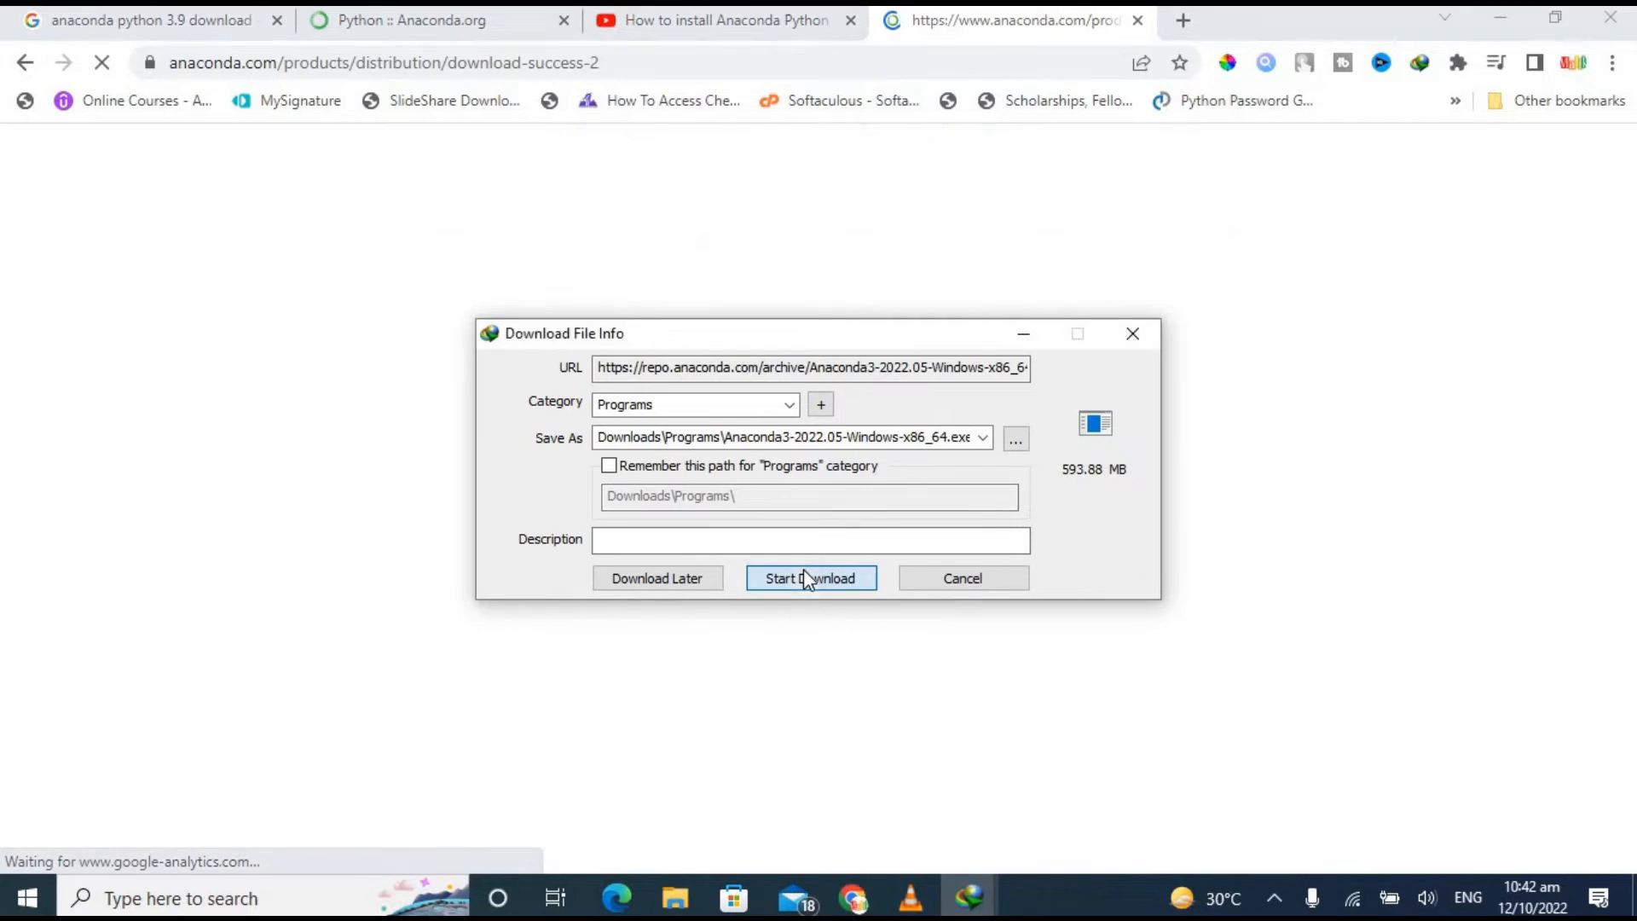
# Step: Start downloading Anaconda3-2022.05-Windows-x86_64.exe in Internet Download Manager
pyautogui.click(810, 578)
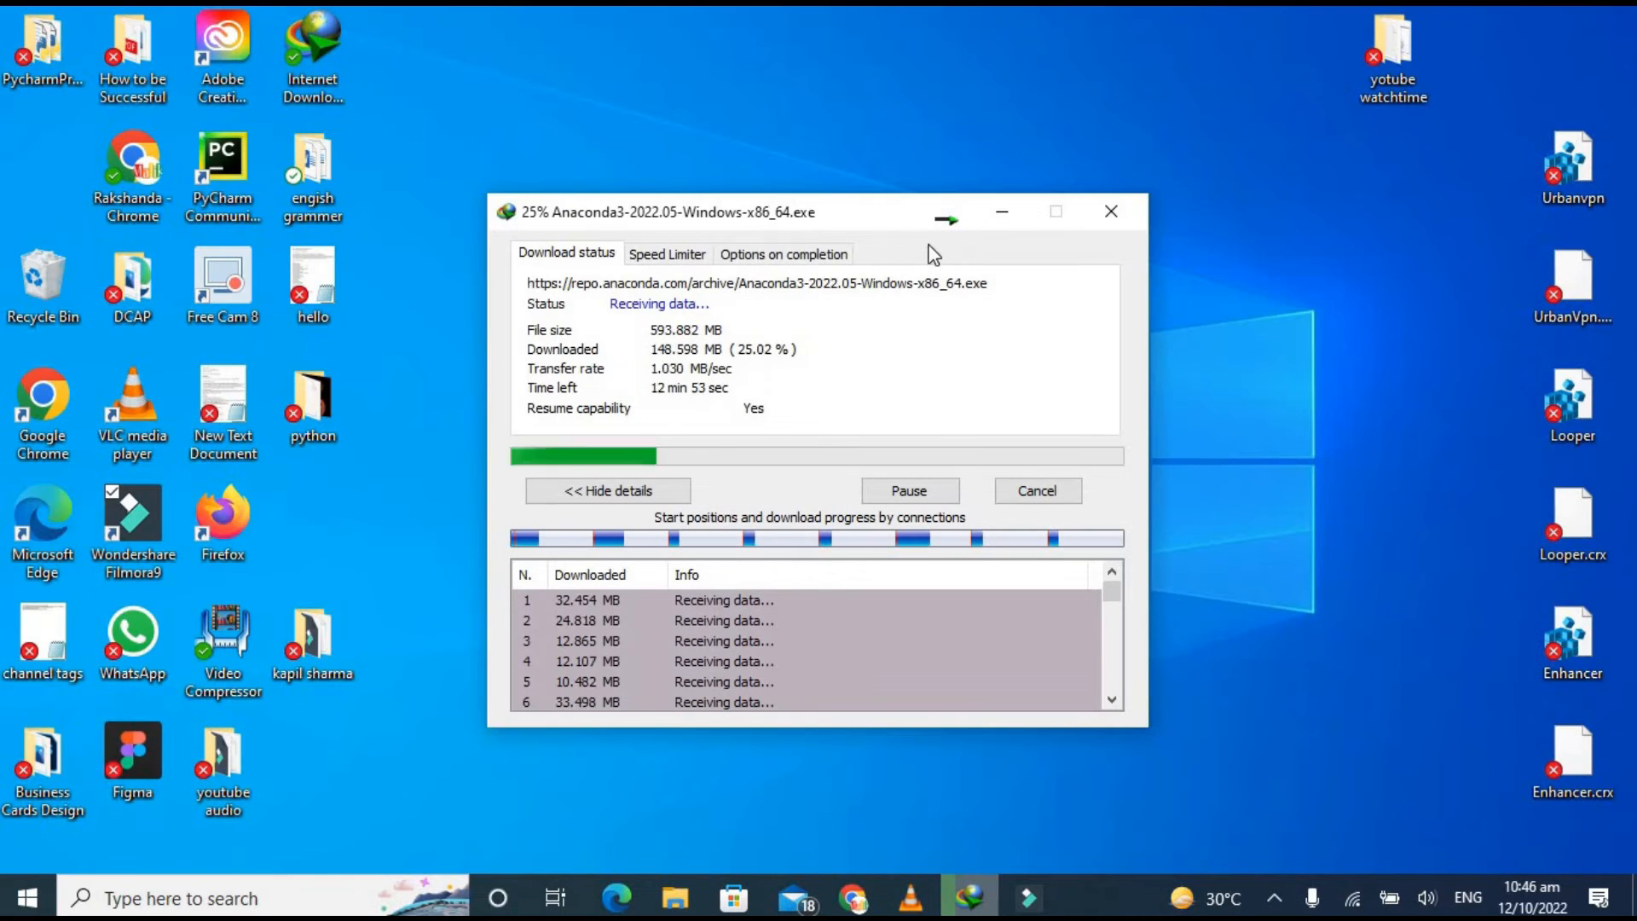
pyautogui.moveTo(816, 475)
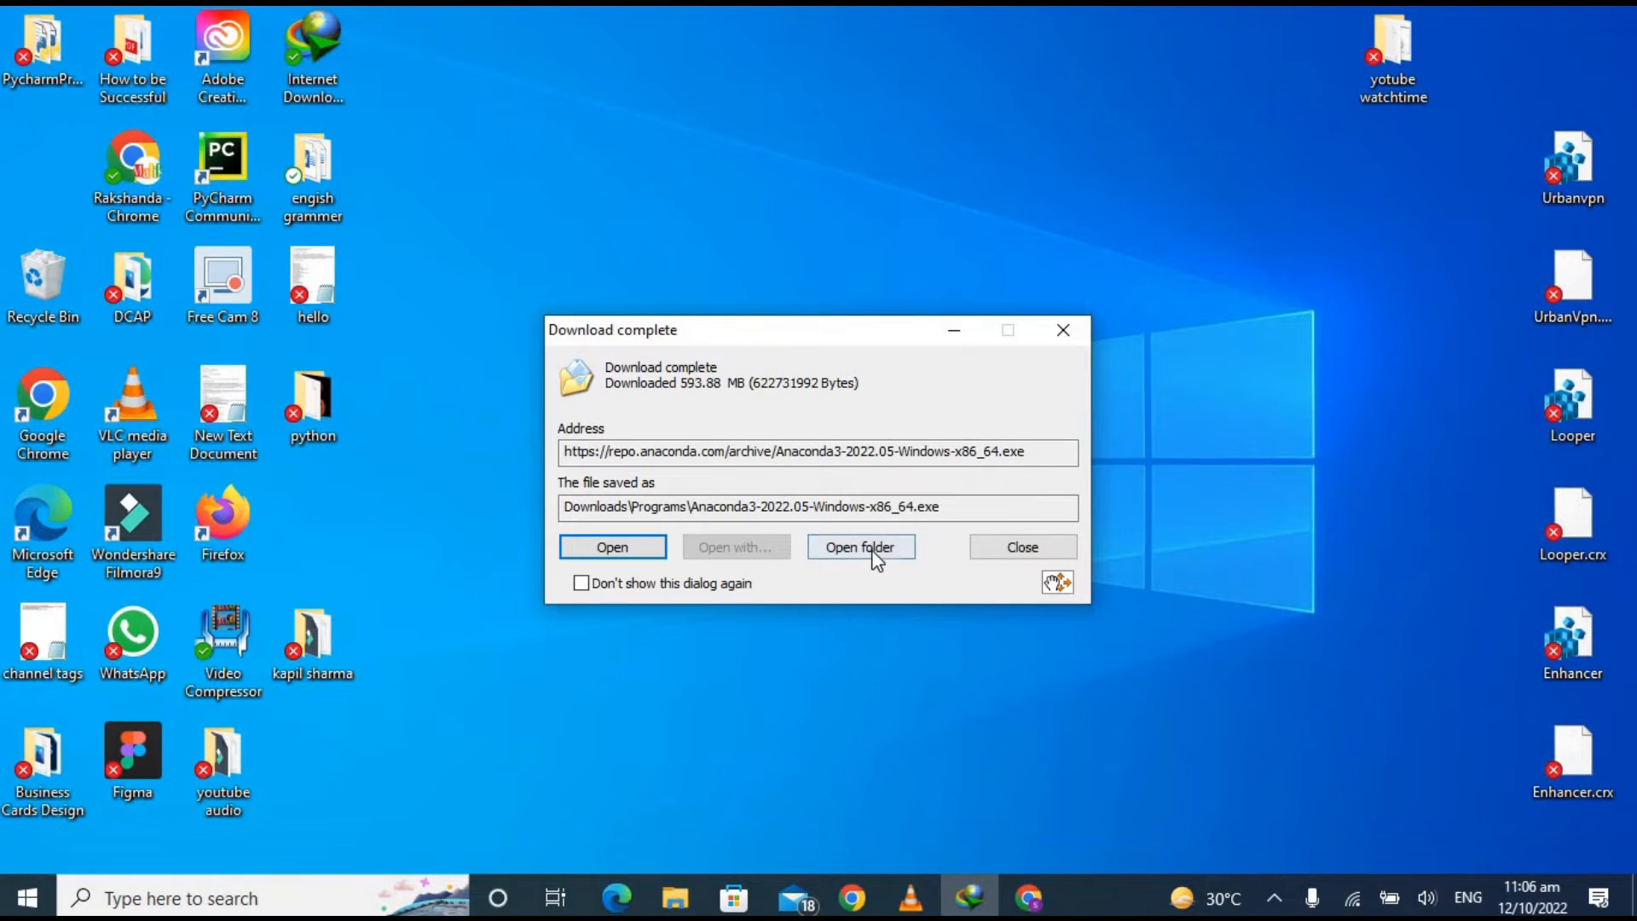
# Step: Open the download folder and run Anaconda3-2022.05-Windows-x86_64
pyautogui.click(860, 546)
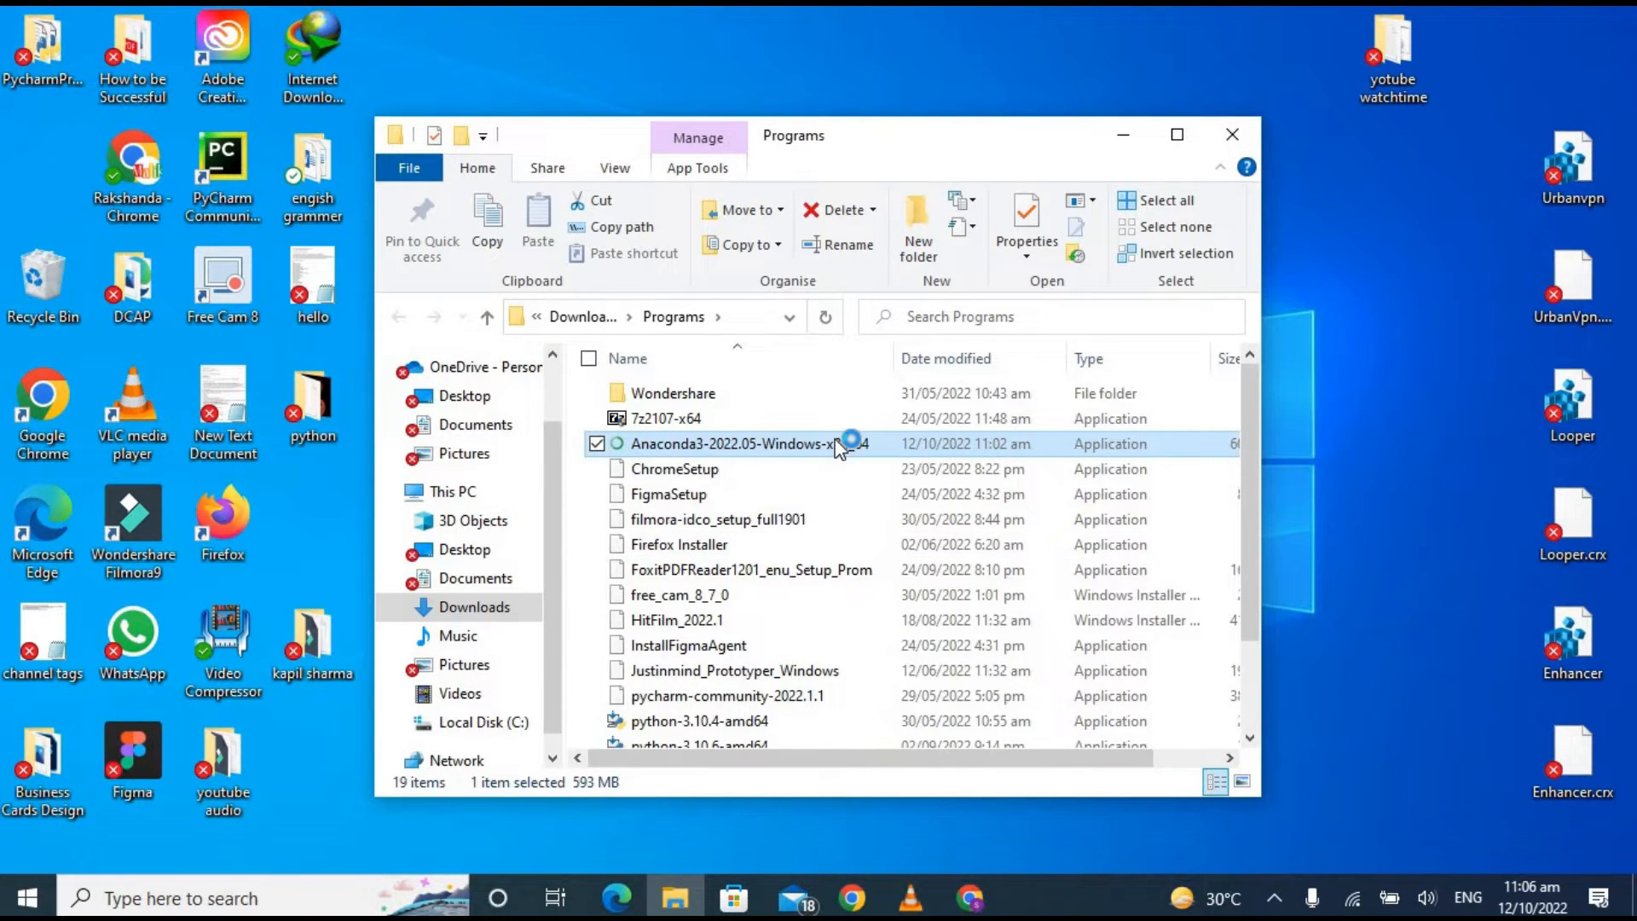
pyautogui.doubleClick(734, 443)
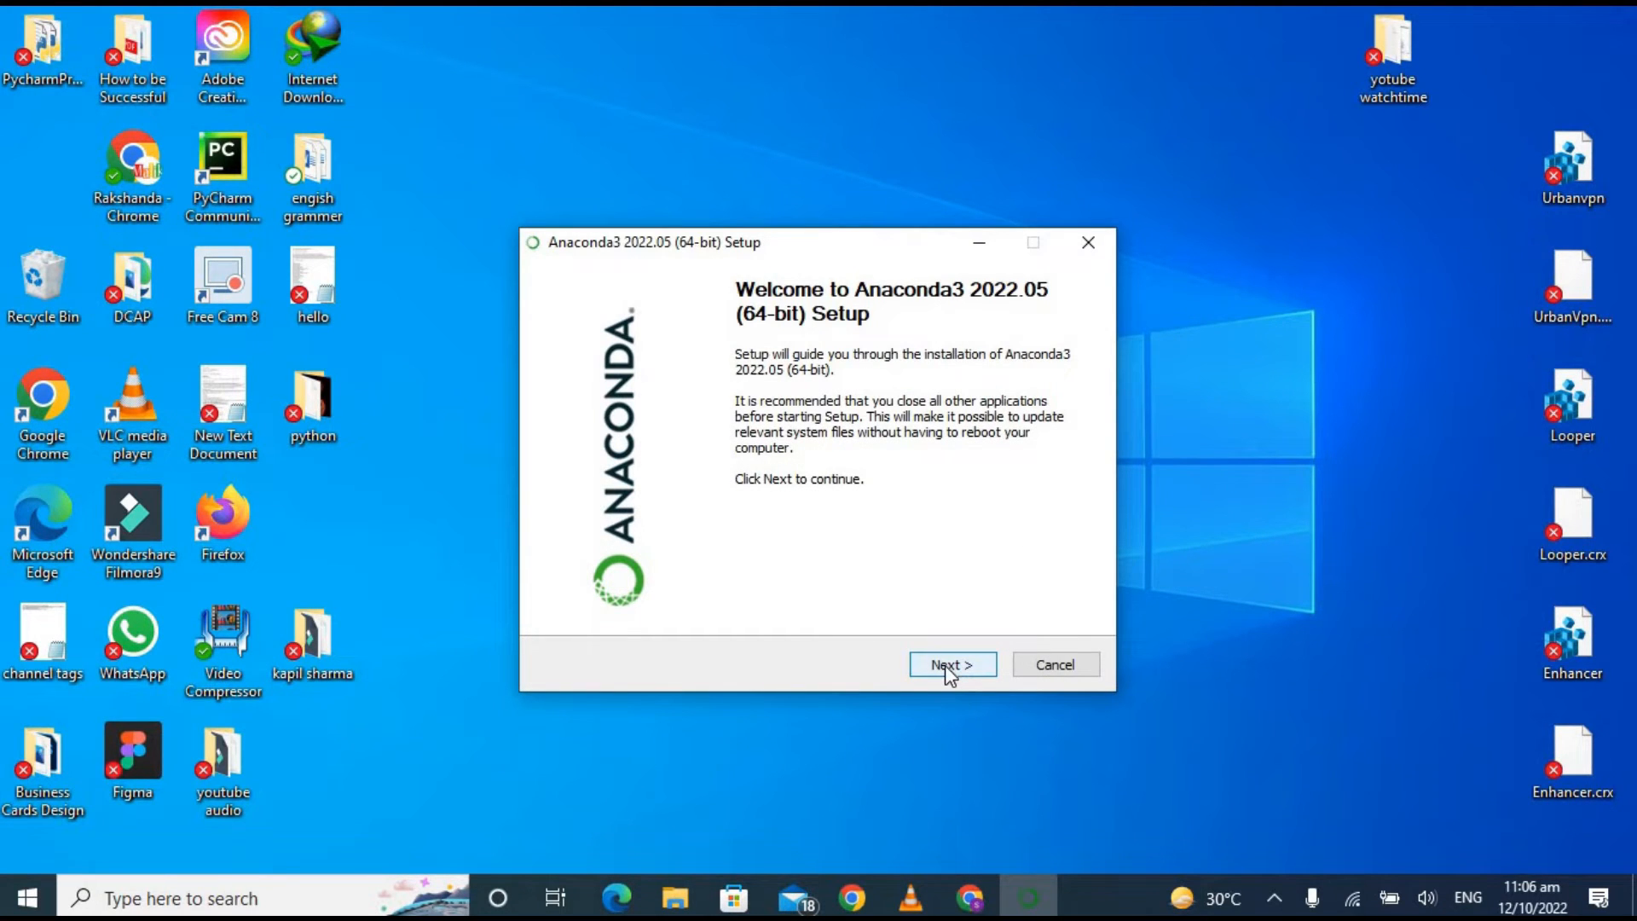
# Step: Accept the licence agreement and keep the default install folder
pyautogui.click(952, 665)
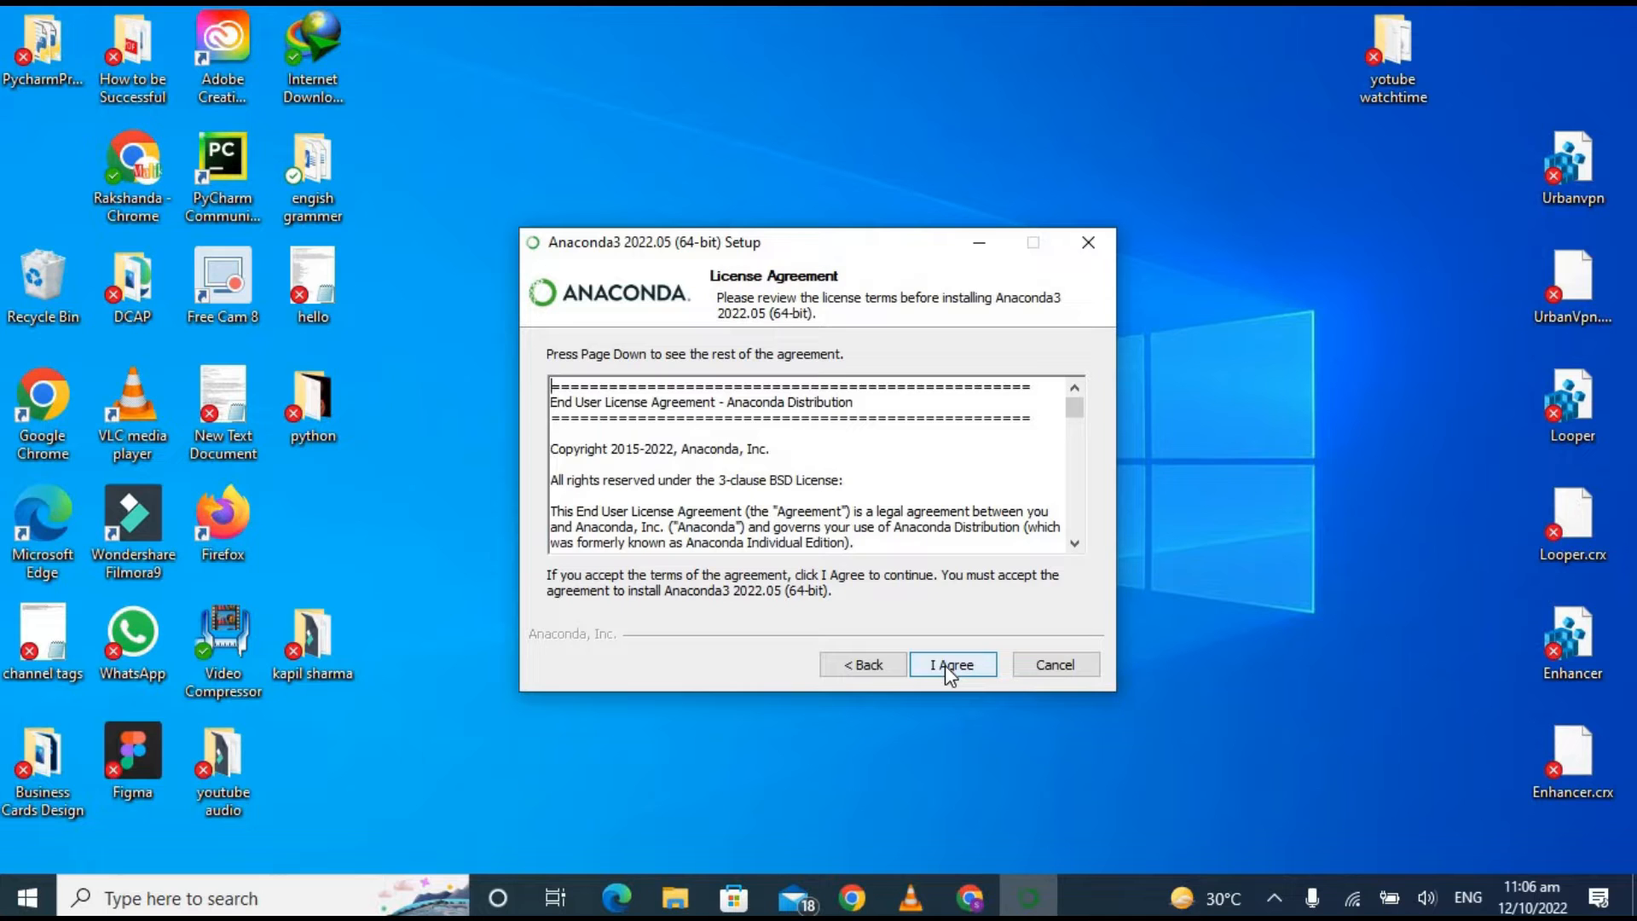
pyautogui.click(950, 665)
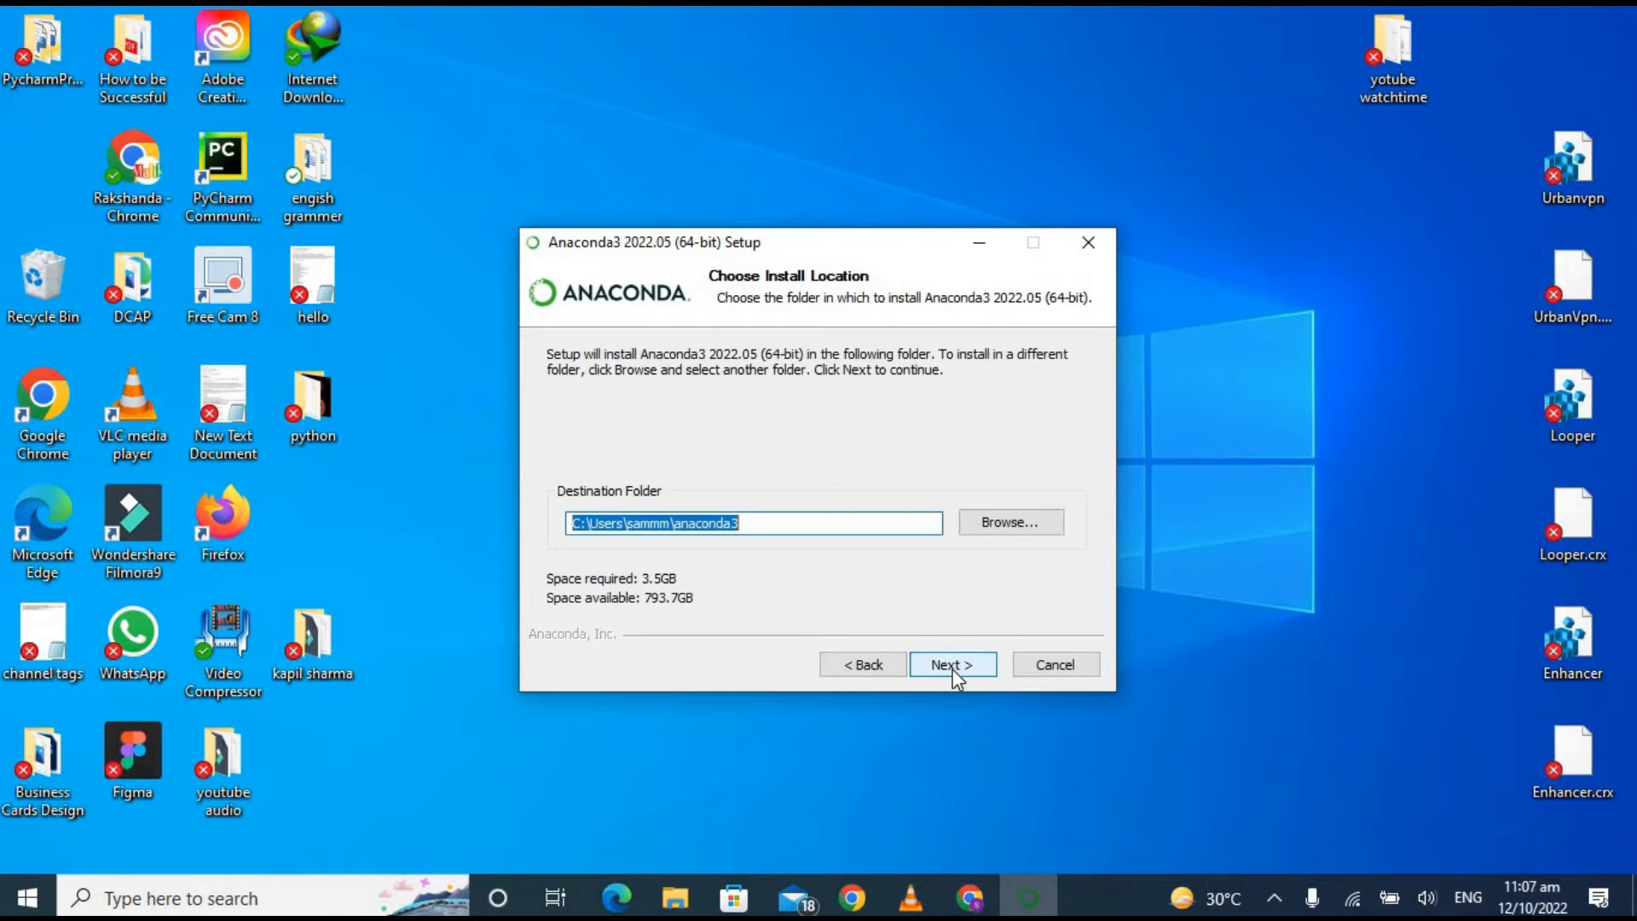
pyautogui.click(754, 521)
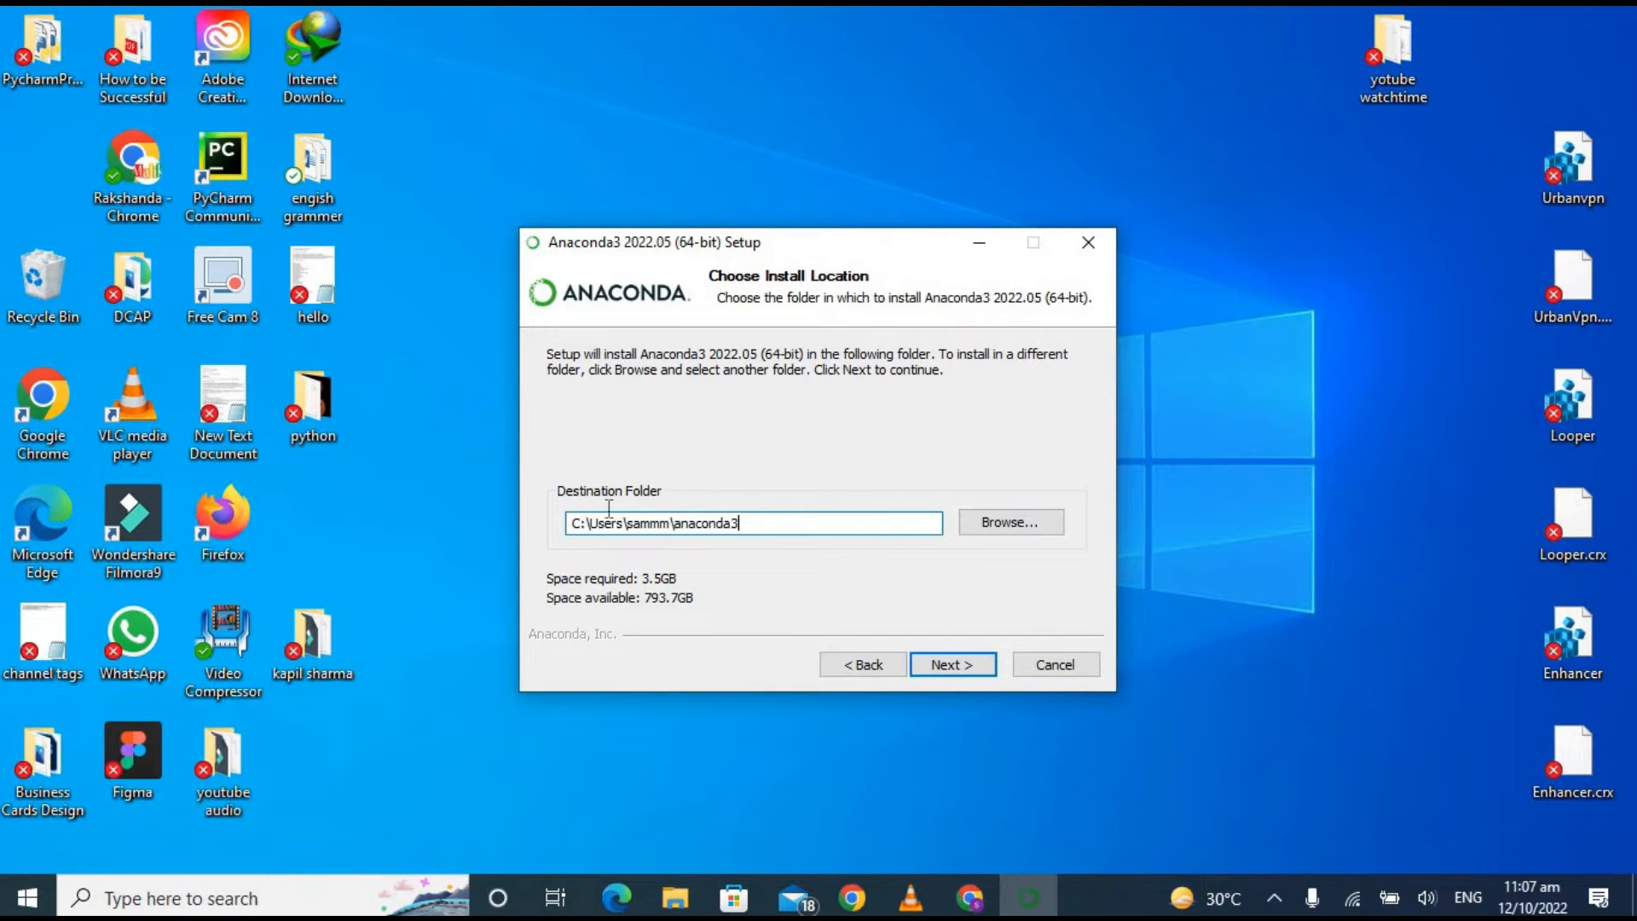
pyautogui.click(951, 664)
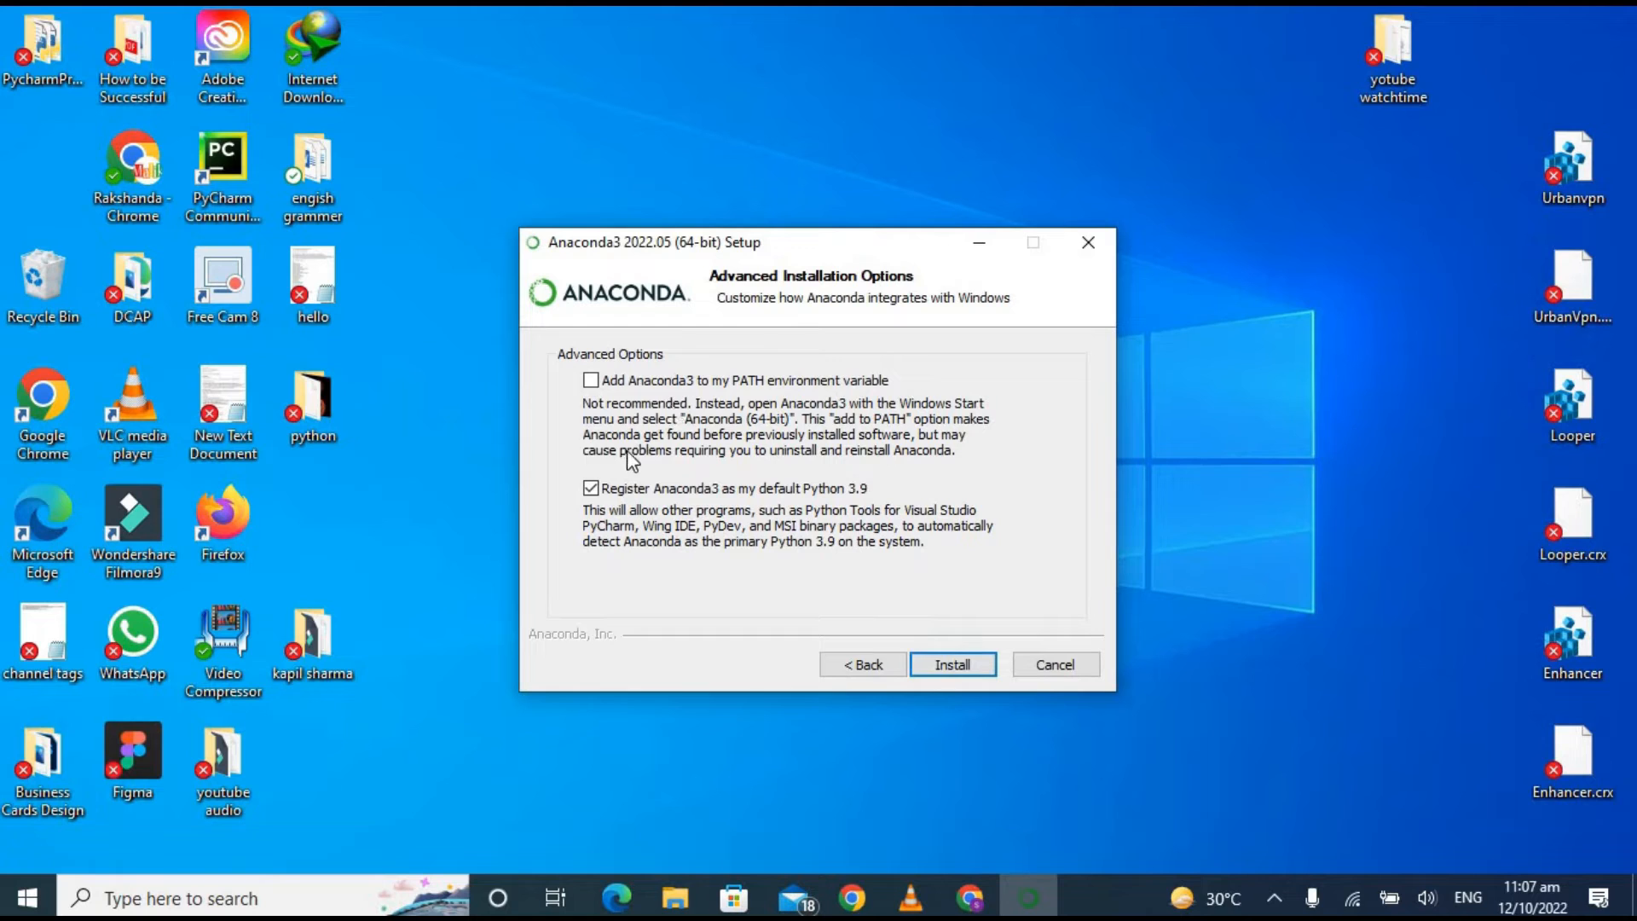
# Step: Install Anaconda with 'Add Anaconda3 to PATH' and 'Register as default Python' enabled
pyautogui.click(591, 380)
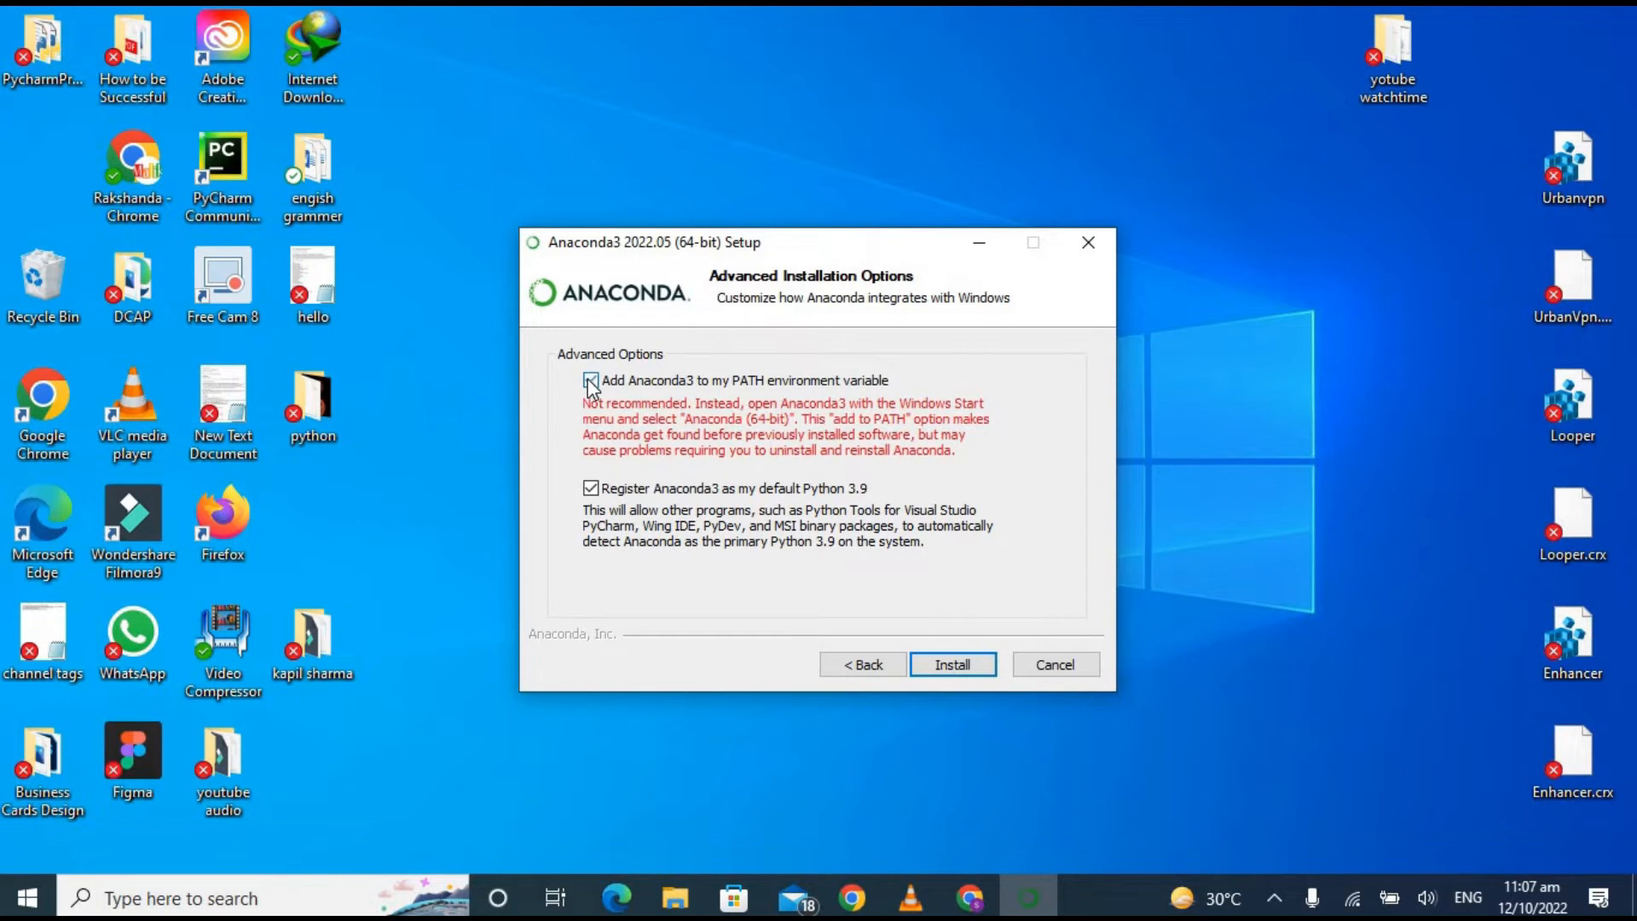
pyautogui.click(590, 381)
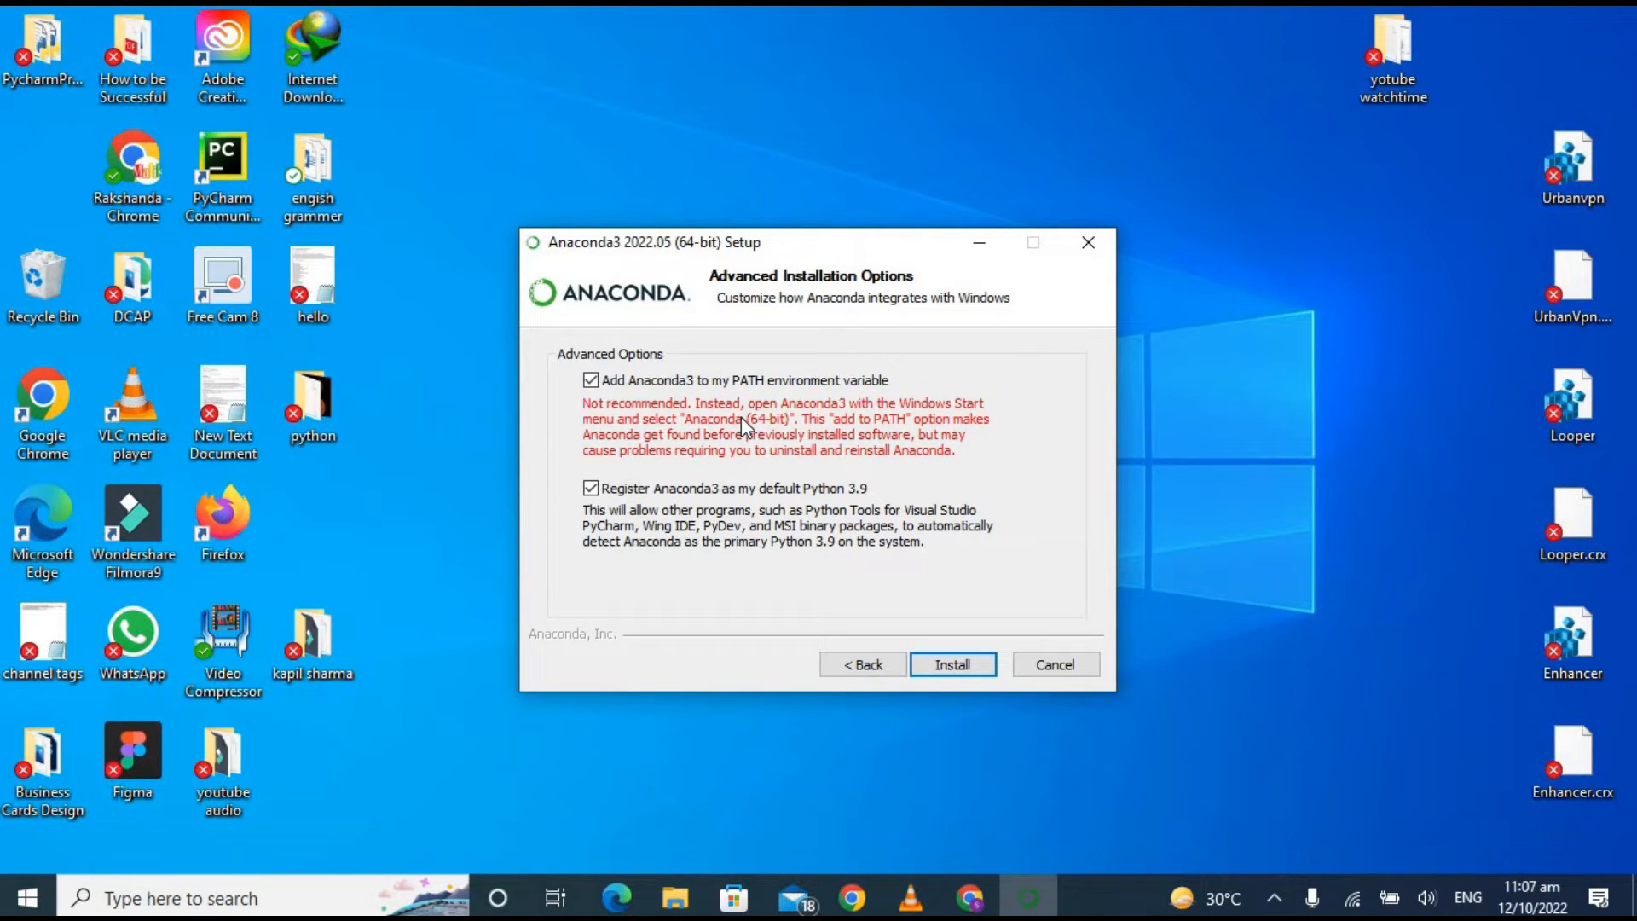
pyautogui.moveTo(864, 423)
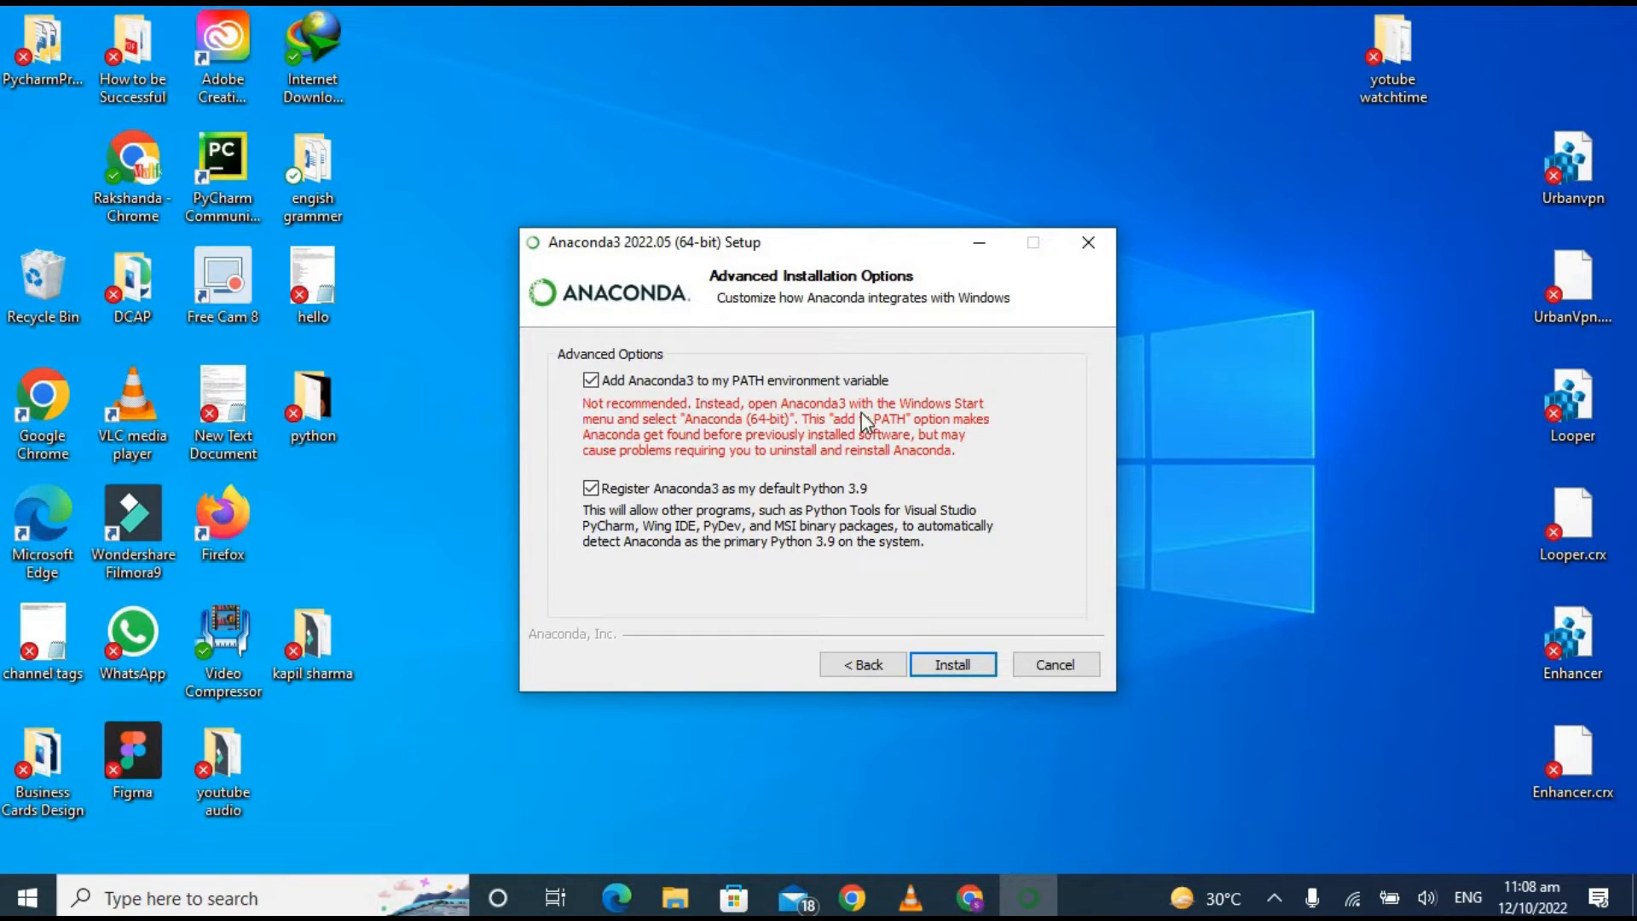
pyautogui.moveTo(783, 534)
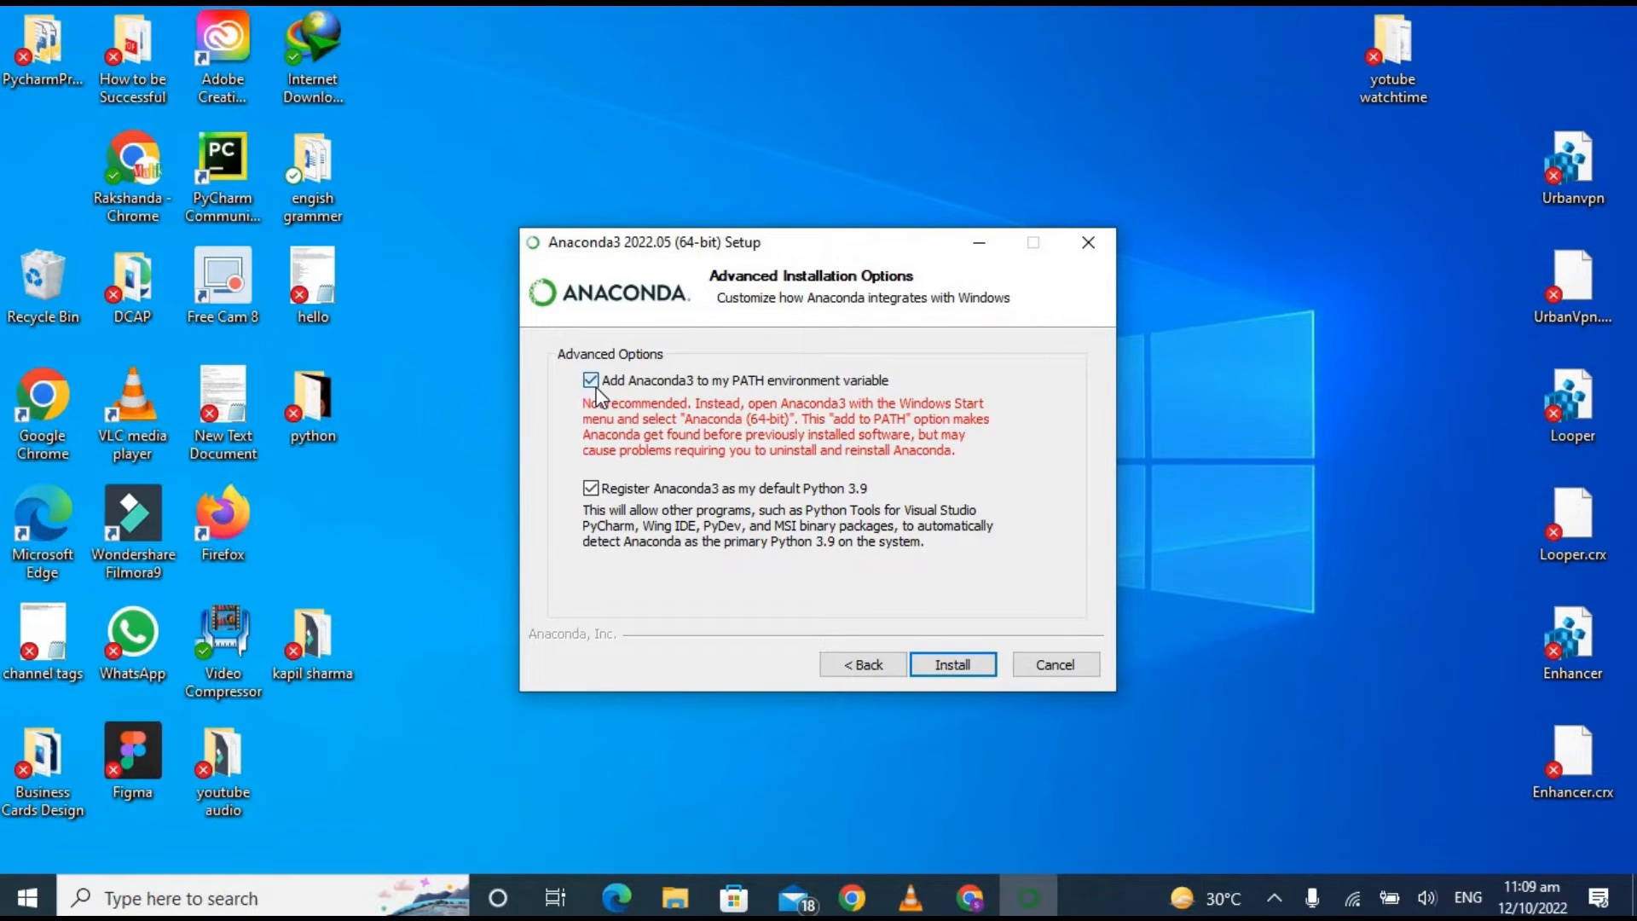
pyautogui.click(950, 664)
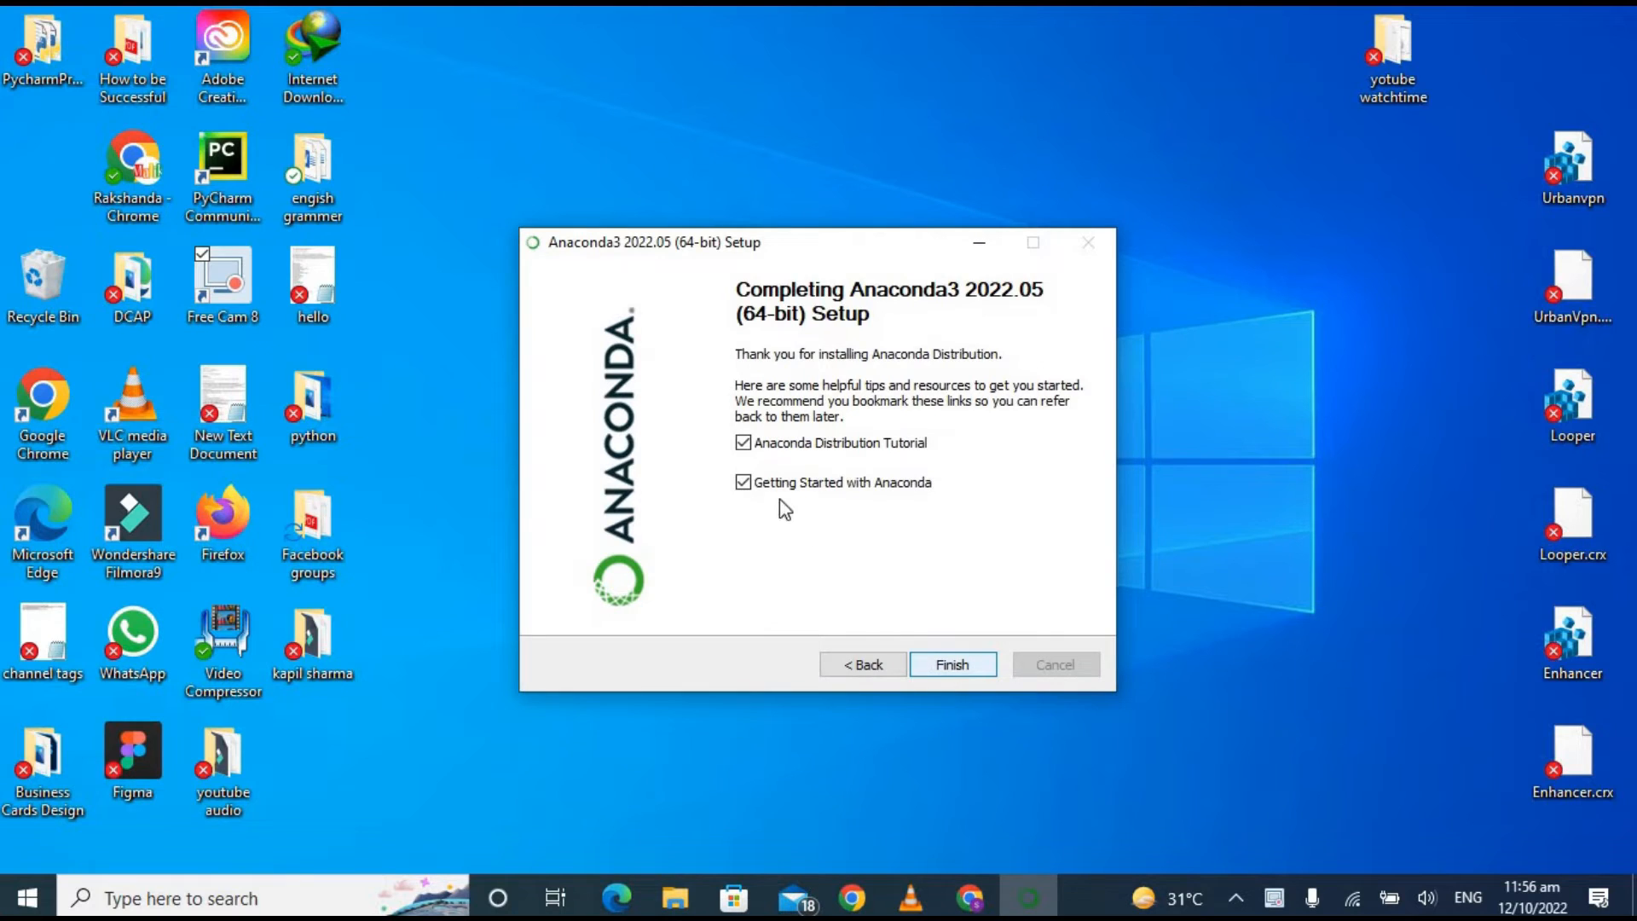
# Step: Untick the Distribution Tutorial and Getting Started options, then finish setup
pyautogui.click(743, 442)
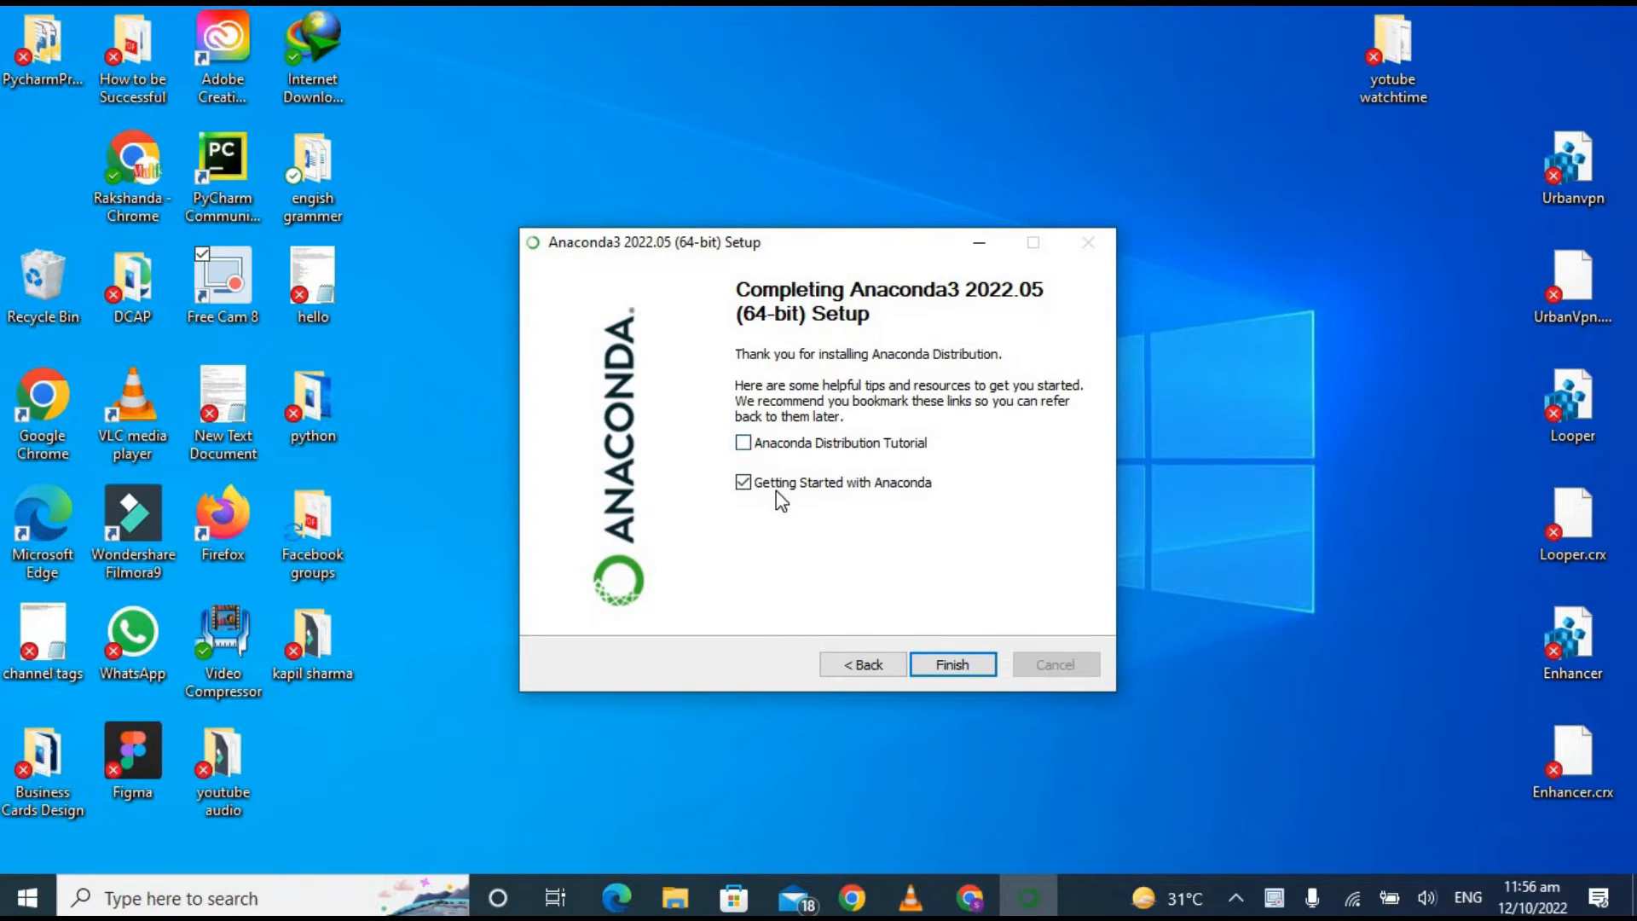
pyautogui.click(742, 481)
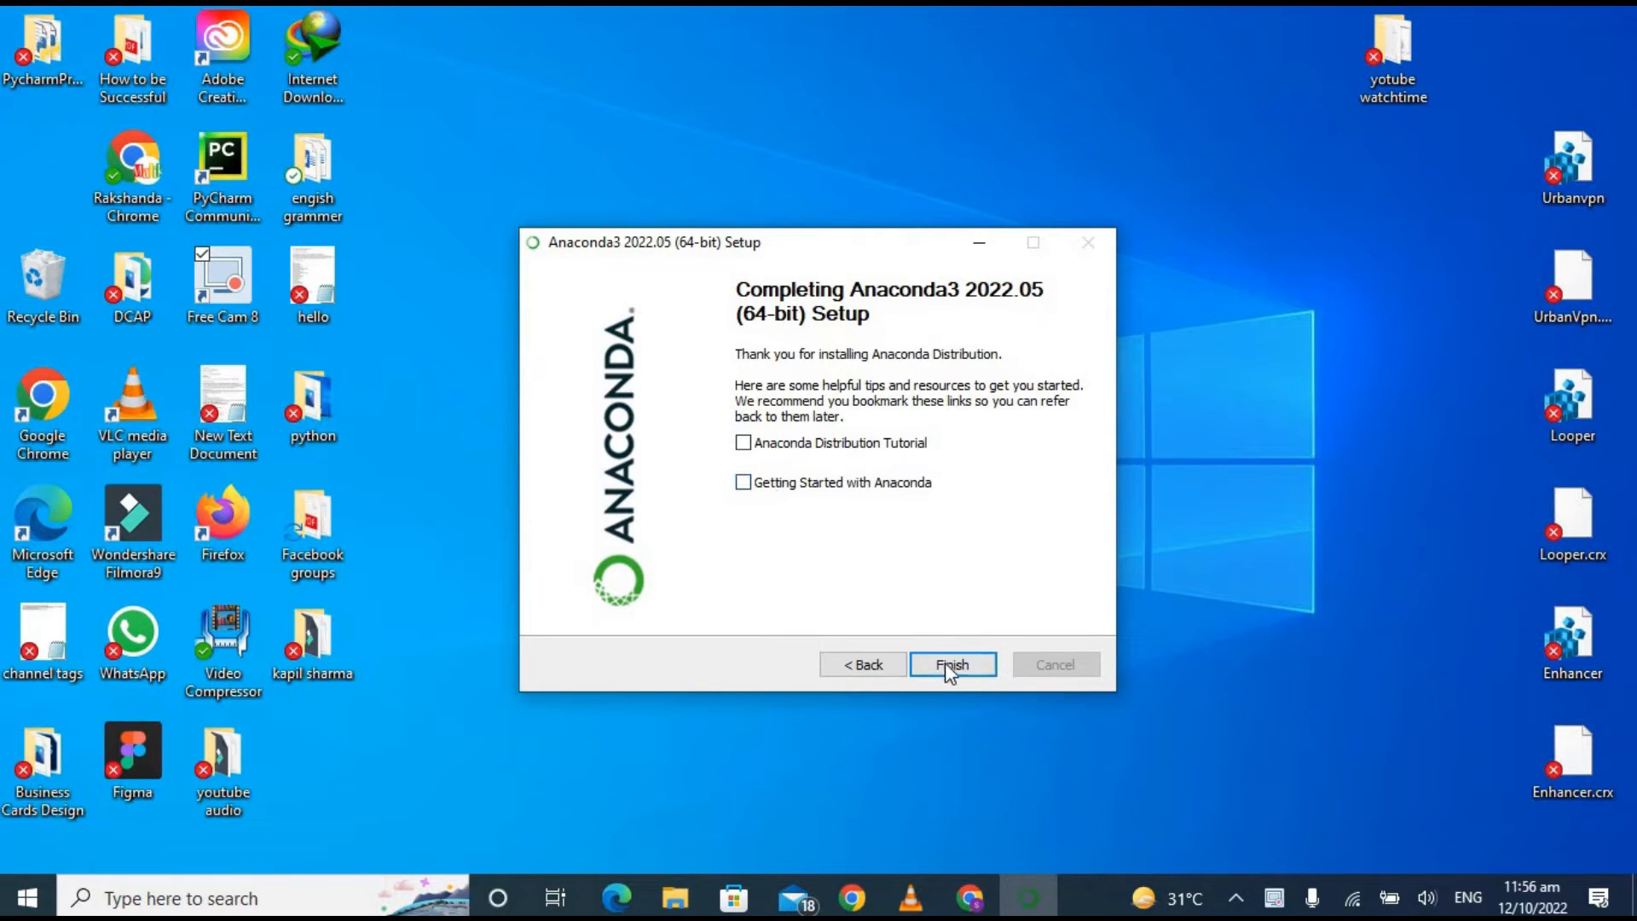
pyautogui.click(952, 664)
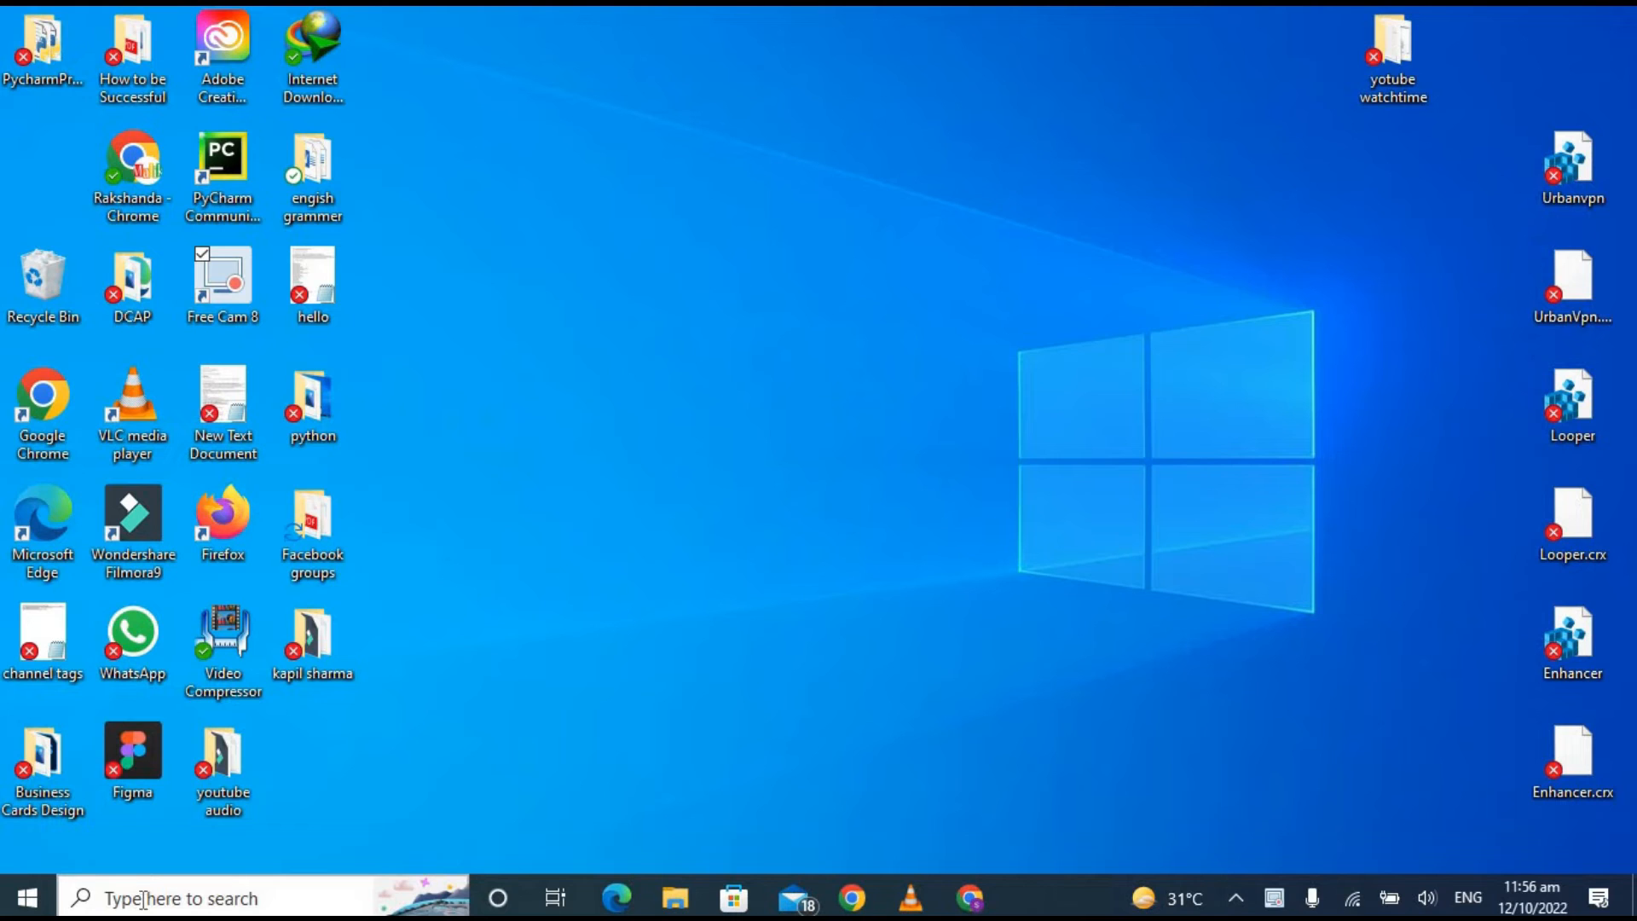
# Step: Open Anaconda Prompt from Windows search and enter 'python --version'
pyautogui.click(182, 897)
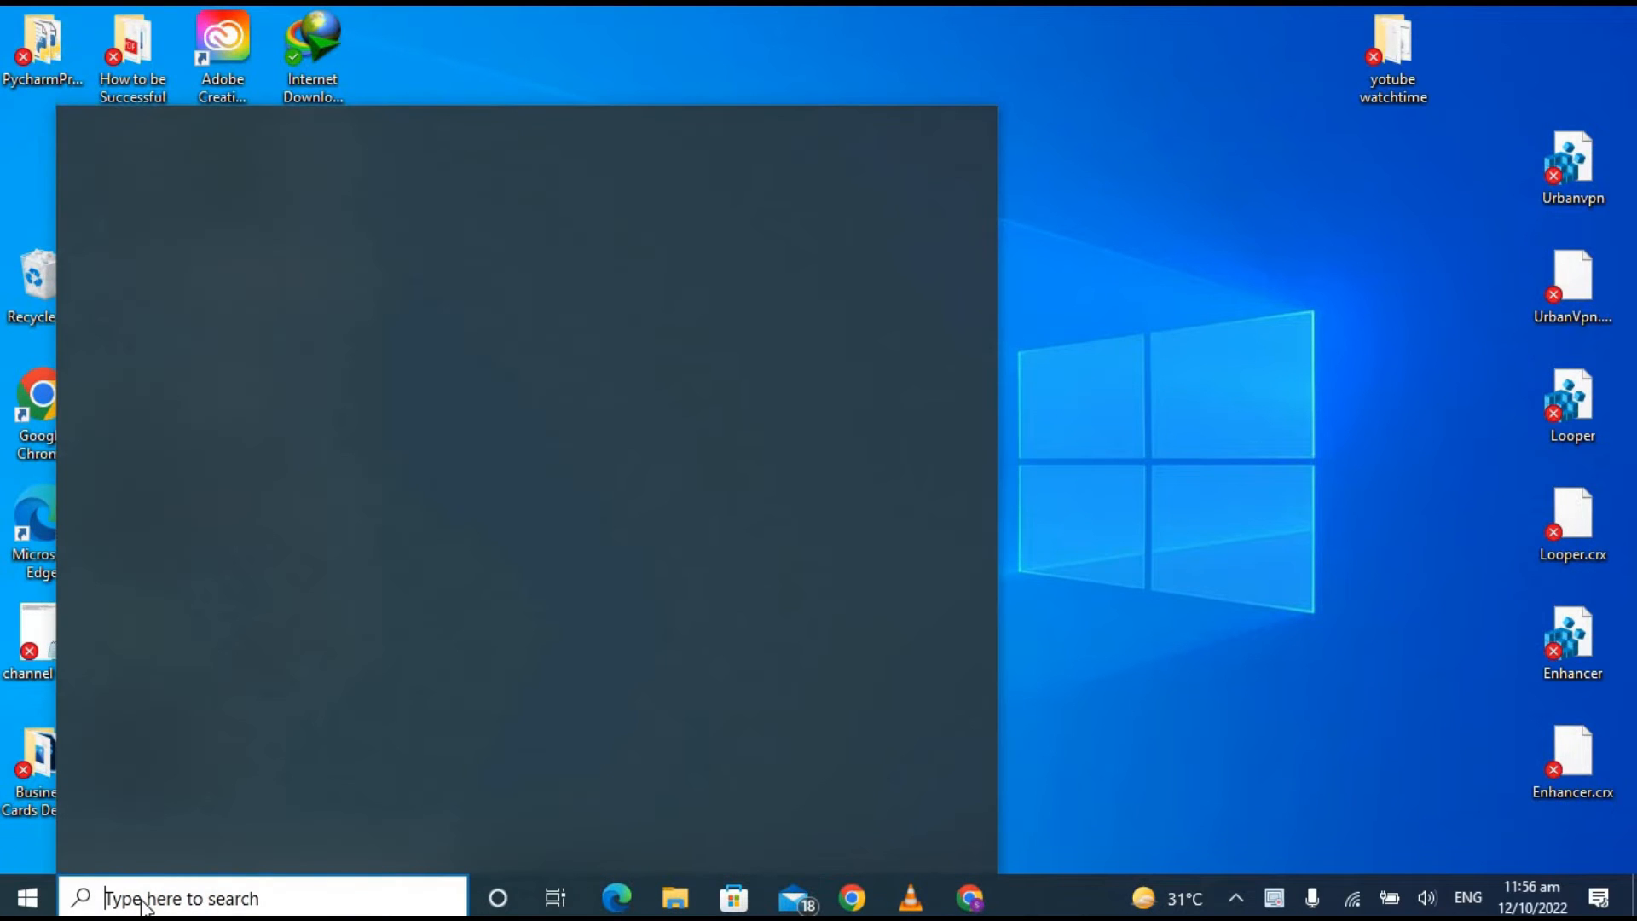
pyautogui.write('a')
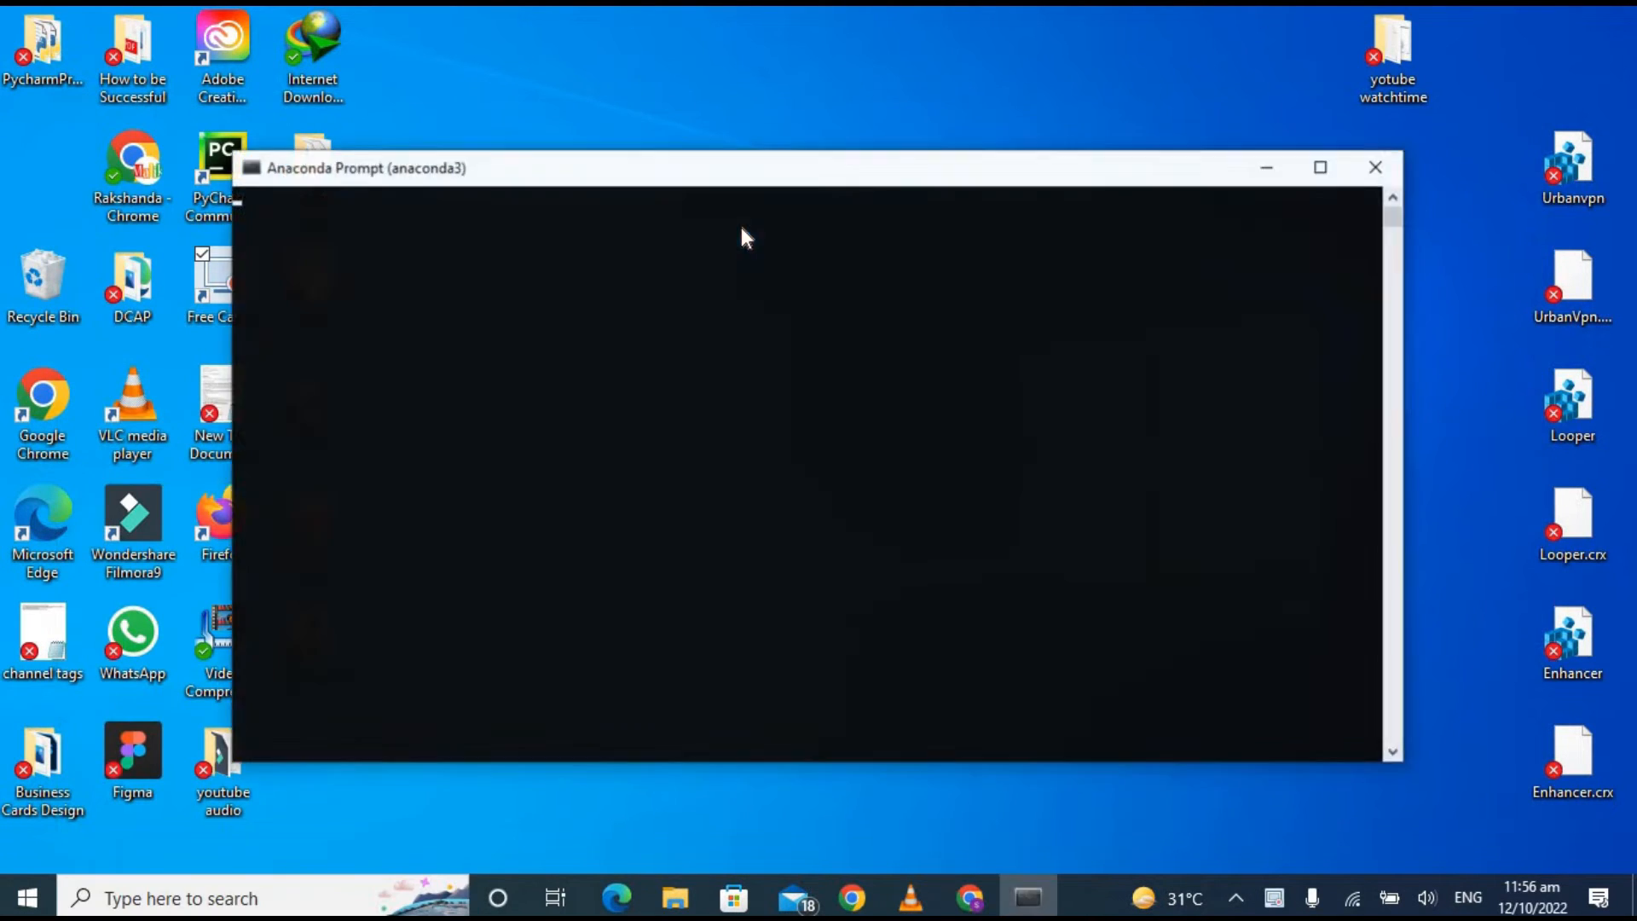
pyautogui.write('pyt')
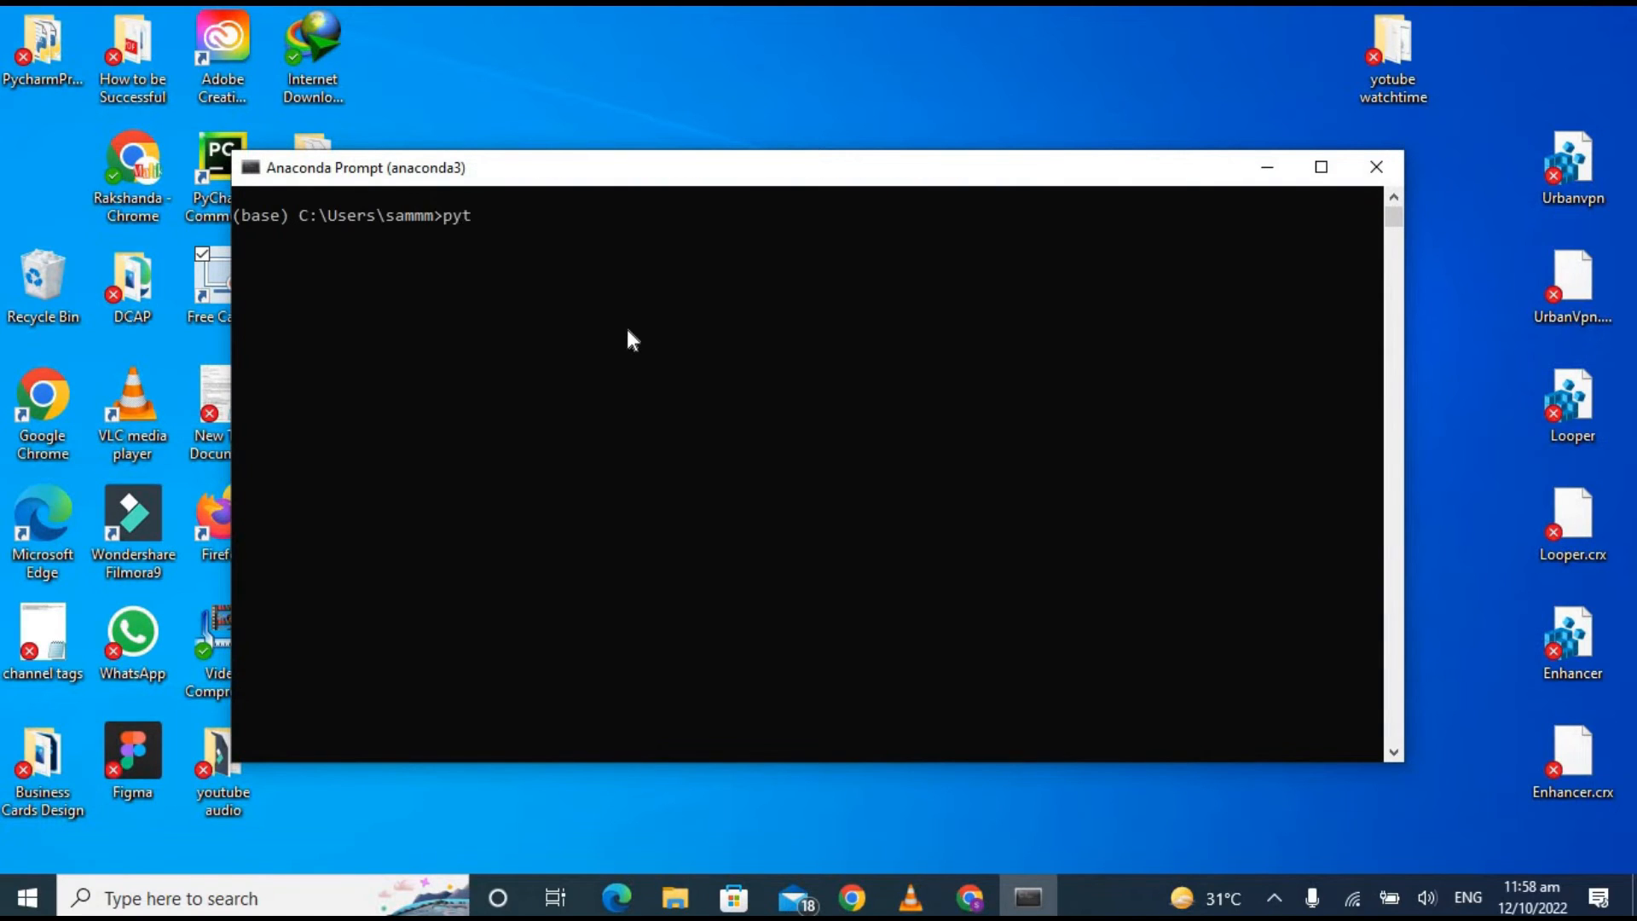
pyautogui.write('hon --')
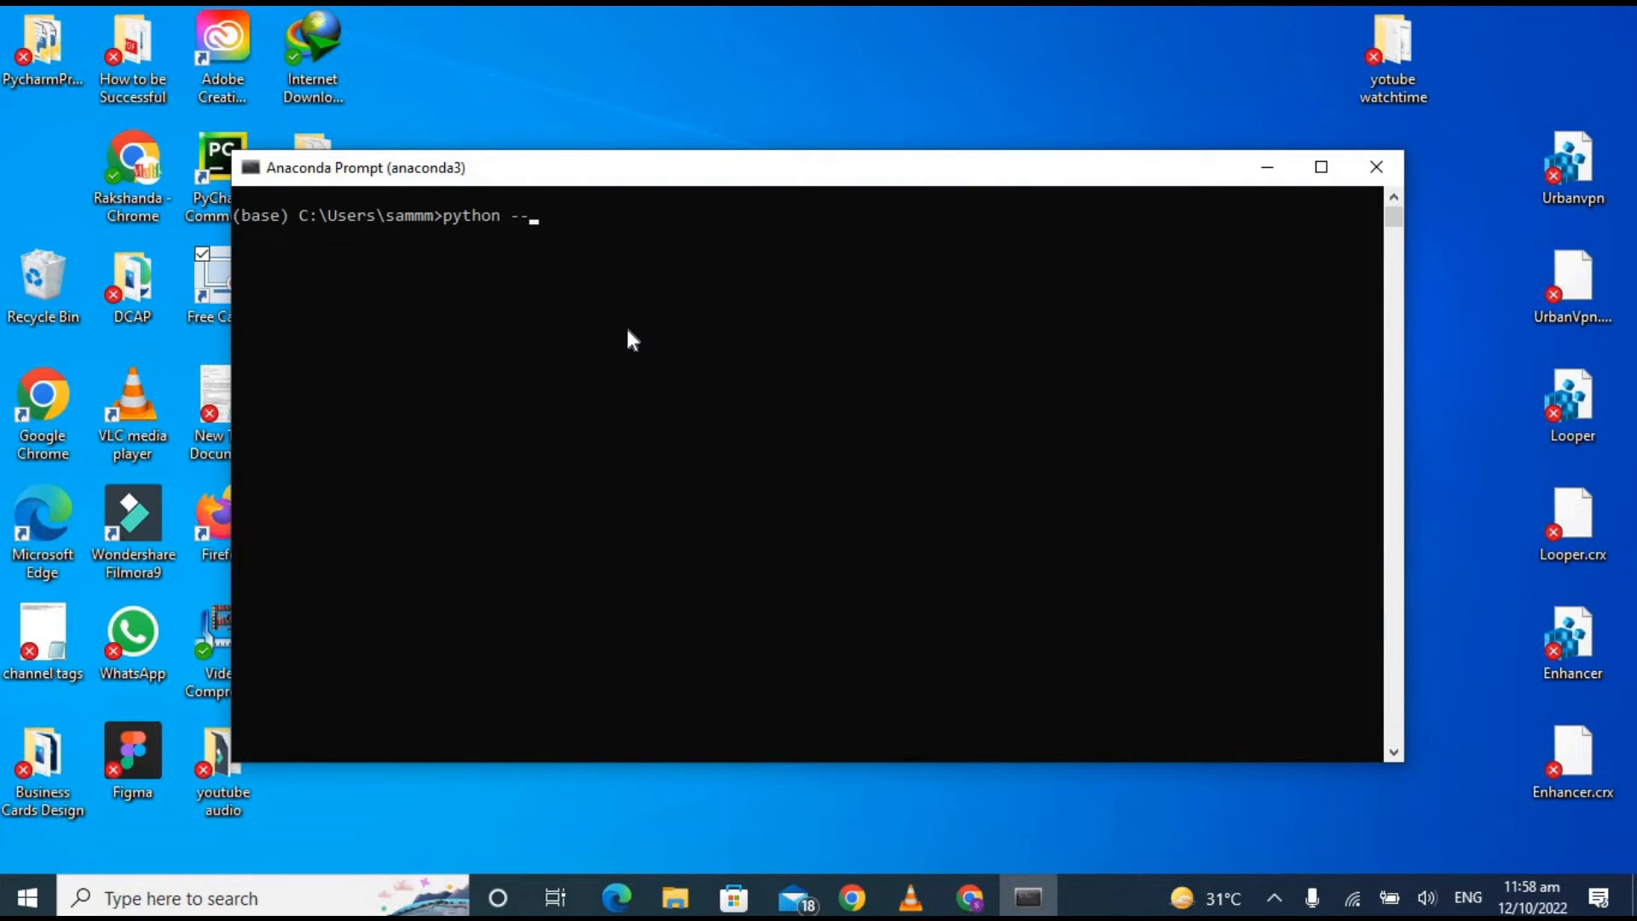
pyautogui.write('vers')
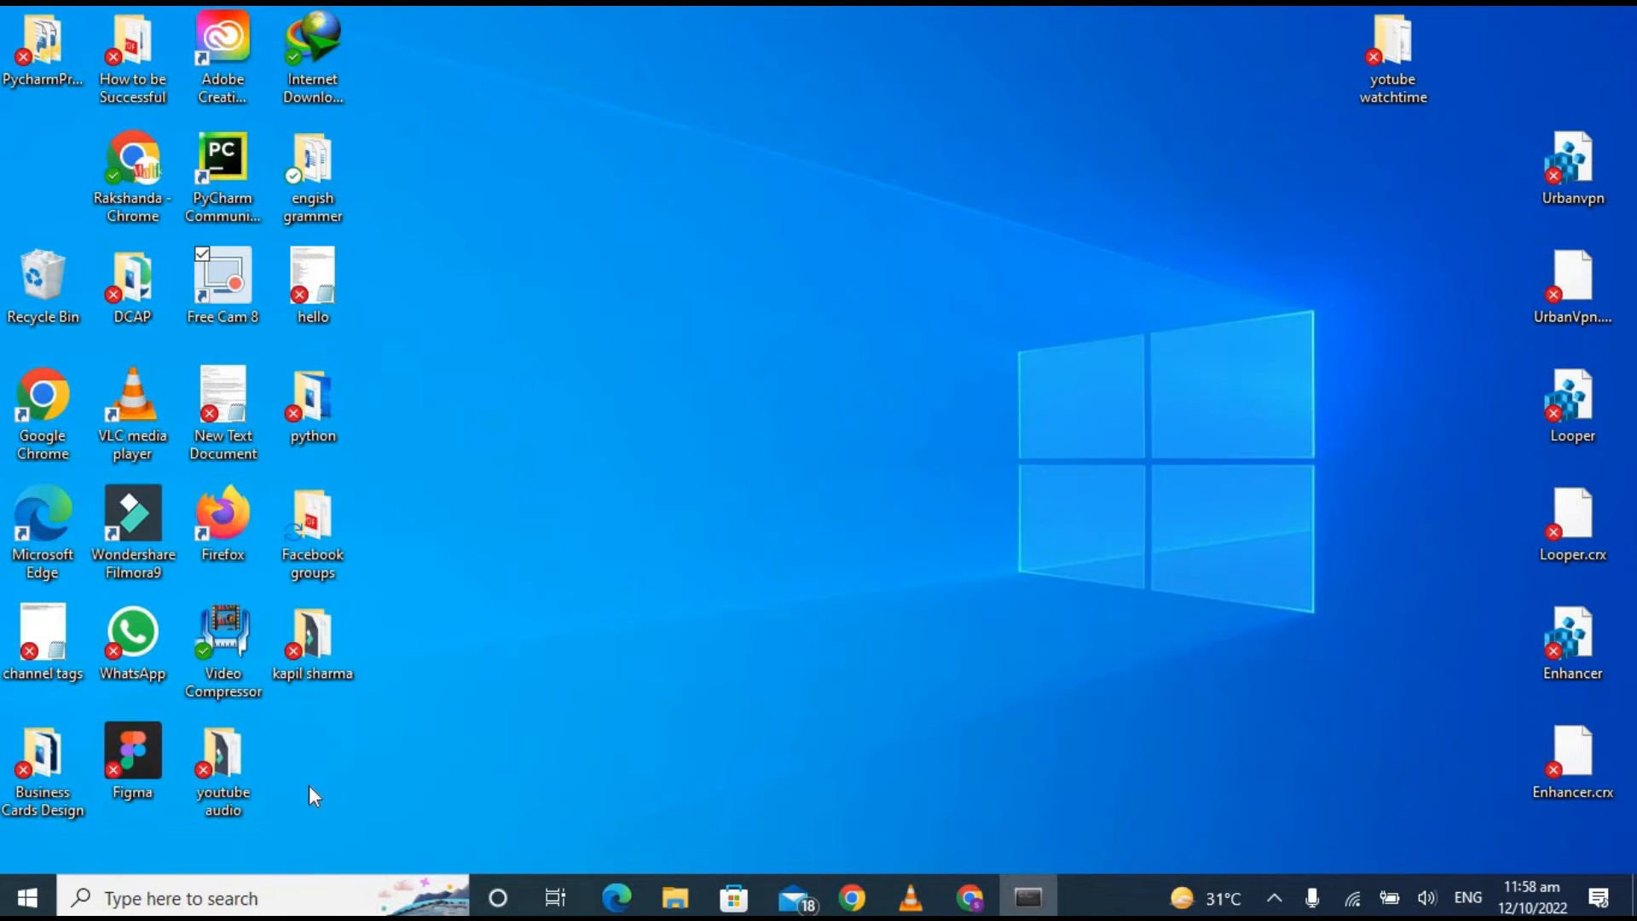
# Step: Search Windows for 'ana' and launch Anaconda Navigator
pyautogui.click(177, 898)
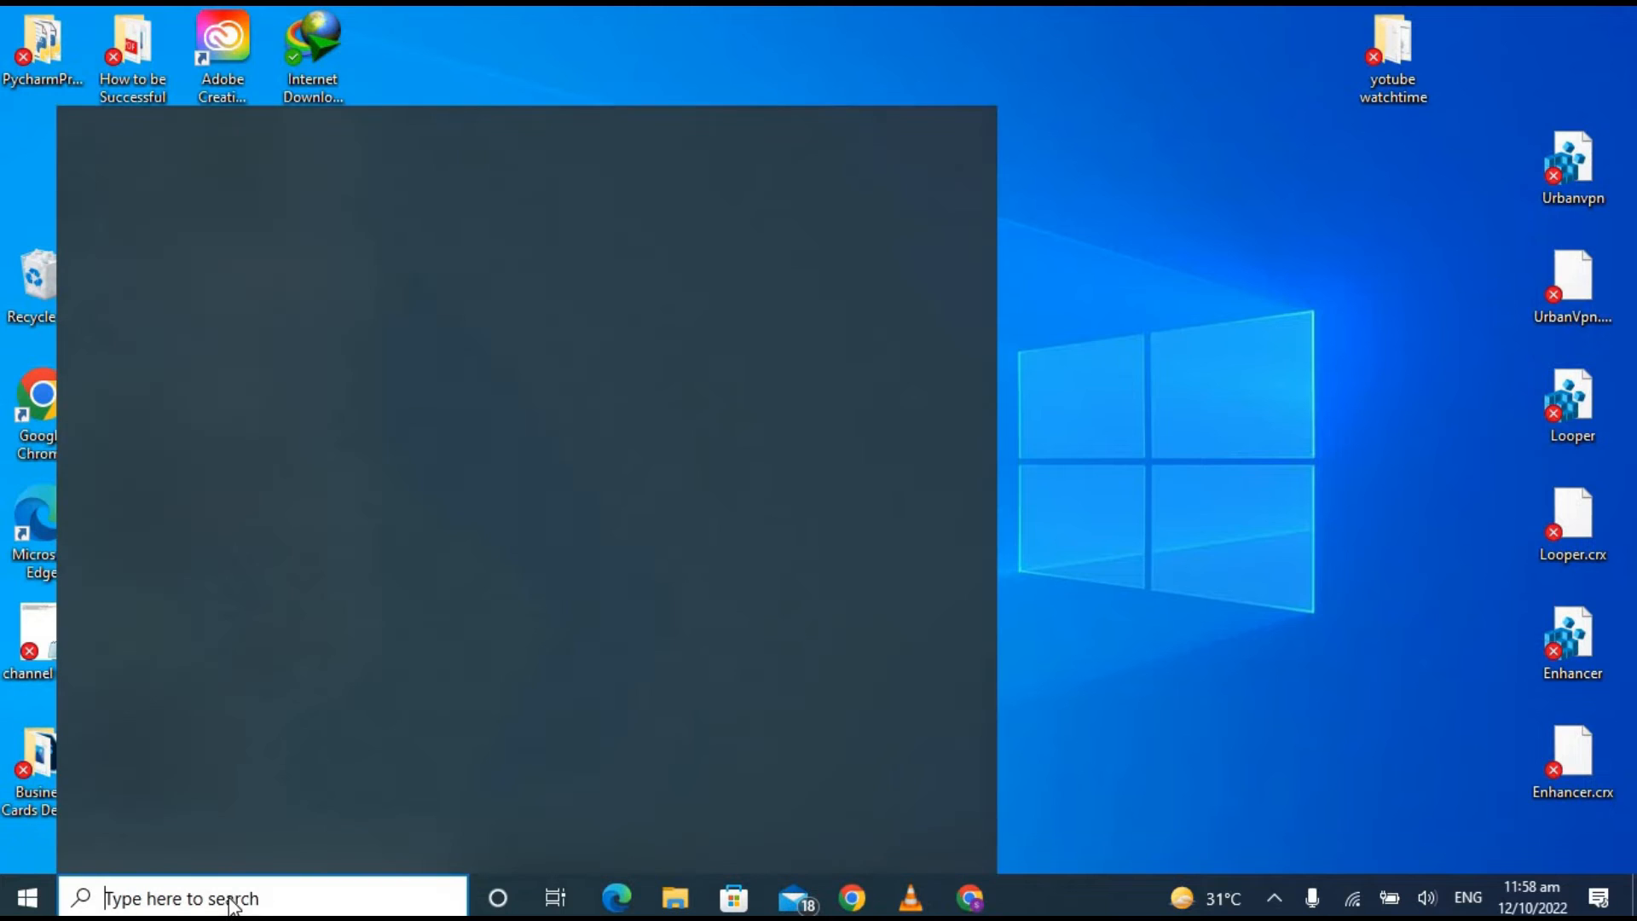
pyautogui.write('ana')
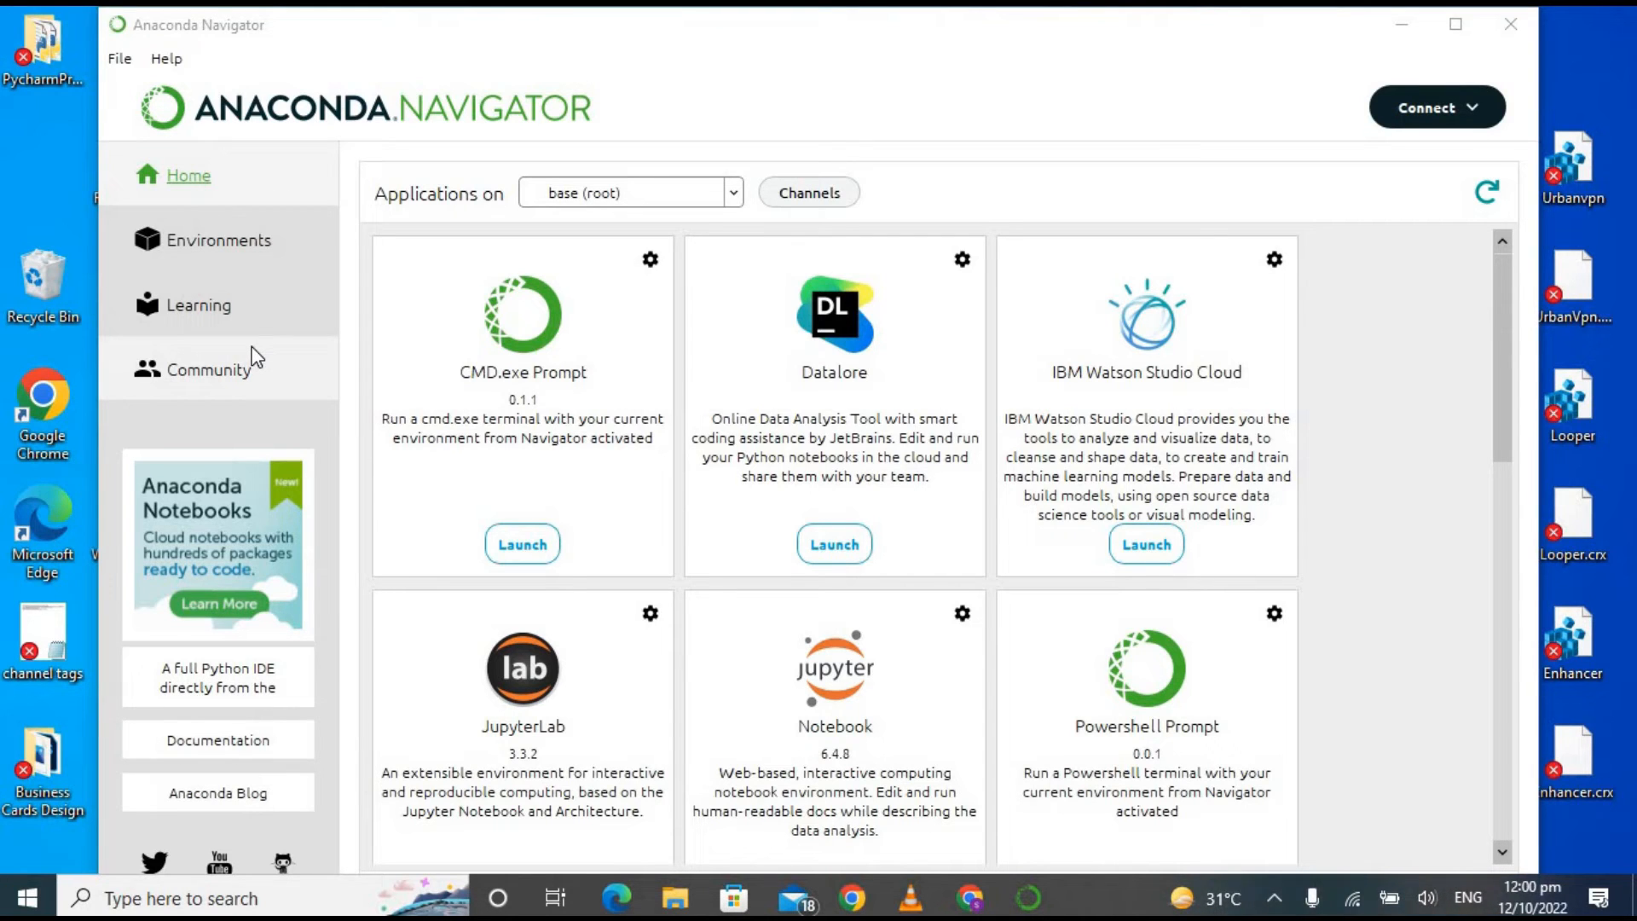
pyautogui.moveTo(1202, 316)
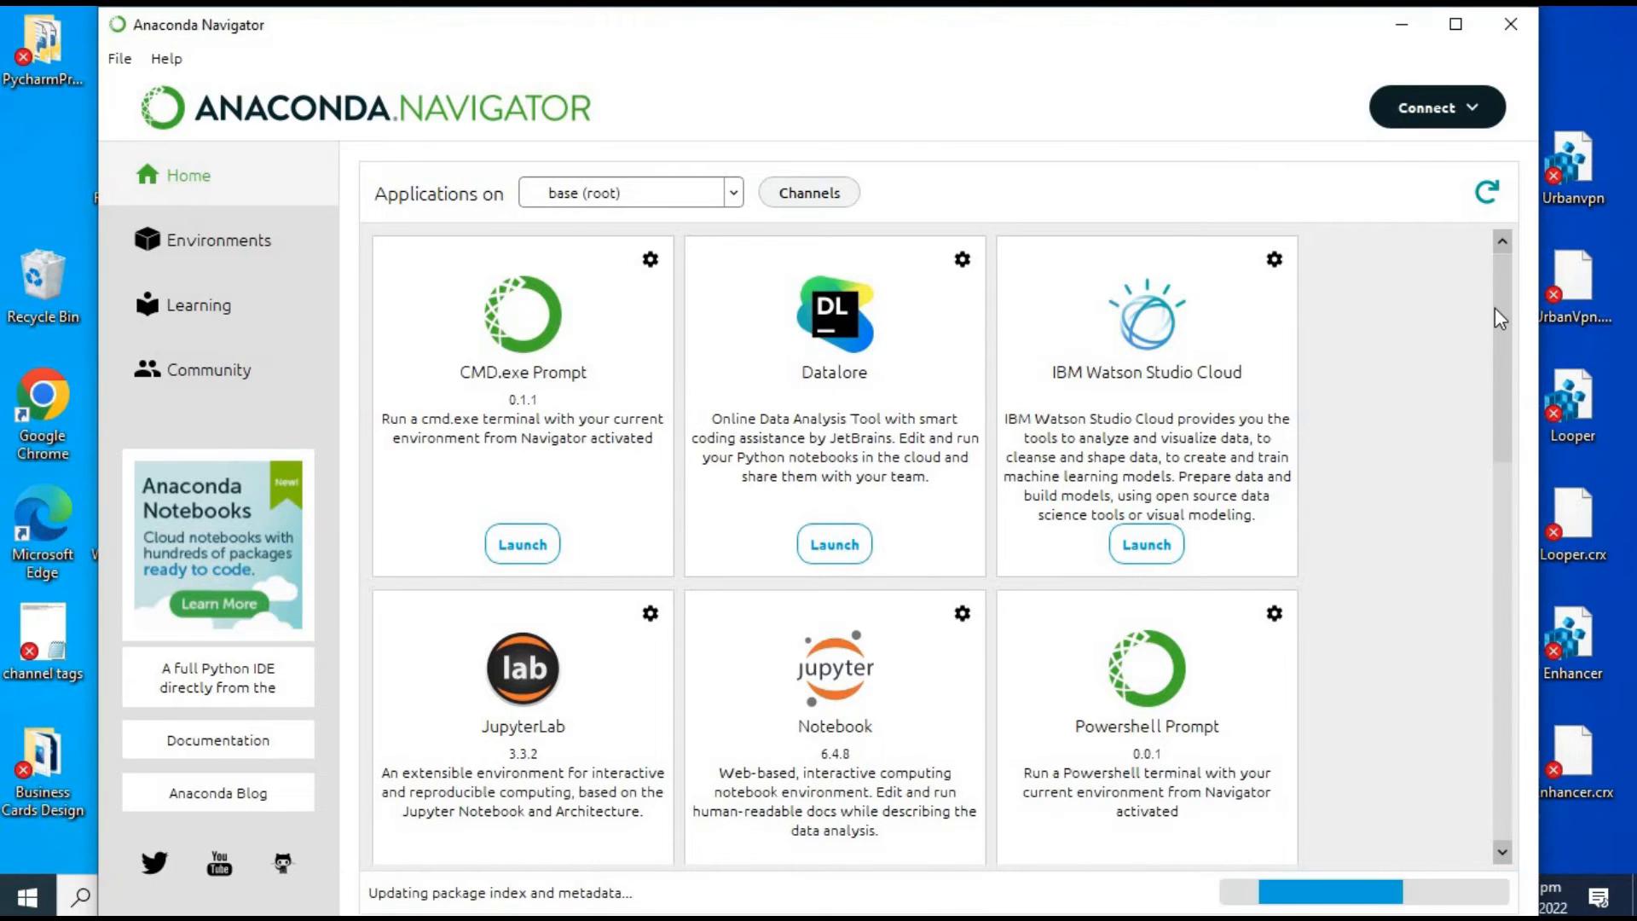
# Step: Launch Jupyter Notebook from its Navigator tile and open it in Google Chrome
pyautogui.scroll(-3)
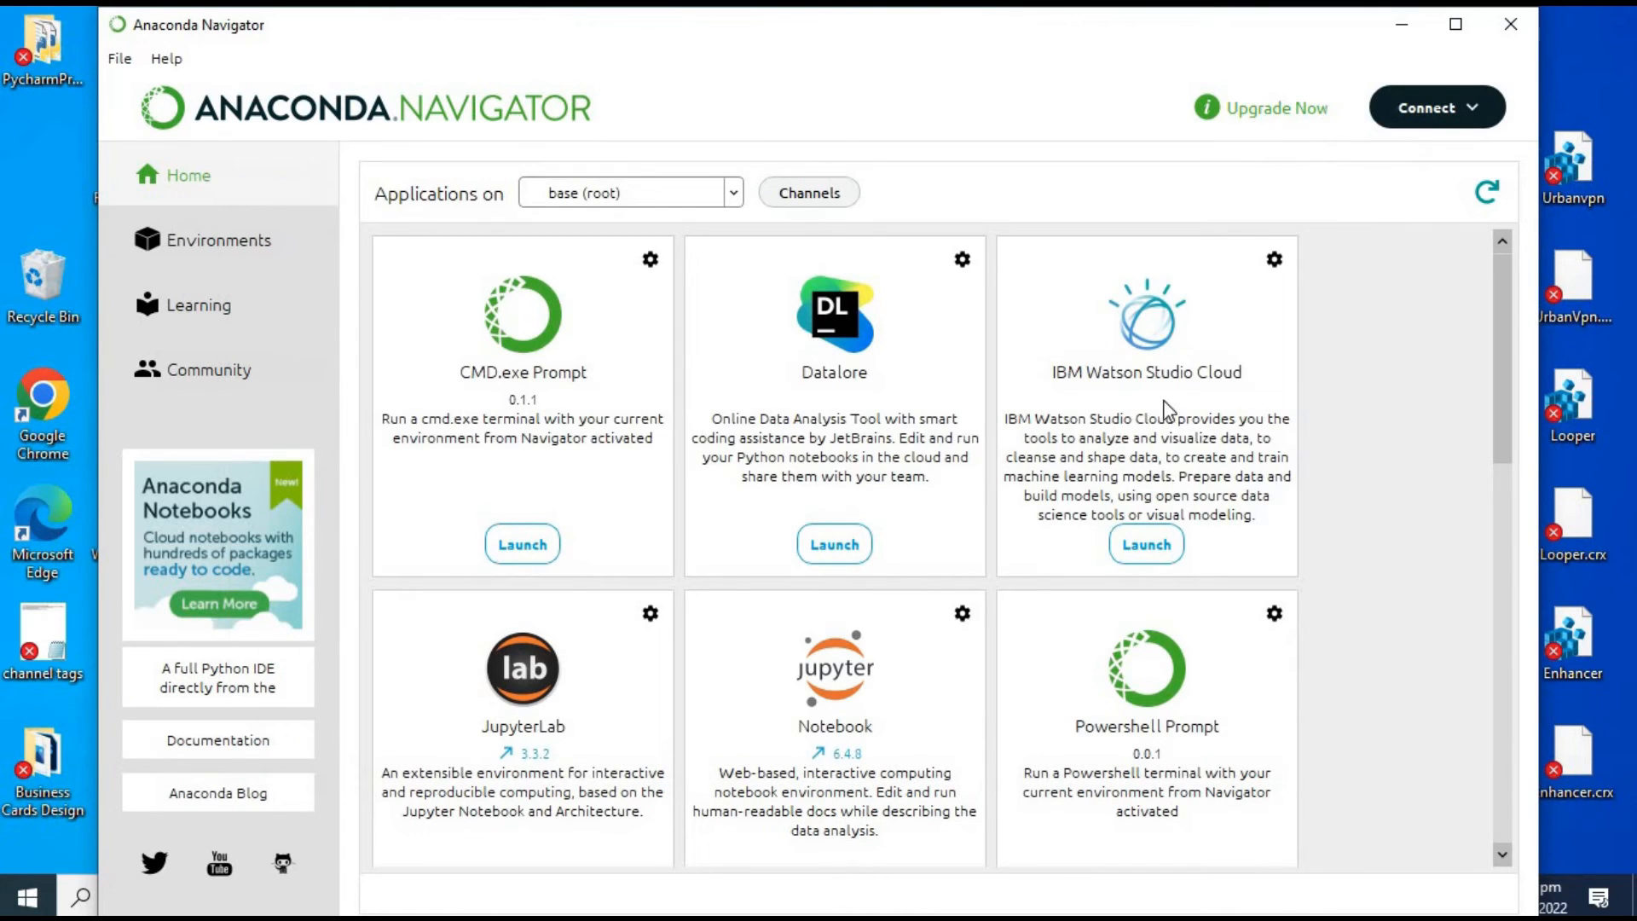
pyautogui.moveTo(1522, 445)
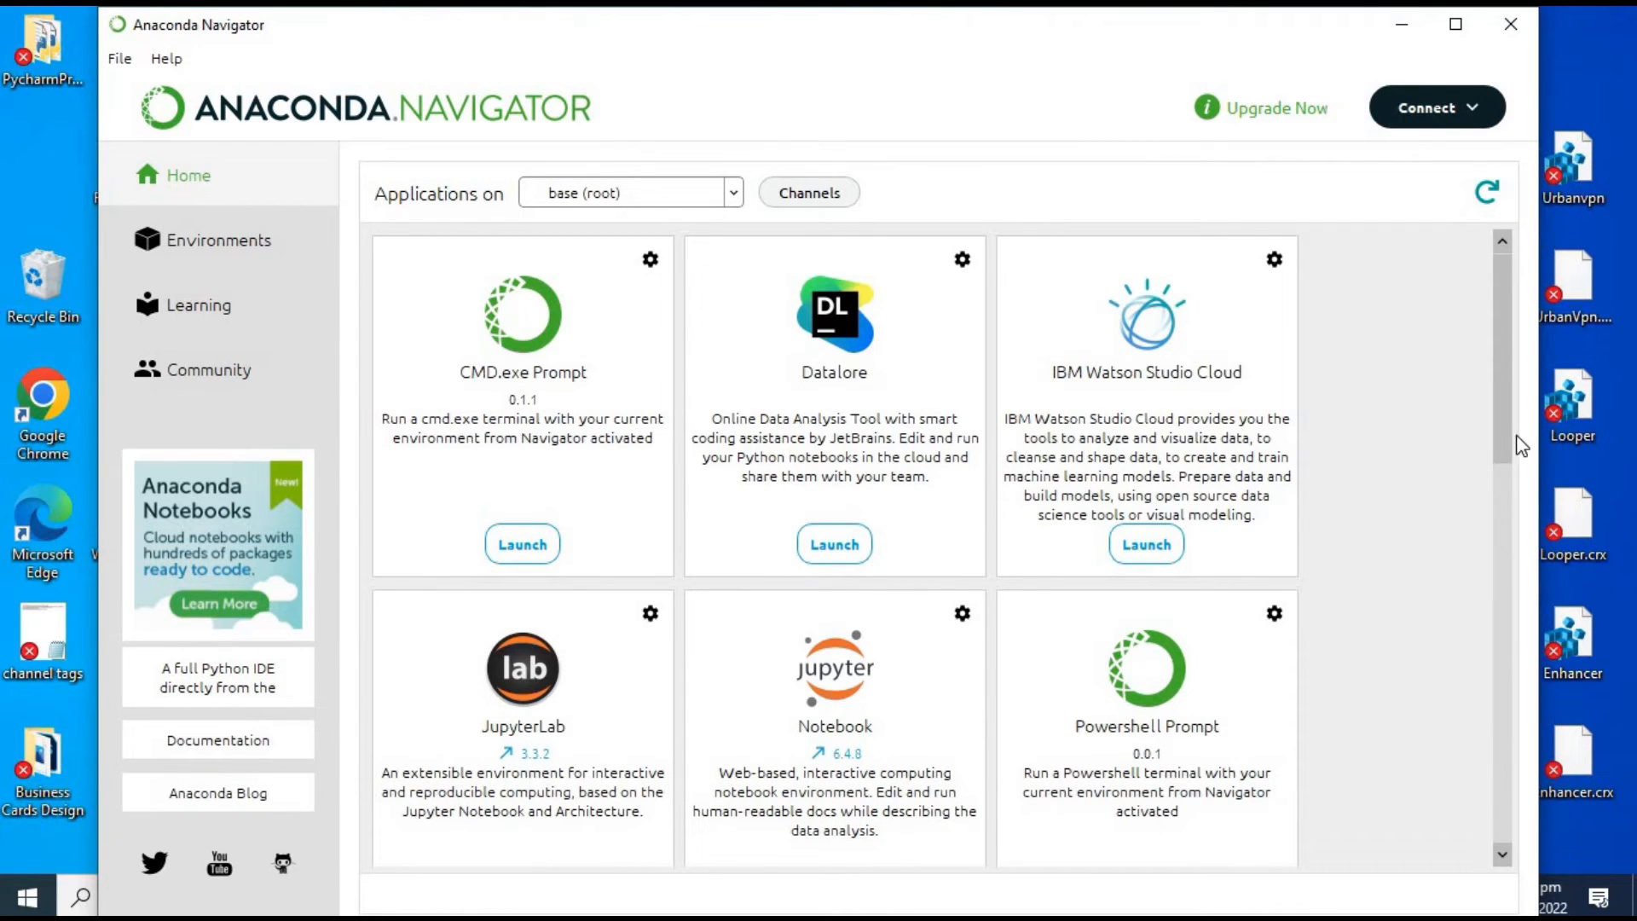
pyautogui.scroll(-3)
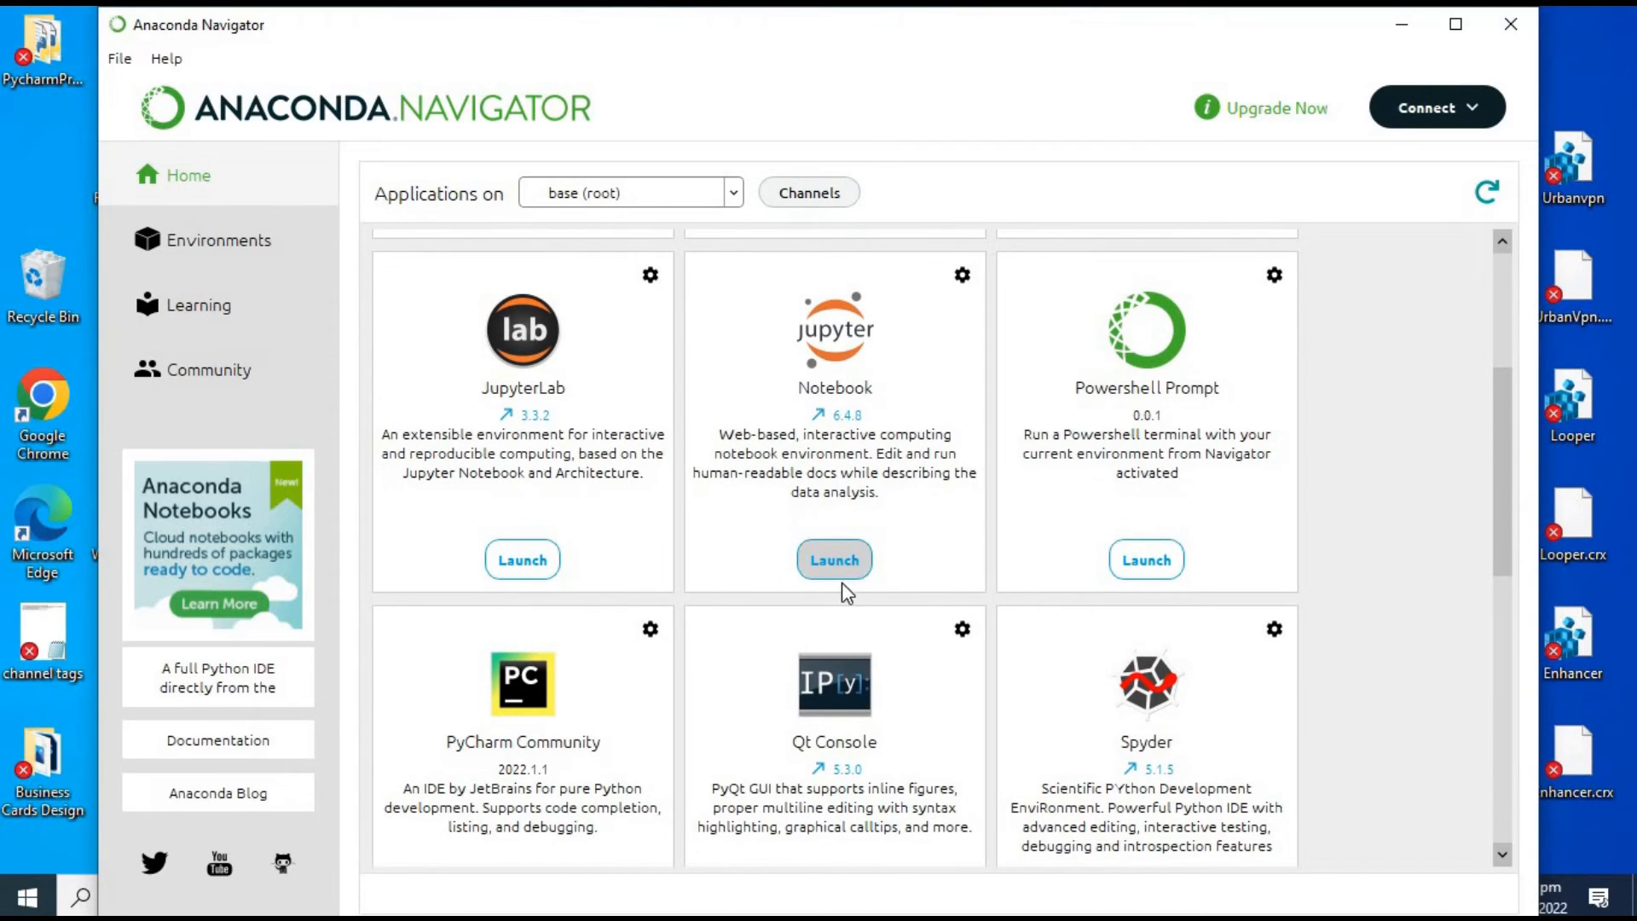
pyautogui.click(833, 559)
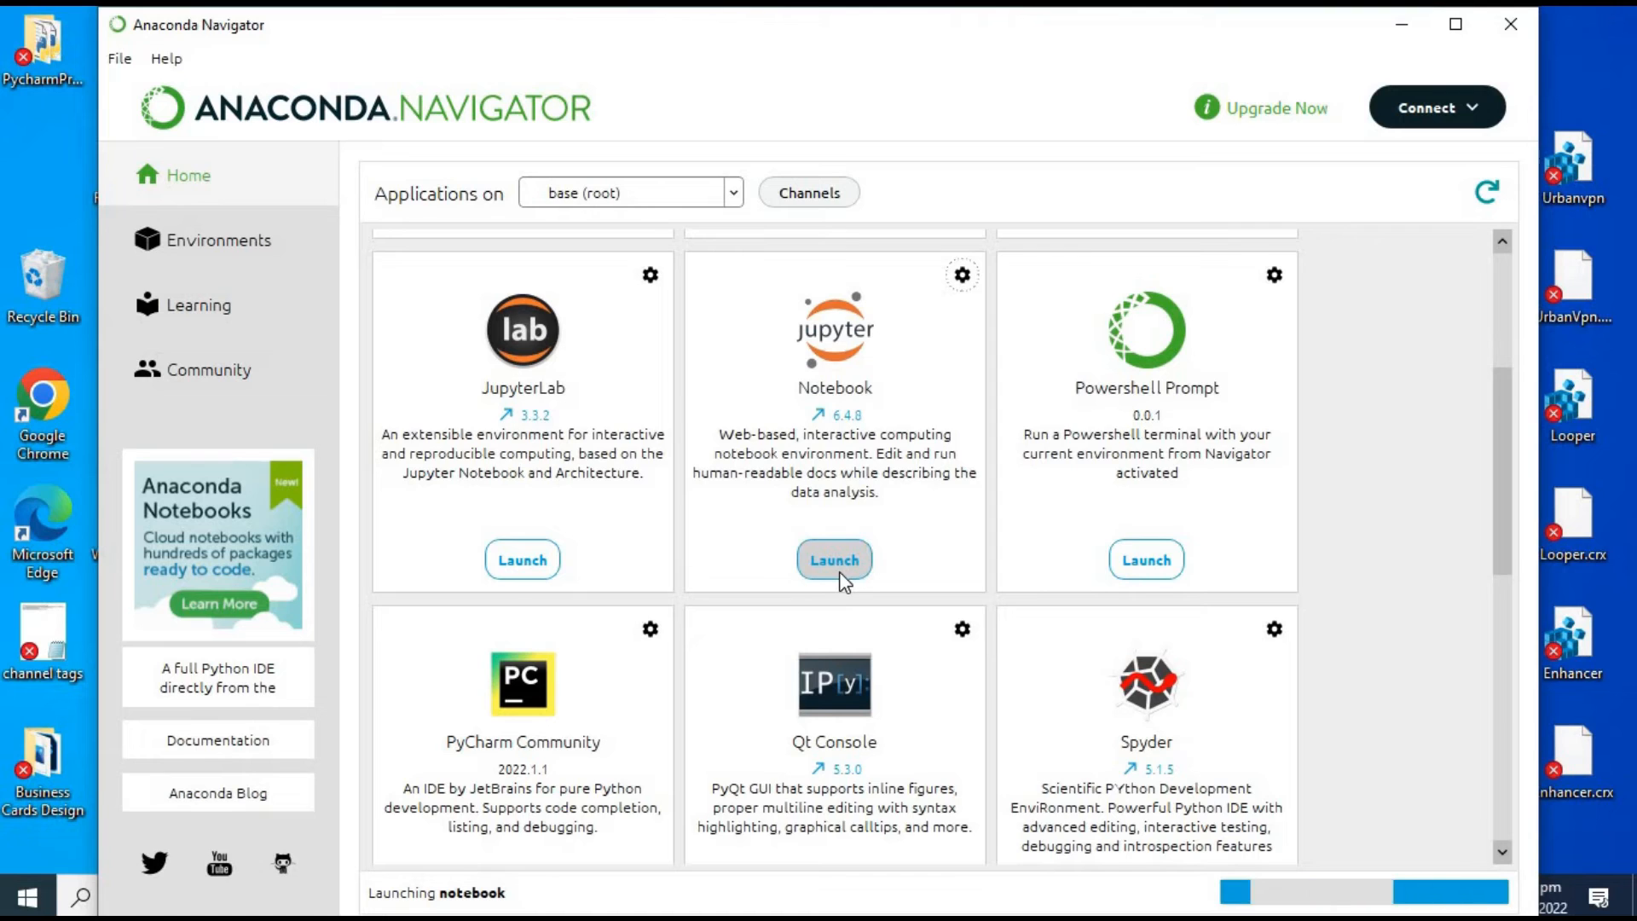
pyautogui.click(833, 559)
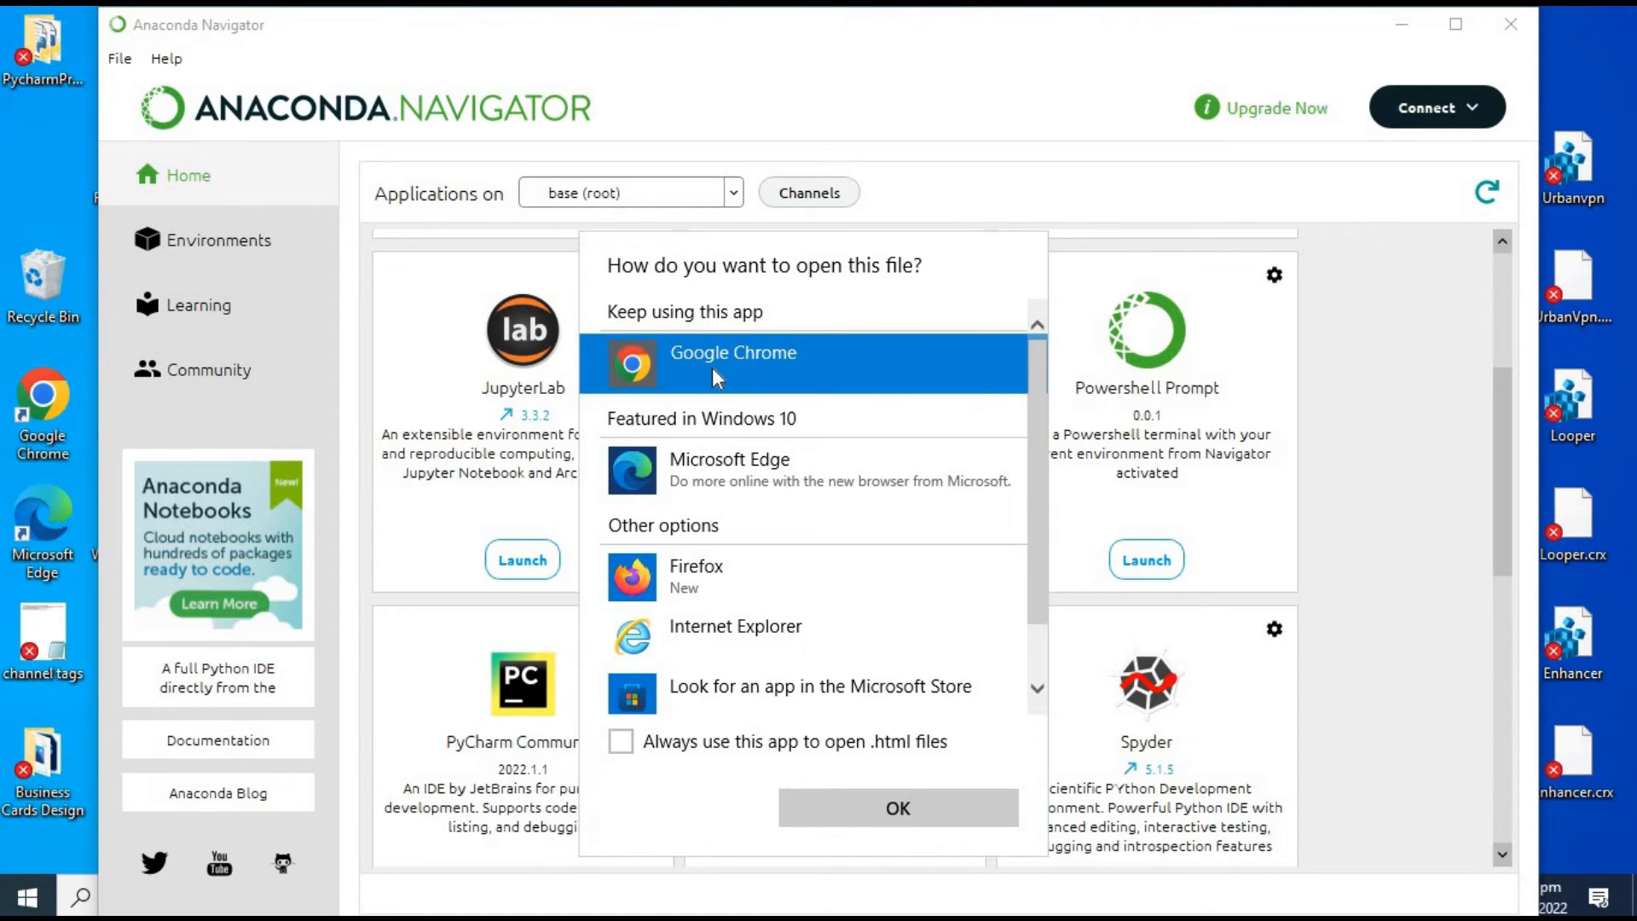
pyautogui.moveTo(888, 804)
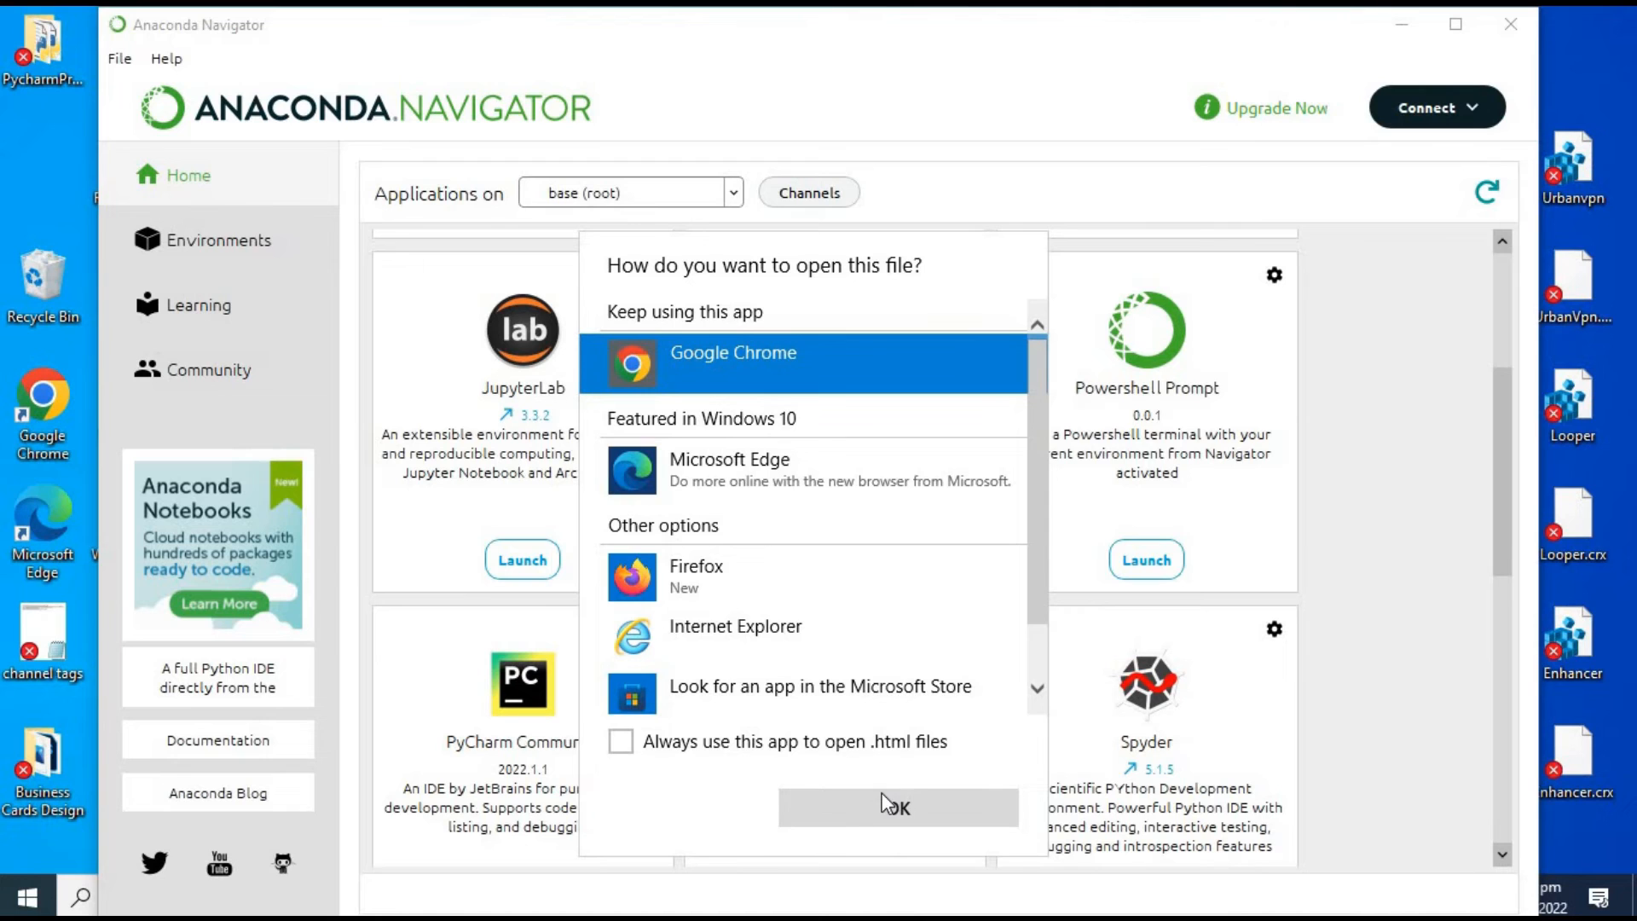
pyautogui.click(896, 805)
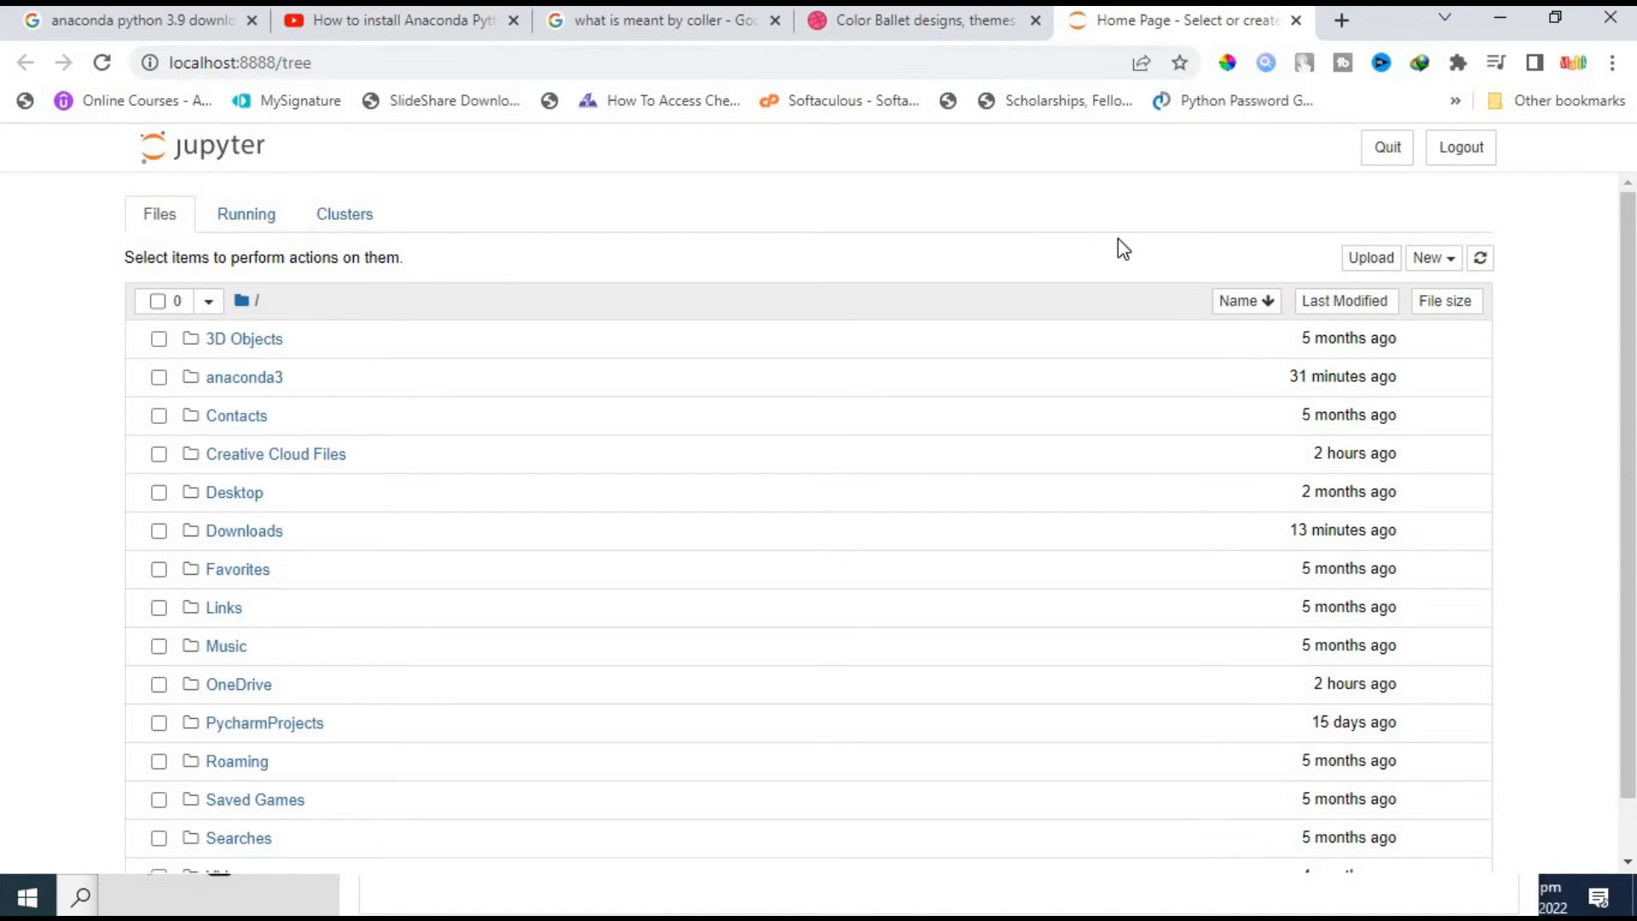
# Step: Create a Python 3 (ipykernel) notebook and run print("Smart Programmer") in its first cell
pyautogui.click(1431, 257)
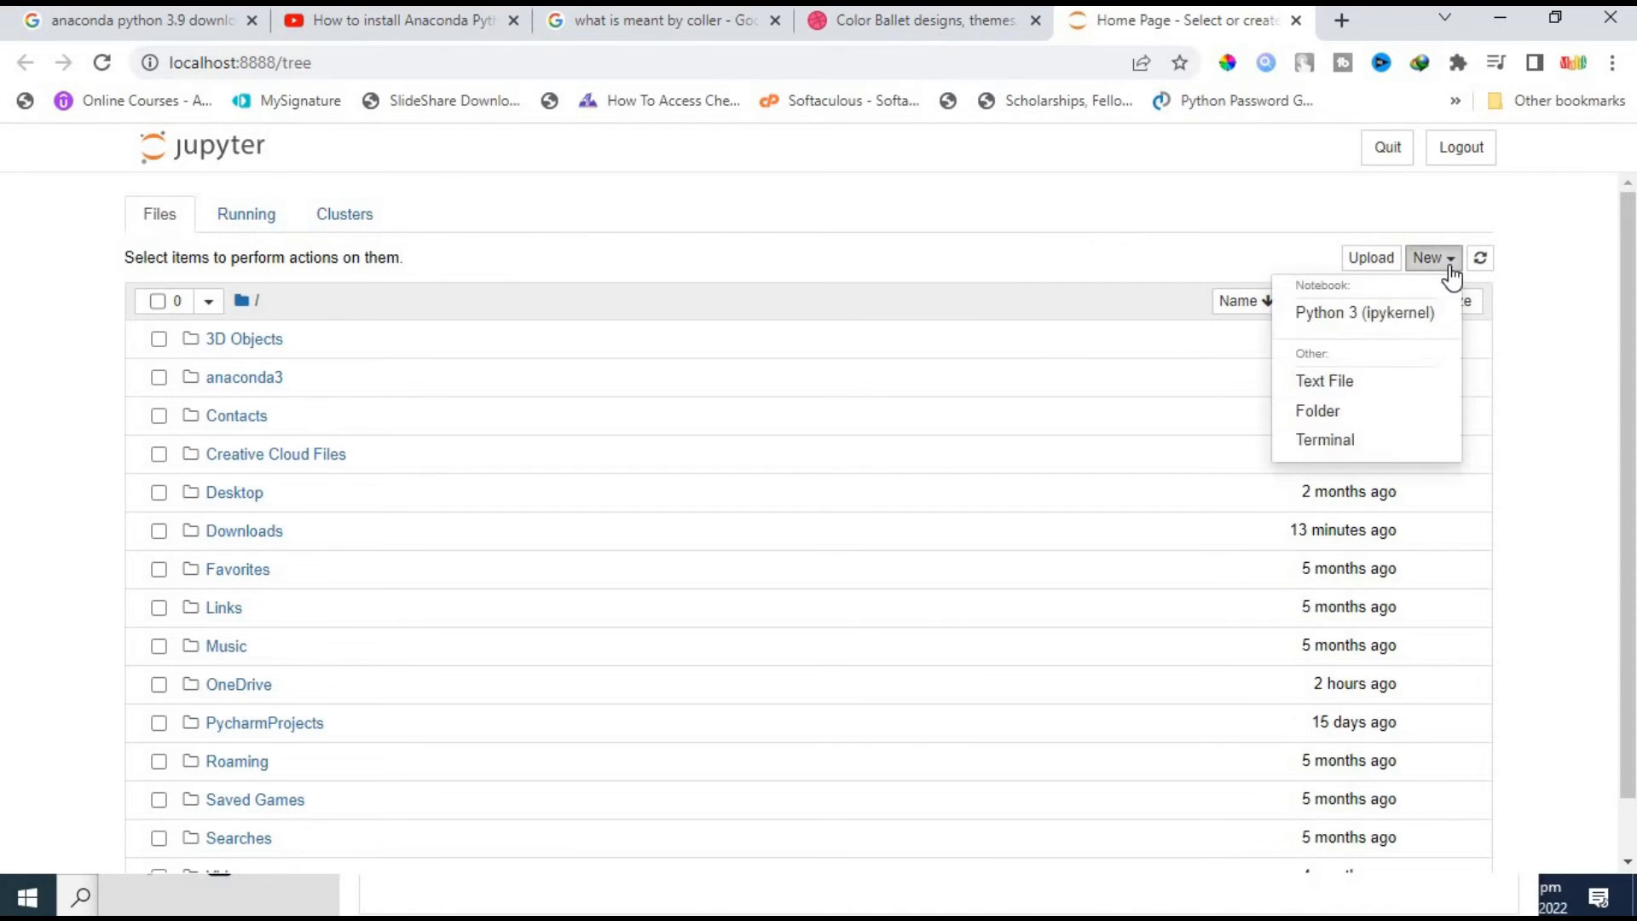
pyautogui.click(1364, 312)
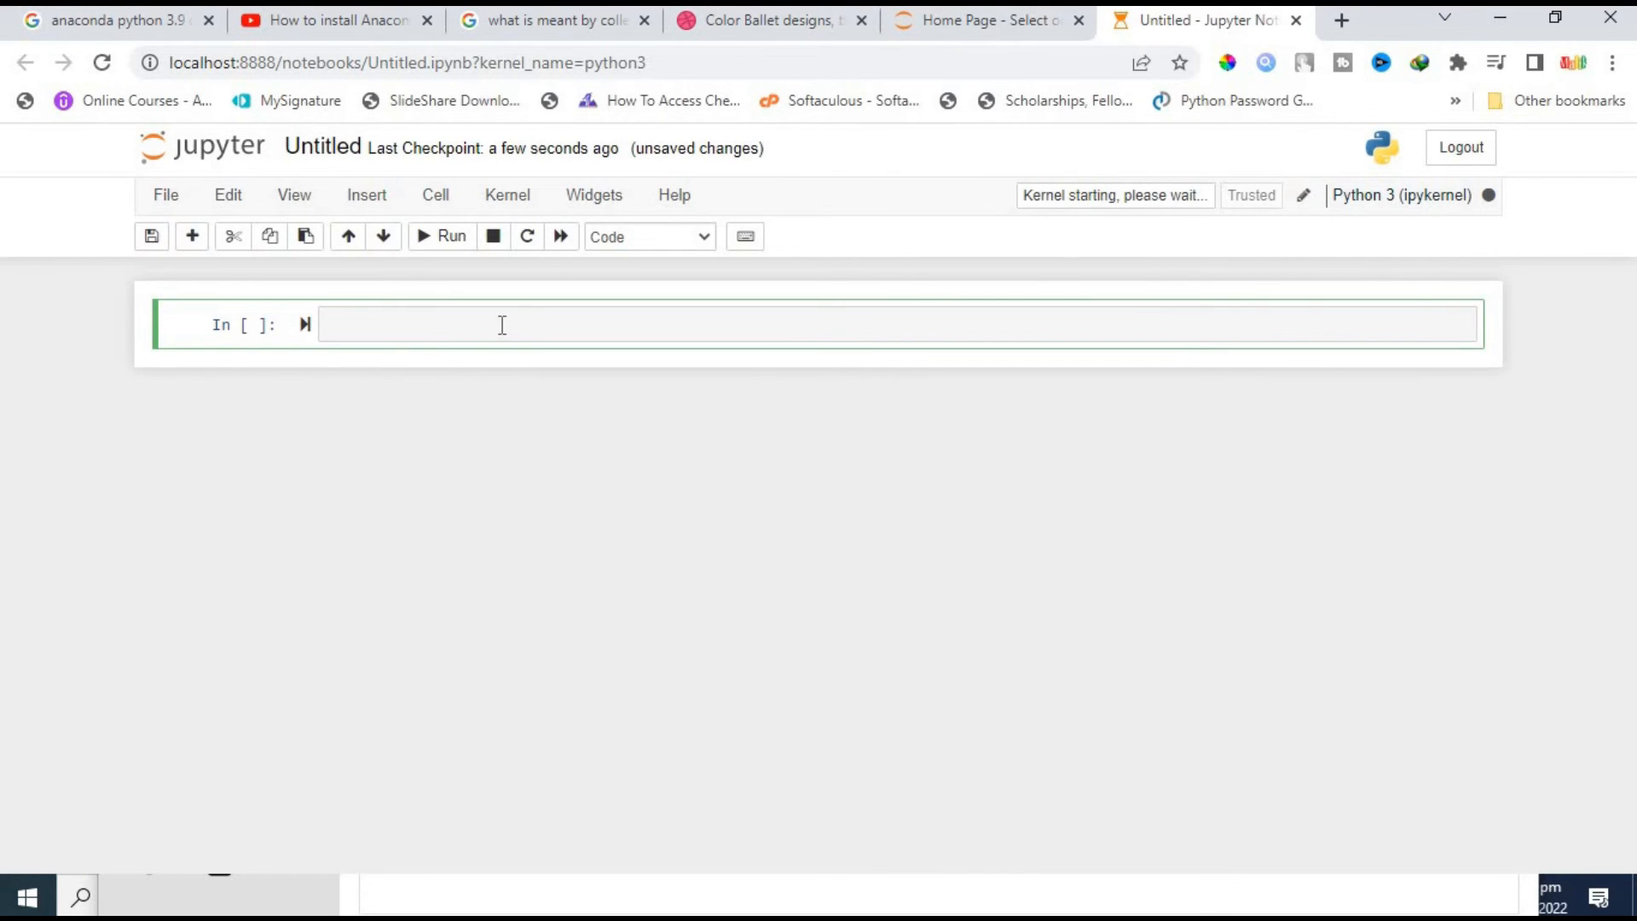
pyautogui.write('print')
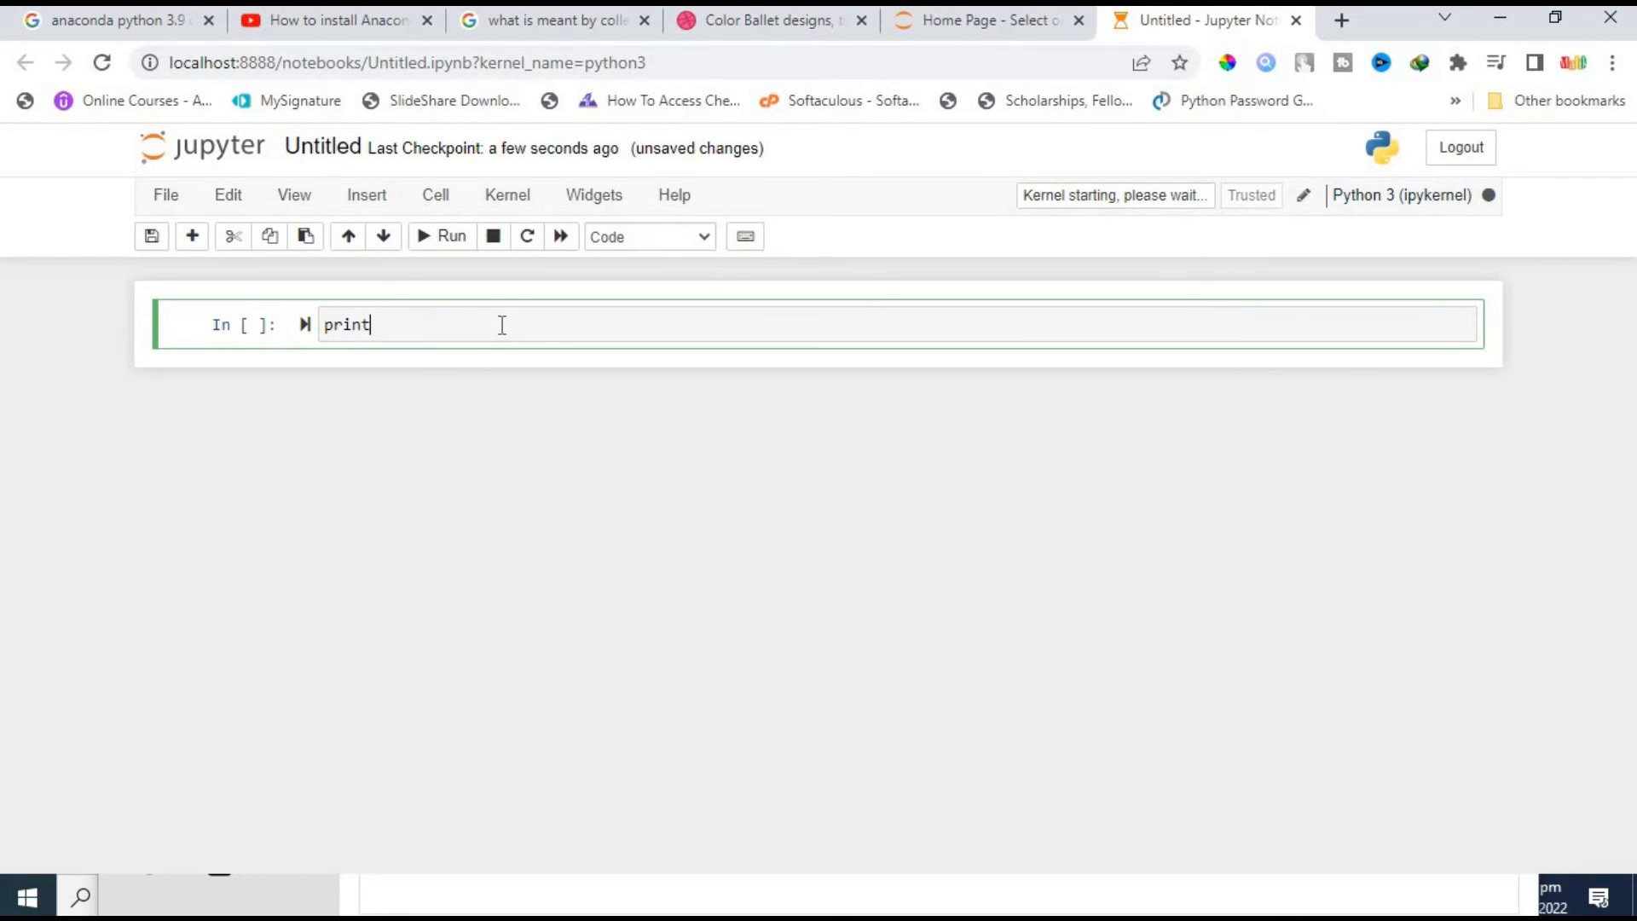
pyautogui.write('(')
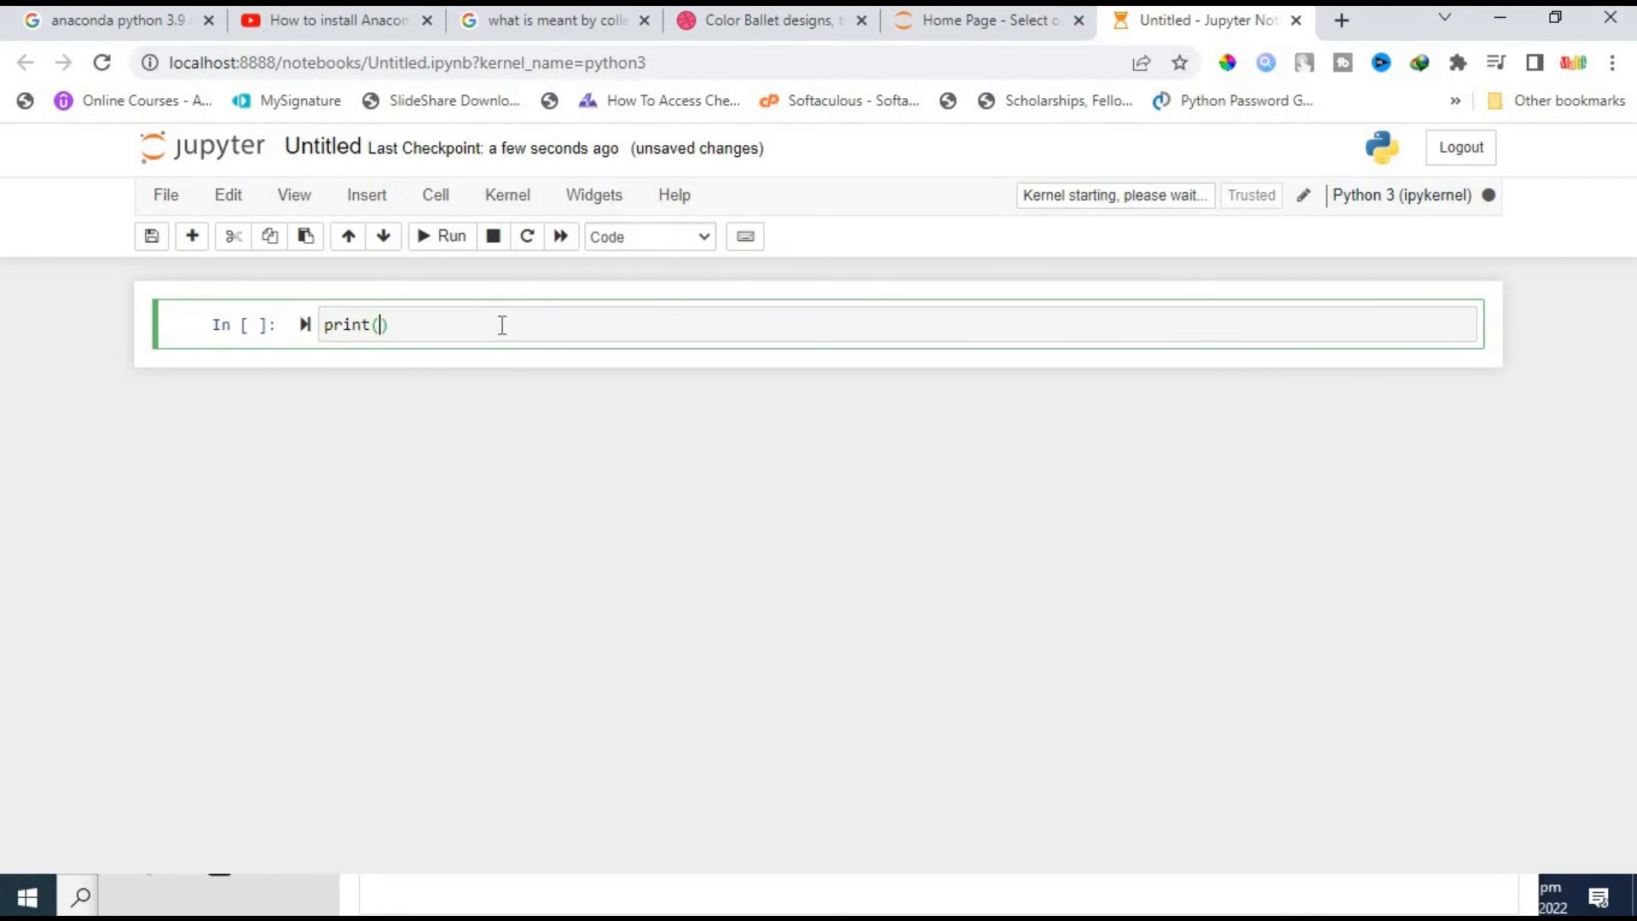
pyautogui.write('""')
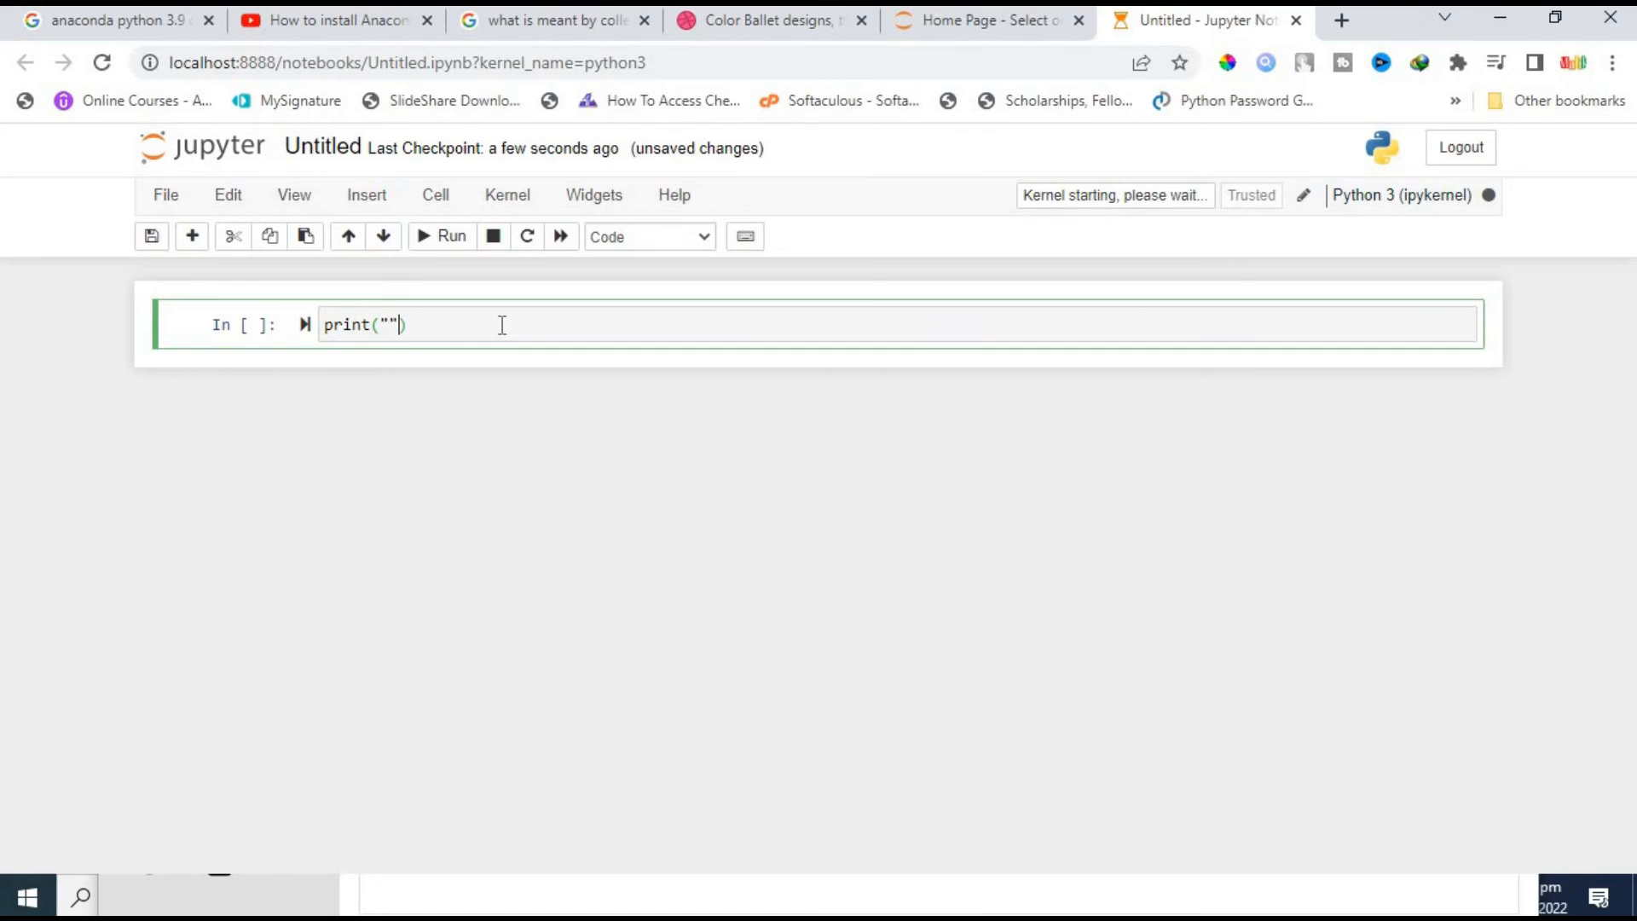
pyautogui.write('Sma')
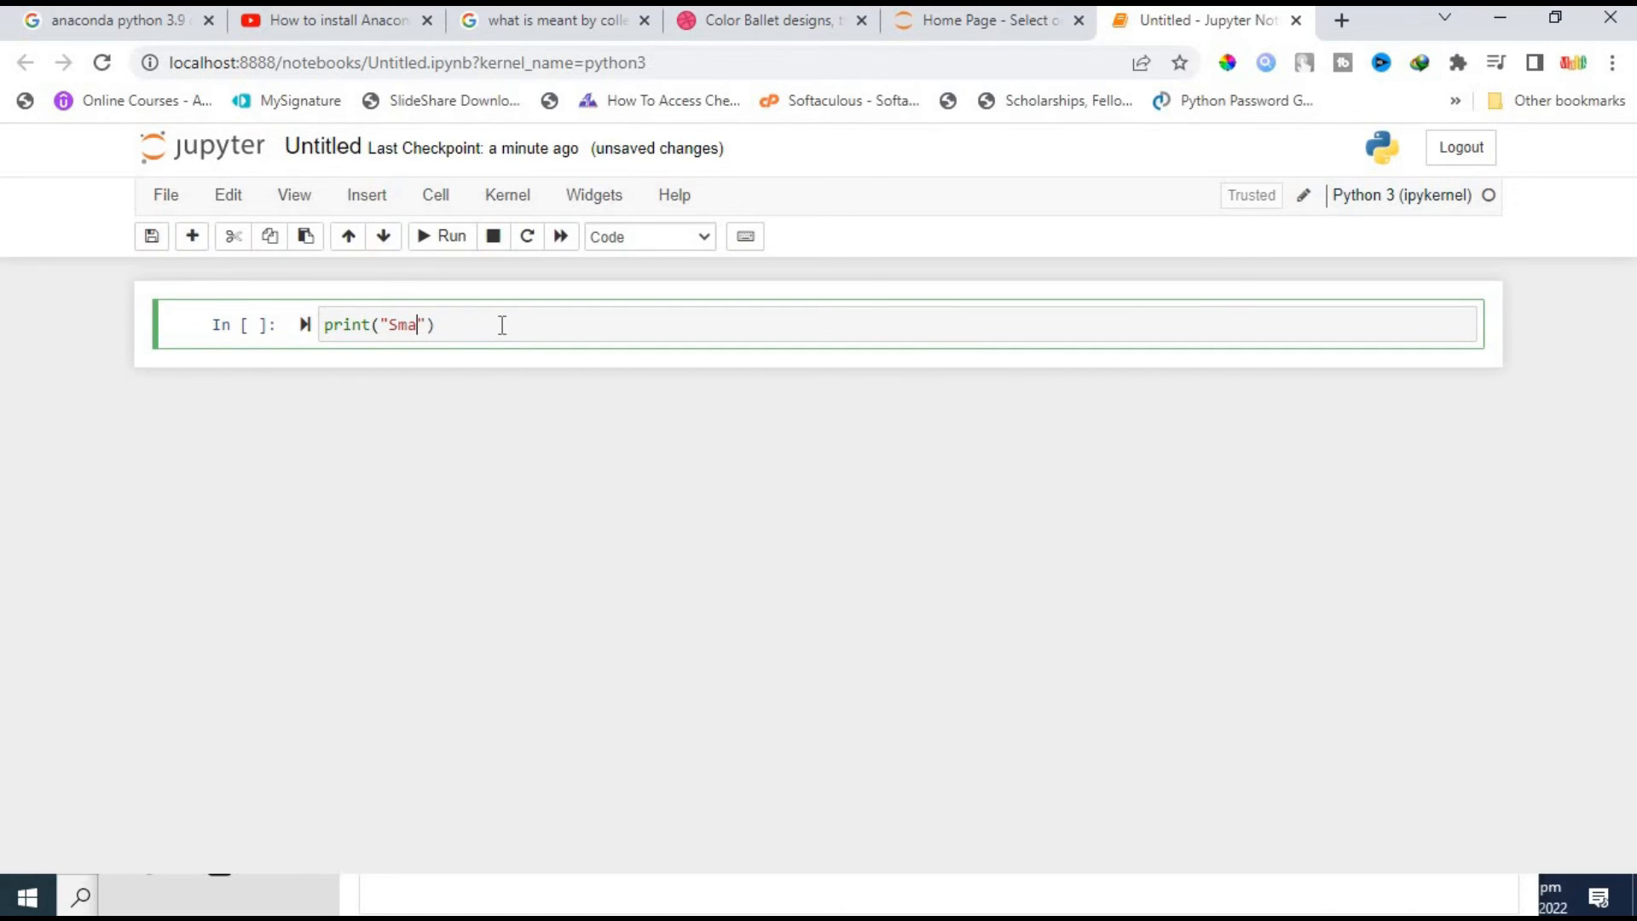
pyautogui.write('rt Prog')
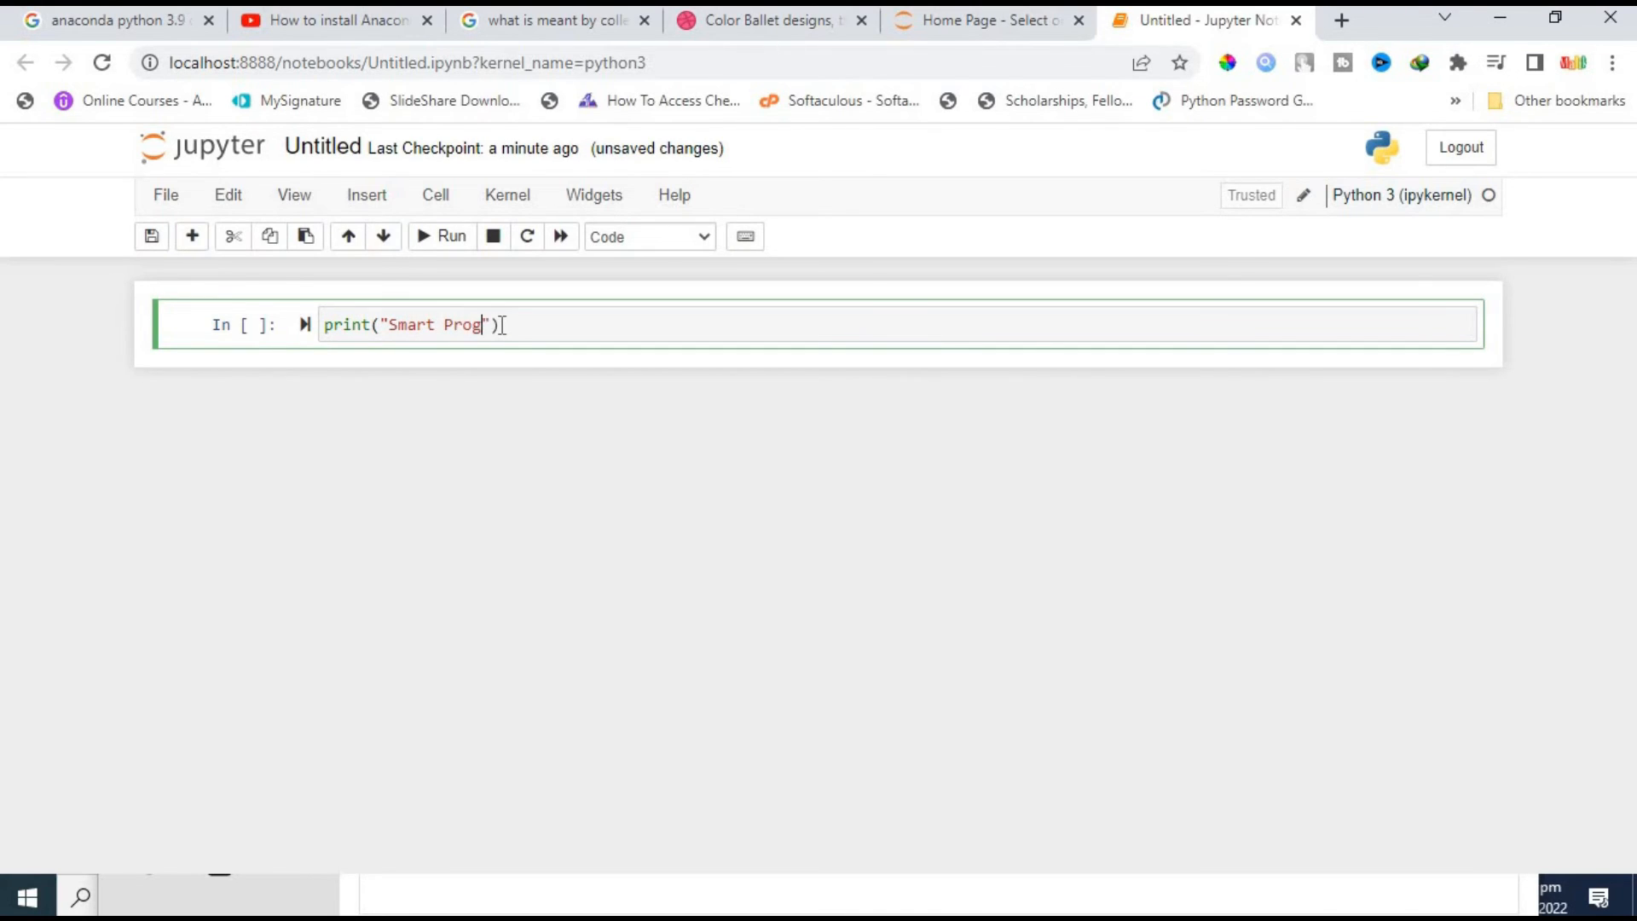
pyautogui.write('r')
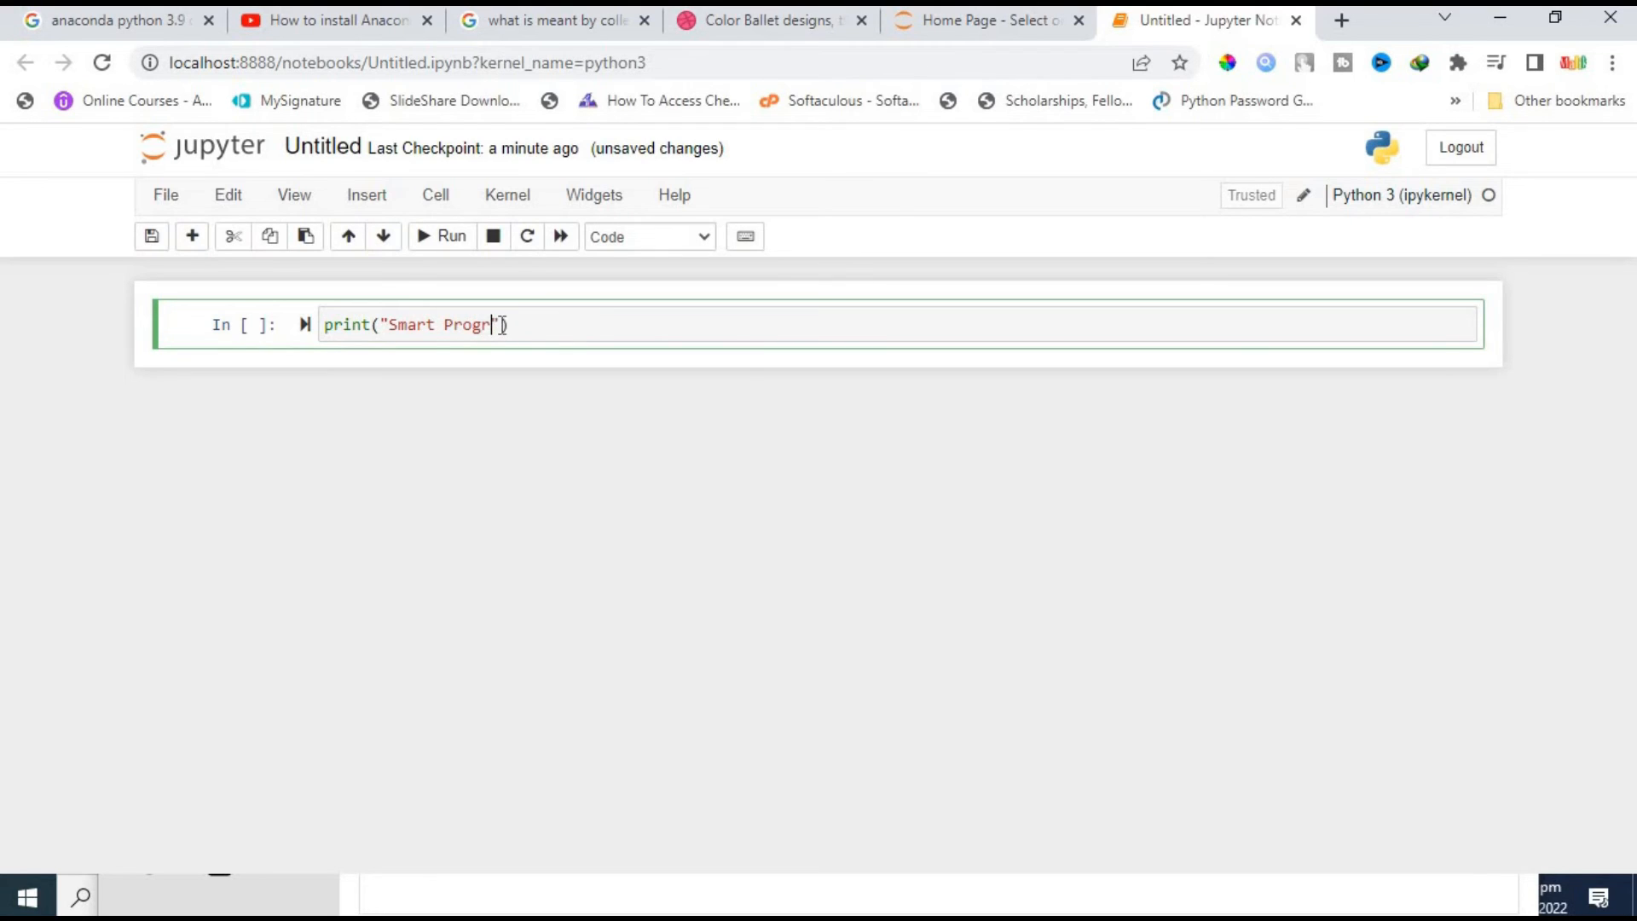
pyautogui.write('ammer')
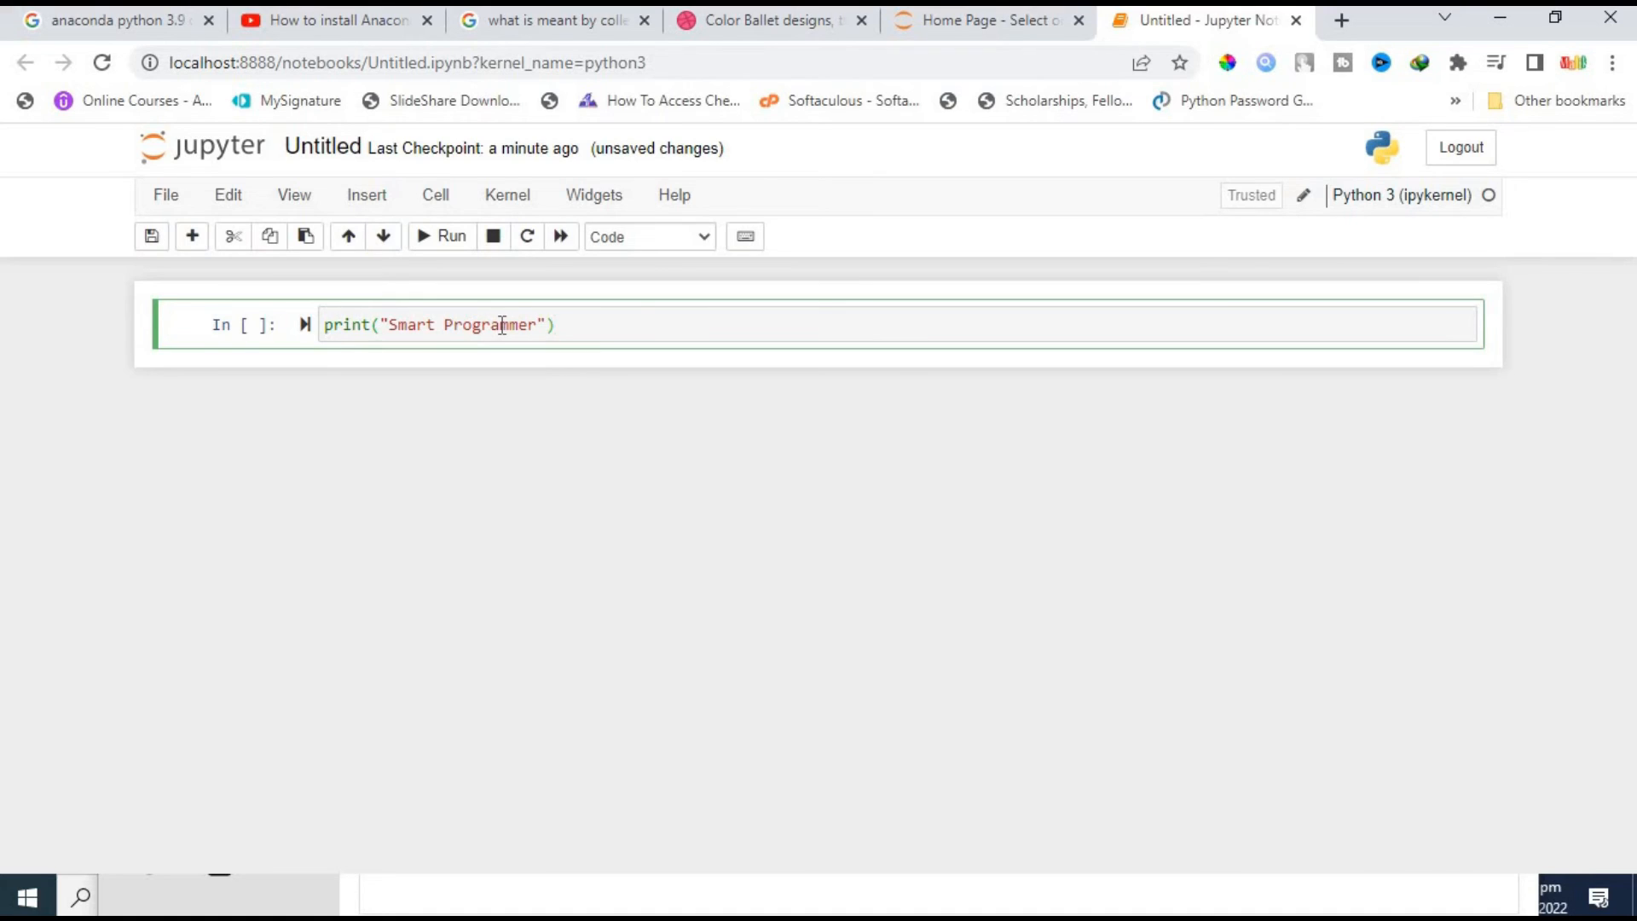
pyautogui.moveTo(422, 246)
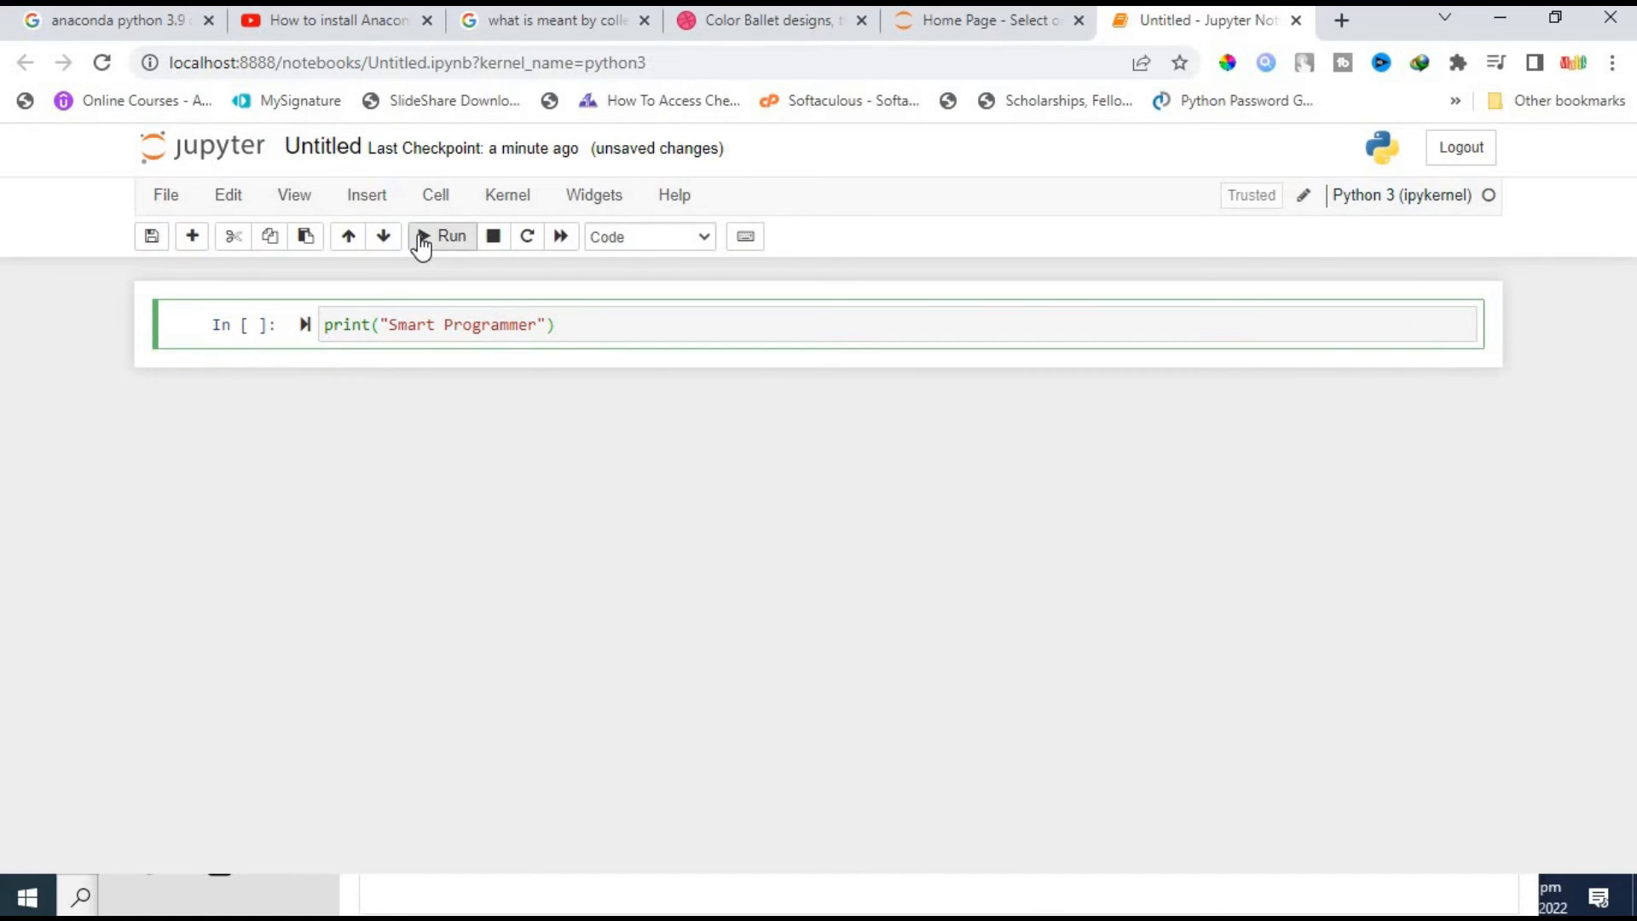
pyautogui.click(443, 236)
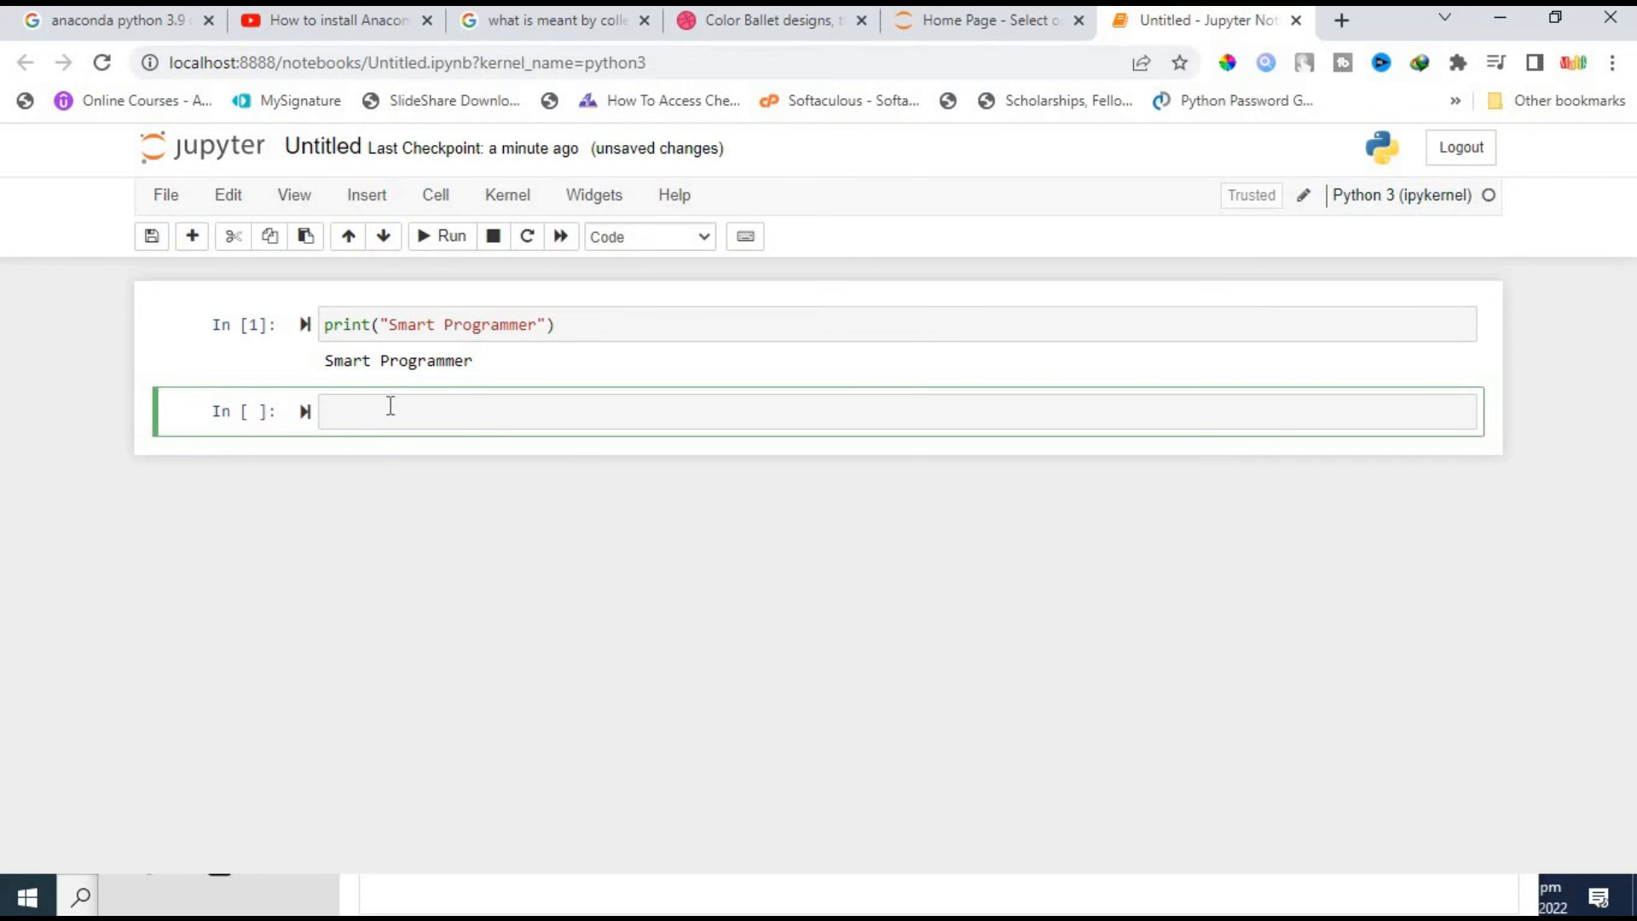
pyautogui.write('a=1')
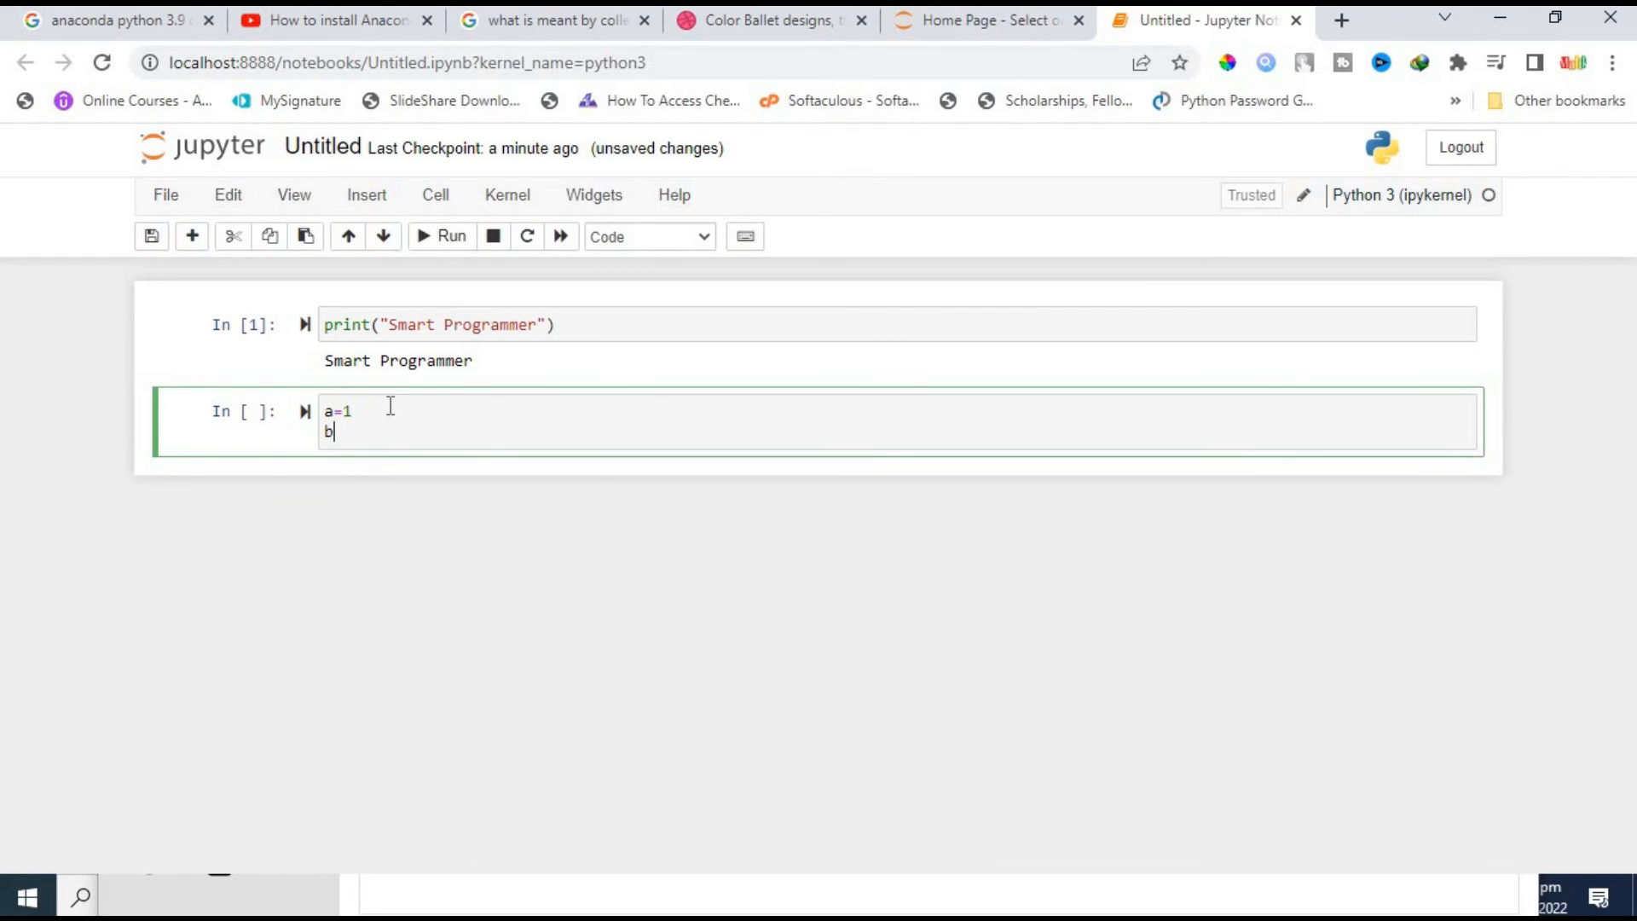
# Step: Write a=1, b=5, c=a+b, print(c) in the second cell, run it to show 6, then select the empty cell
pyautogui.write('=5')
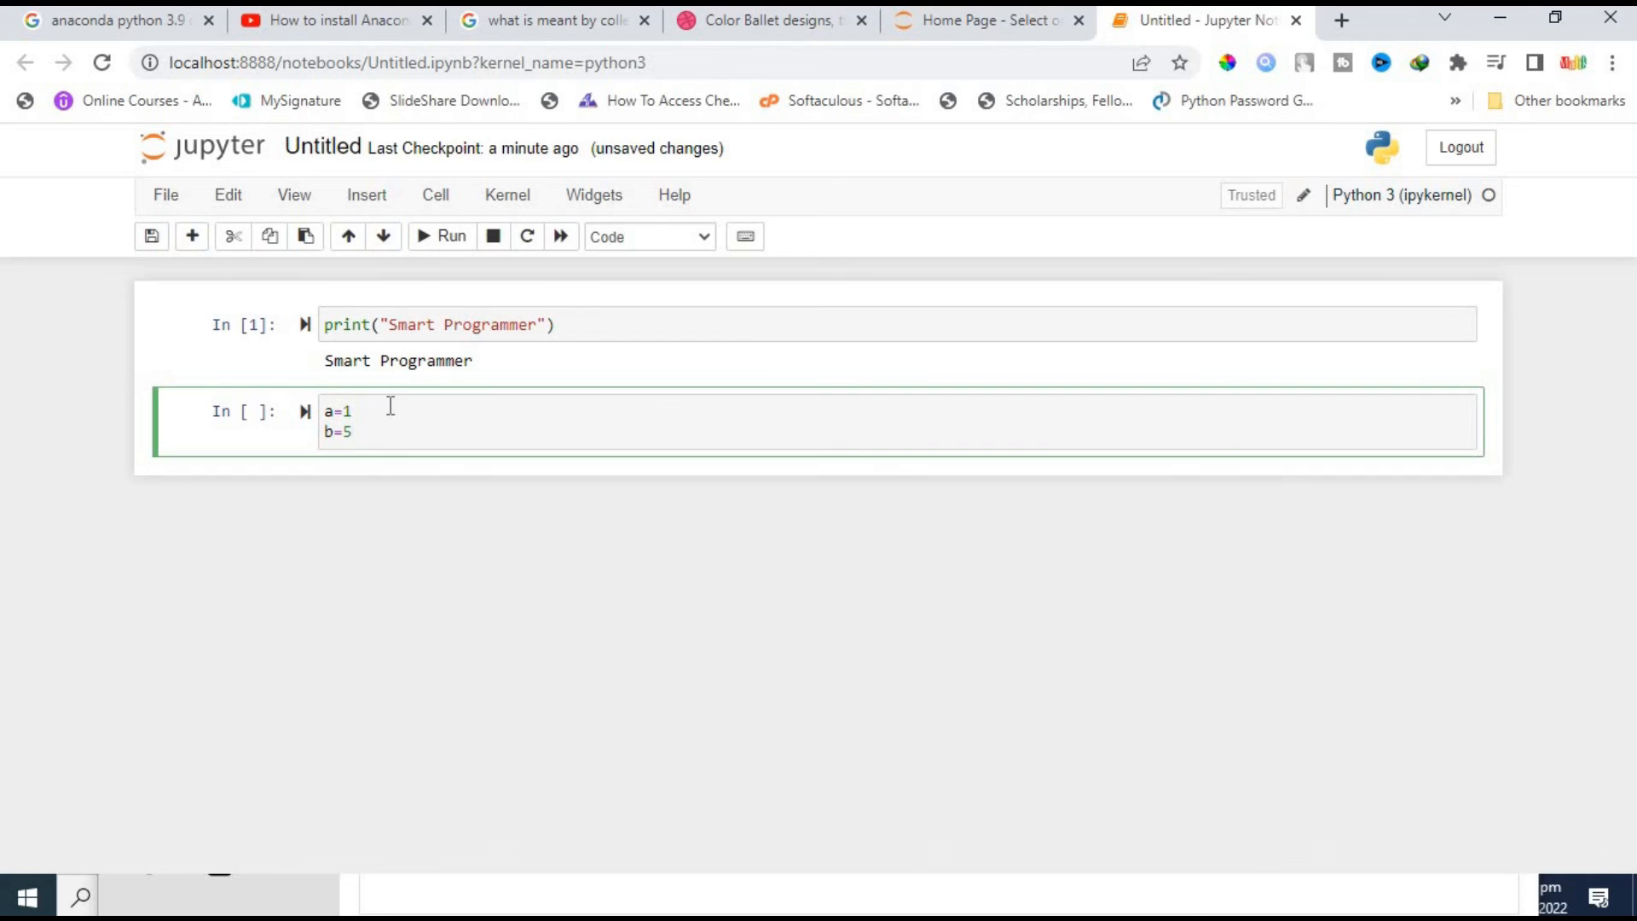
pyautogui.write('c=a')
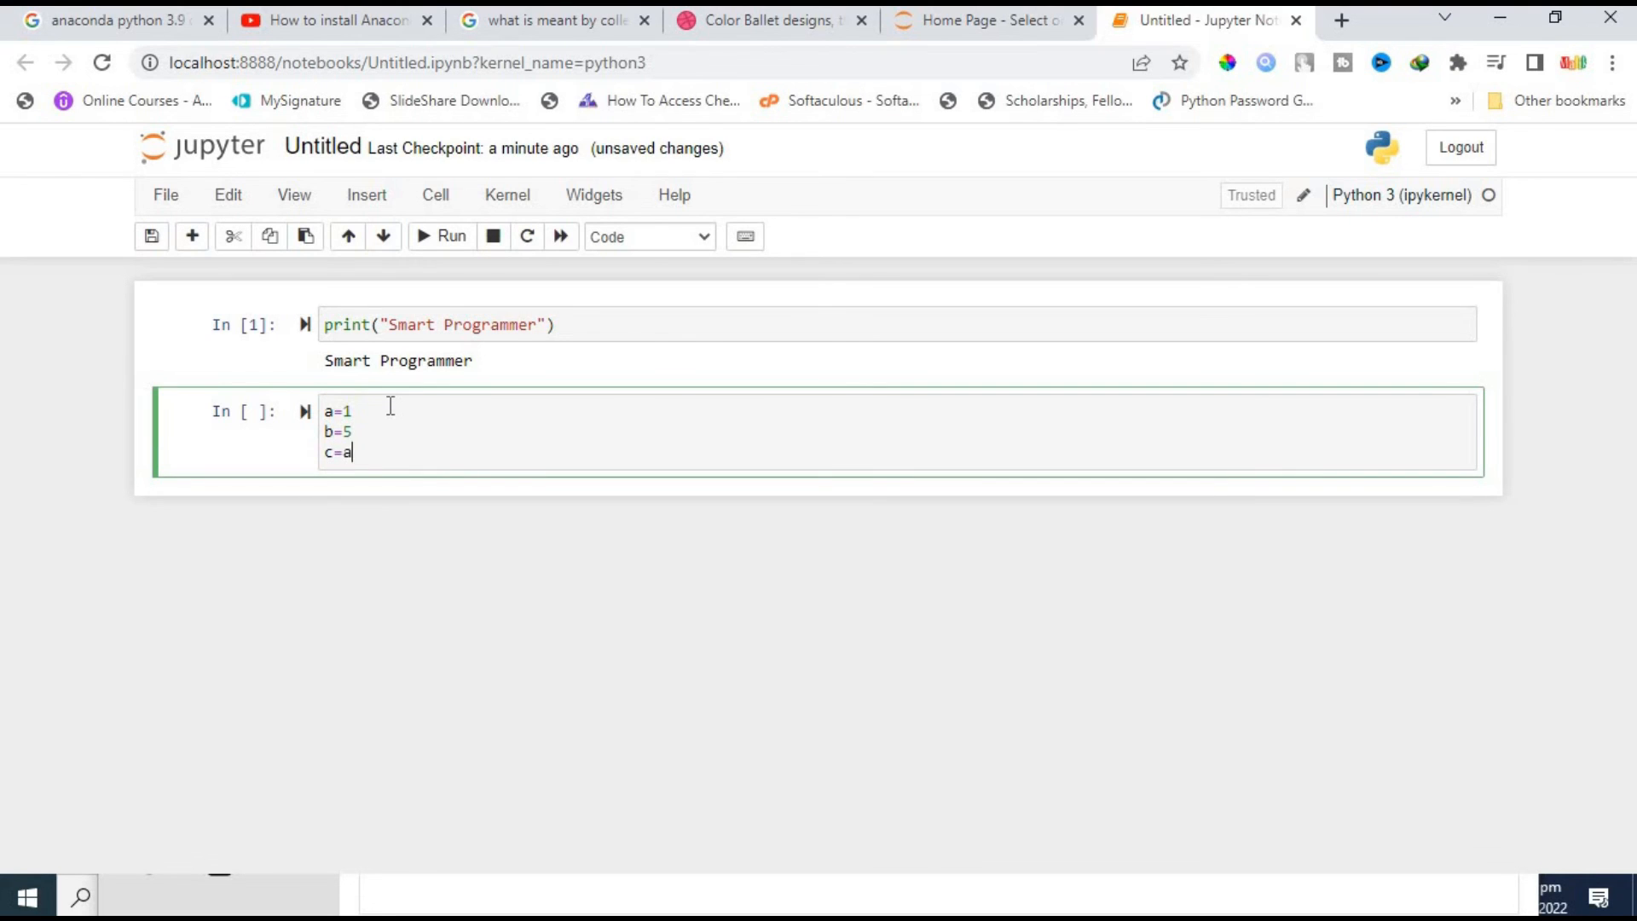
pyautogui.write('+')
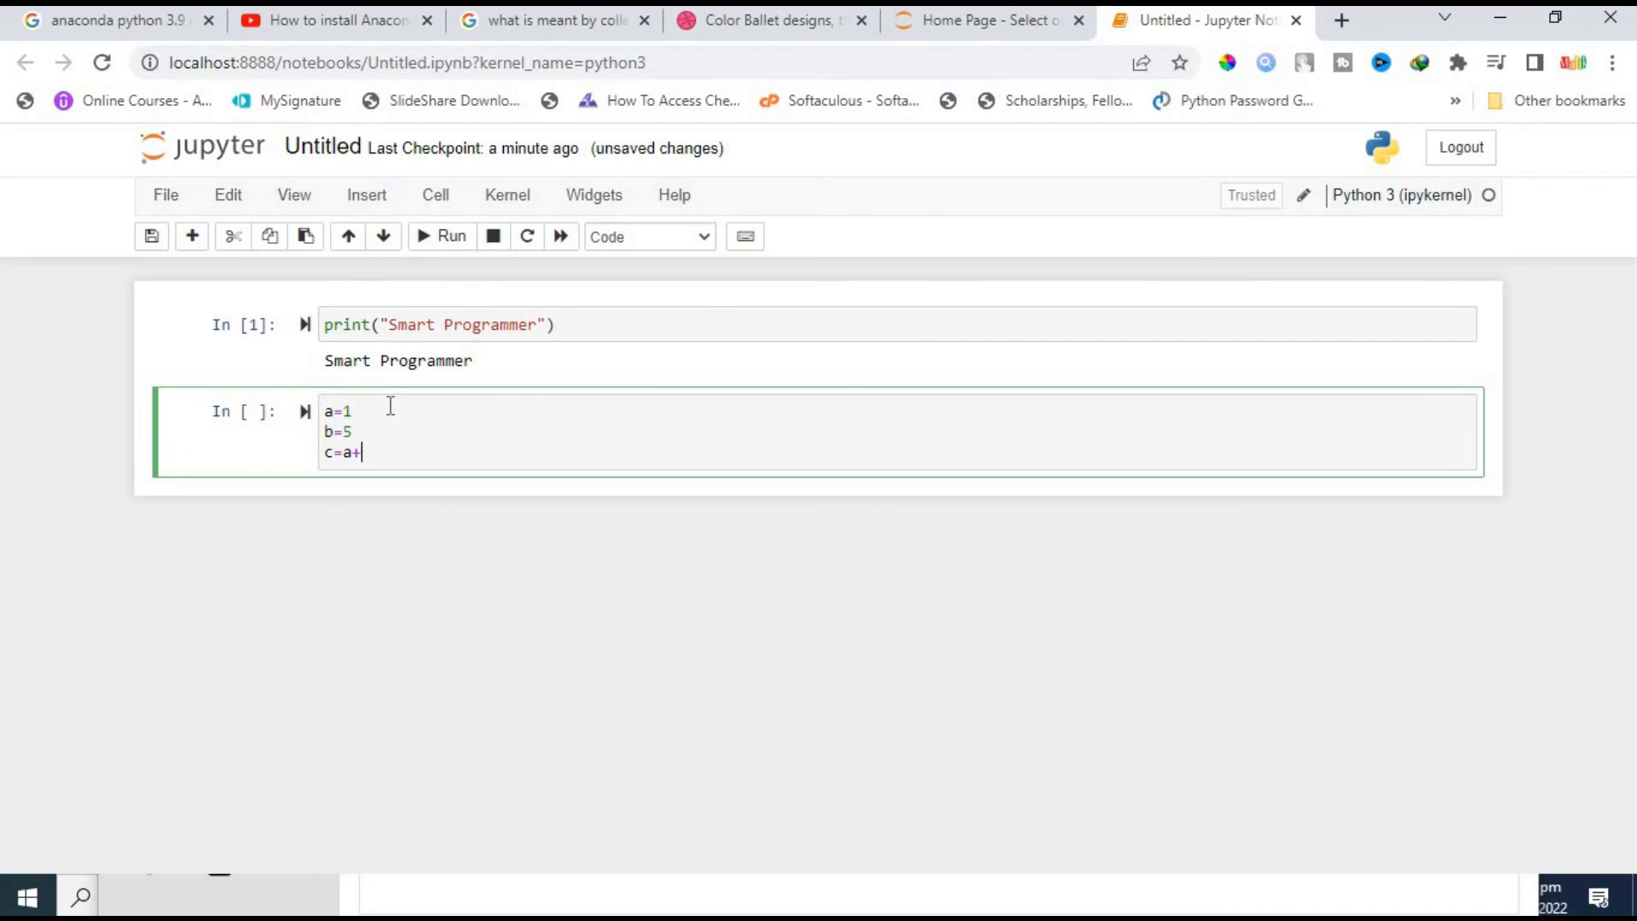
pyautogui.write('b')
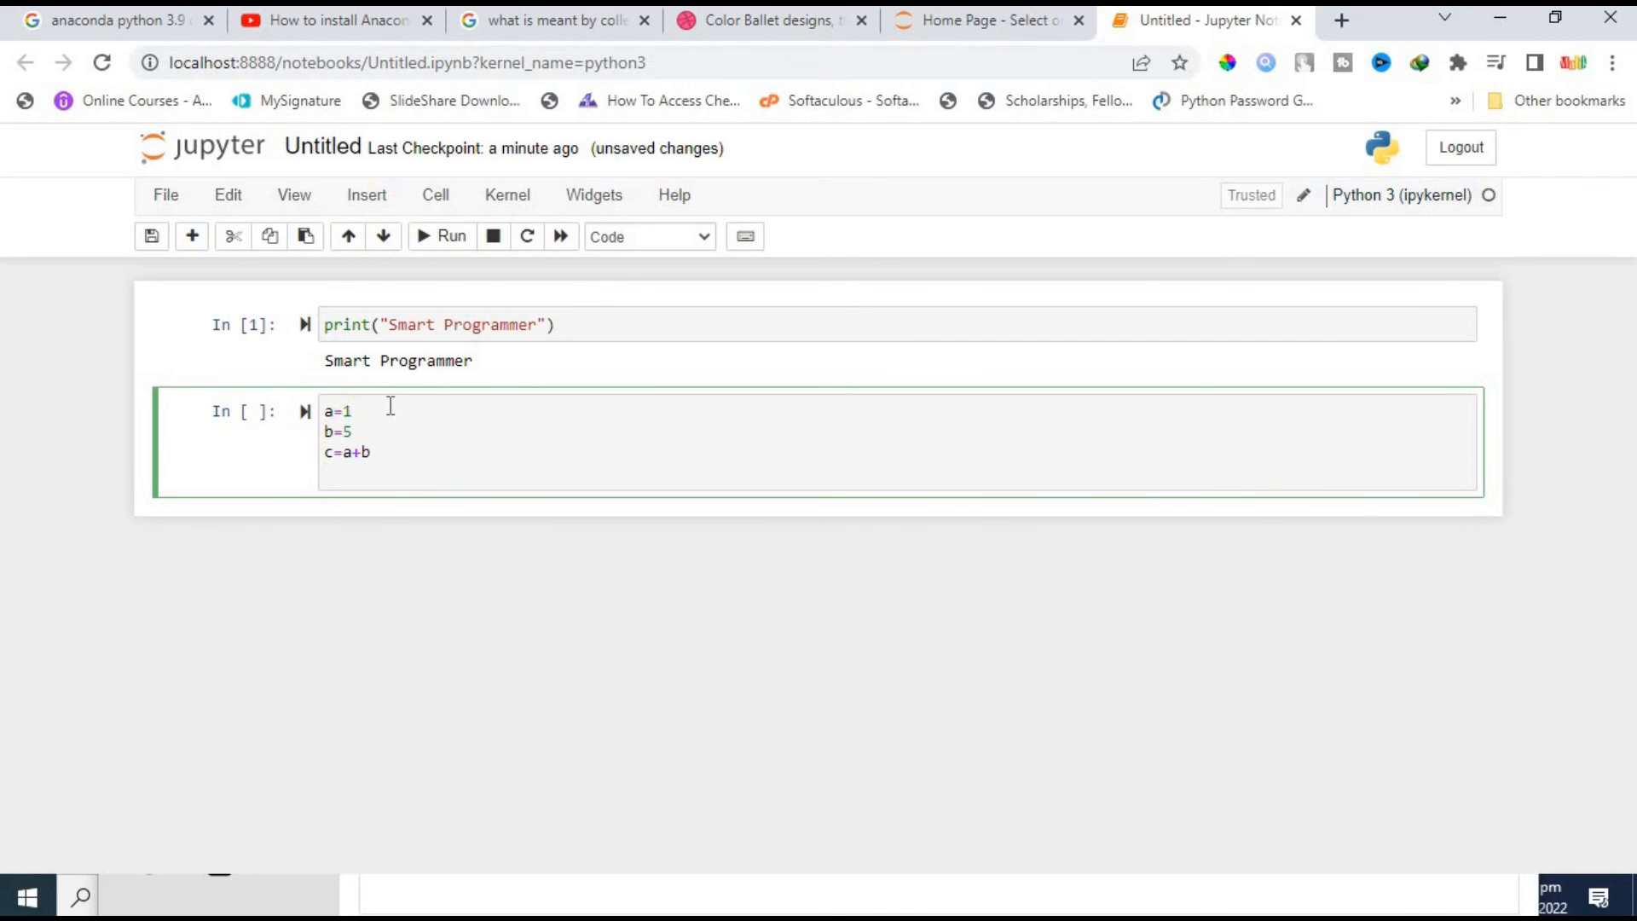
pyautogui.write('print')
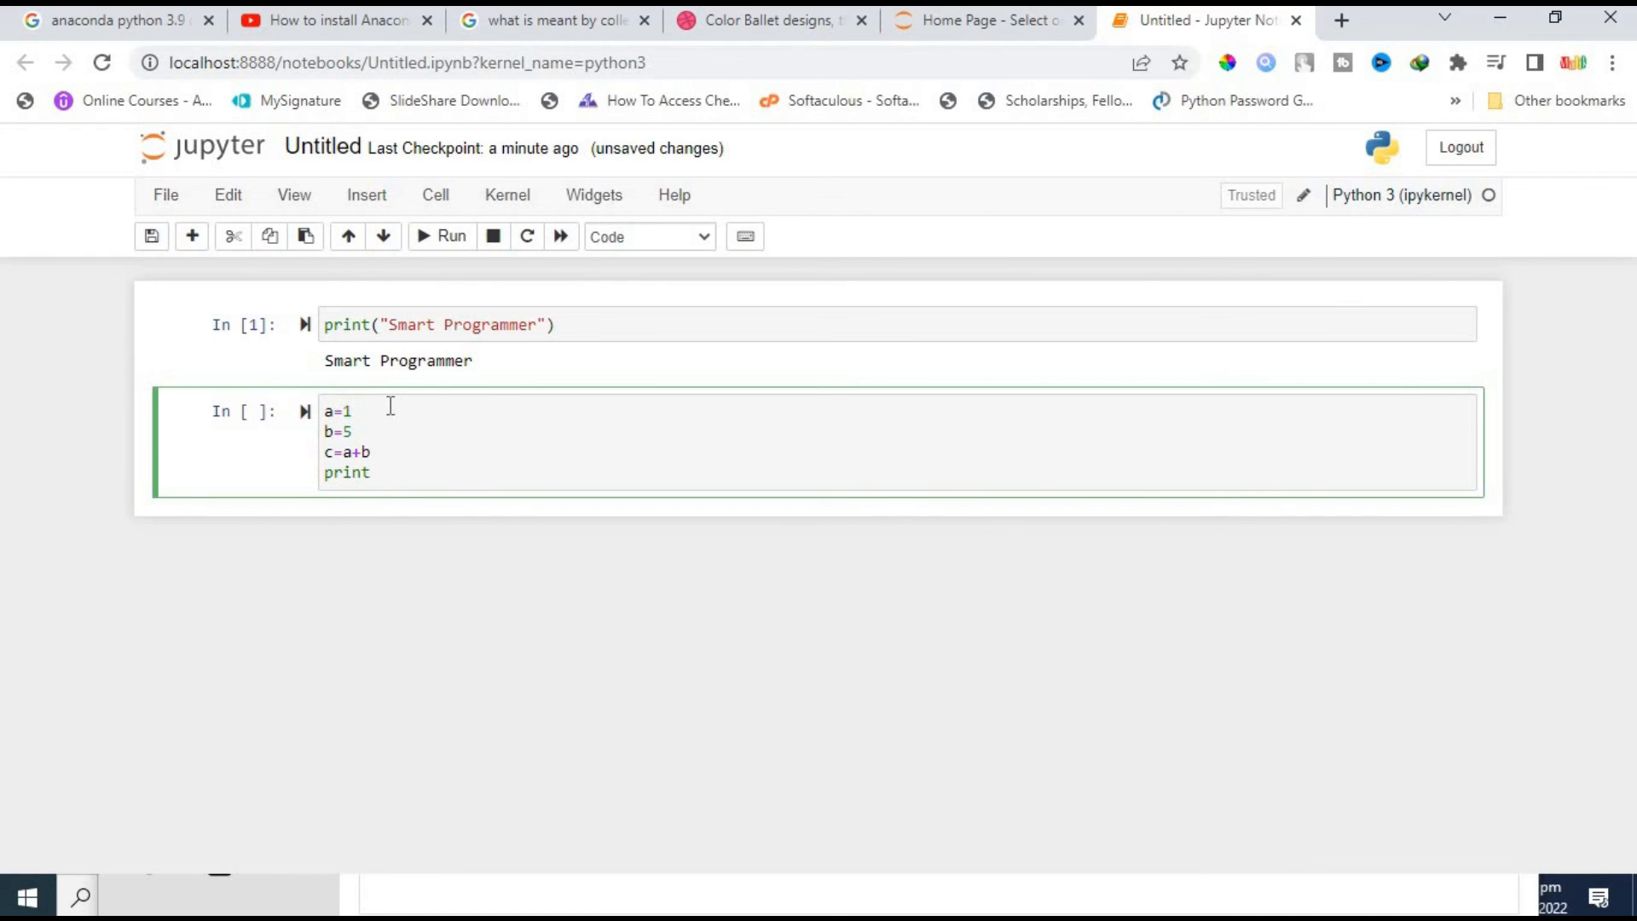
pyautogui.write('()')
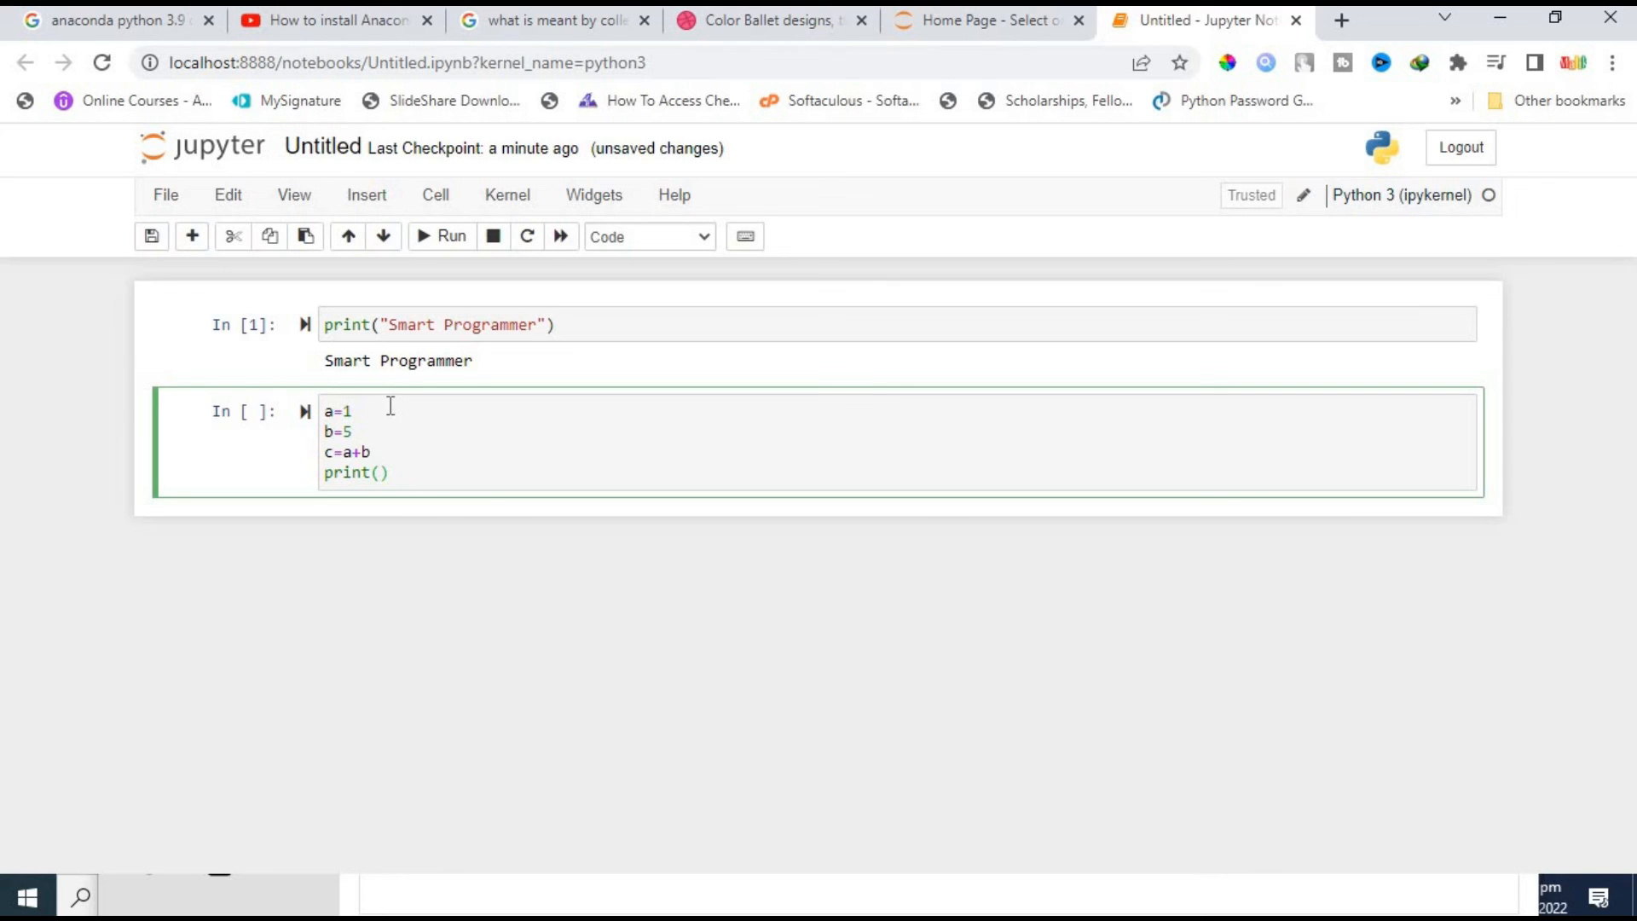
pyautogui.write('c')
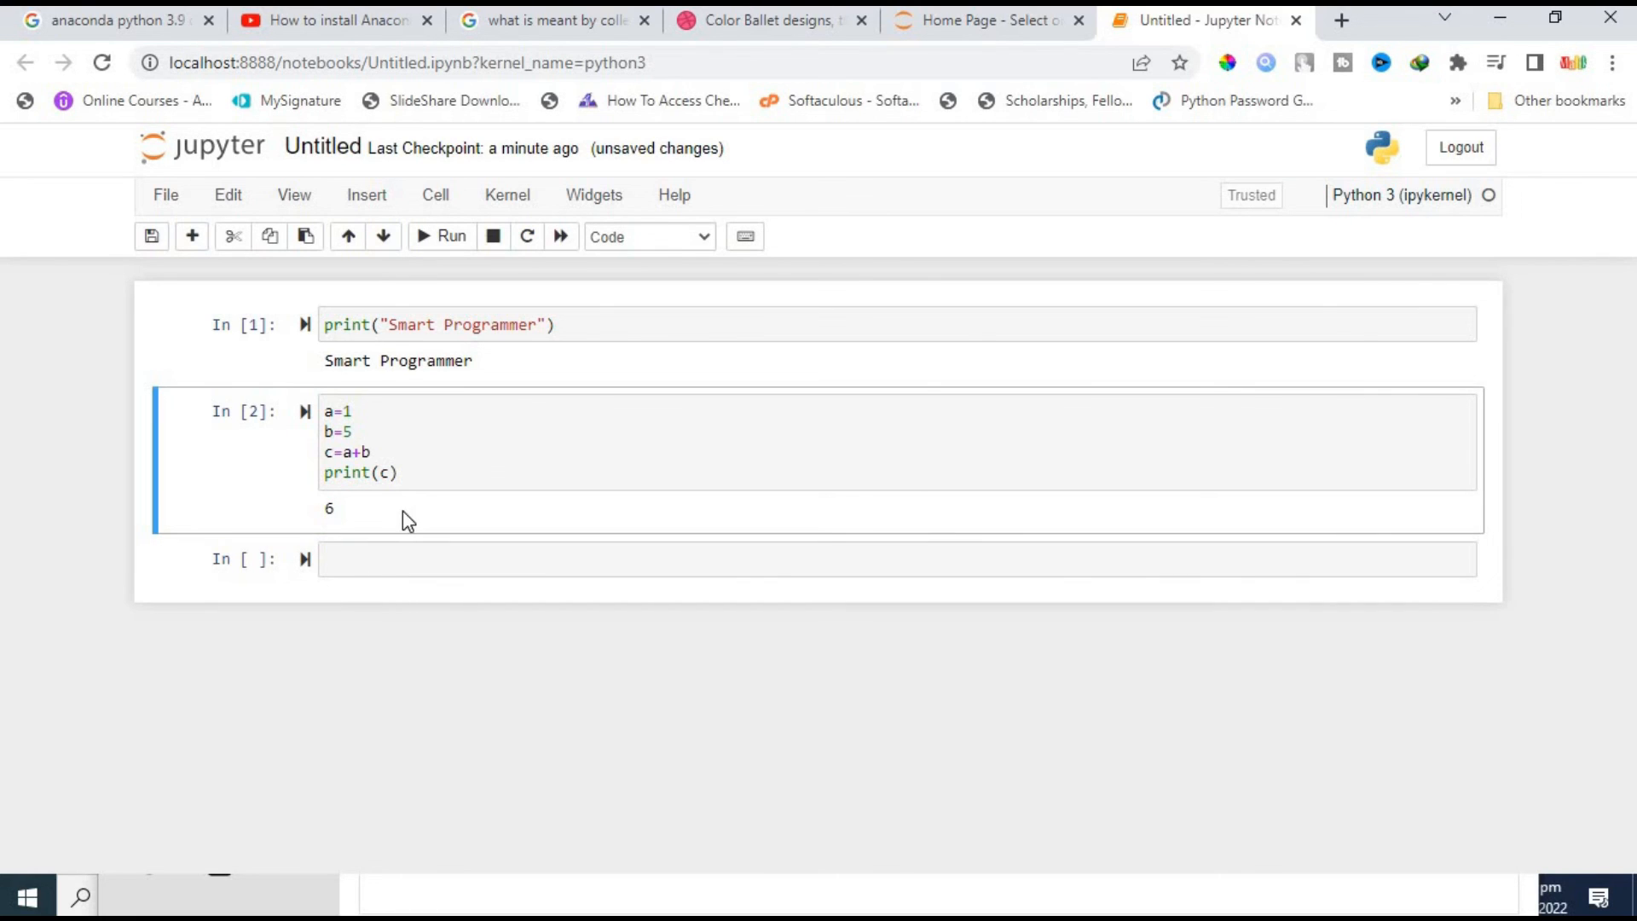
pyautogui.click(469, 558)
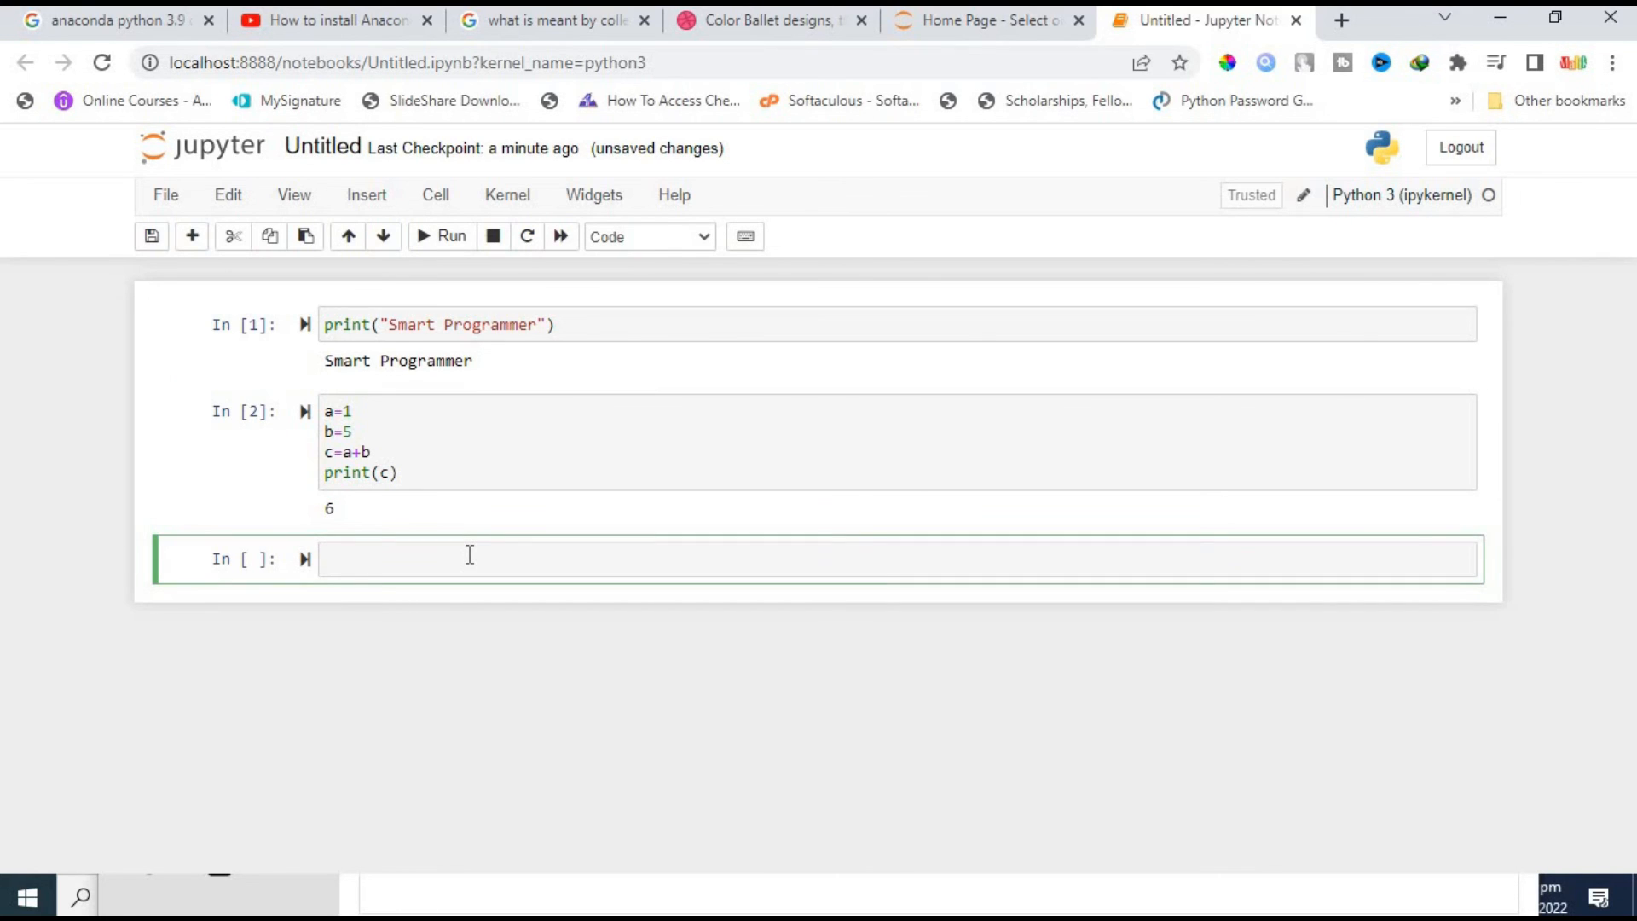
pyautogui.click(469, 558)
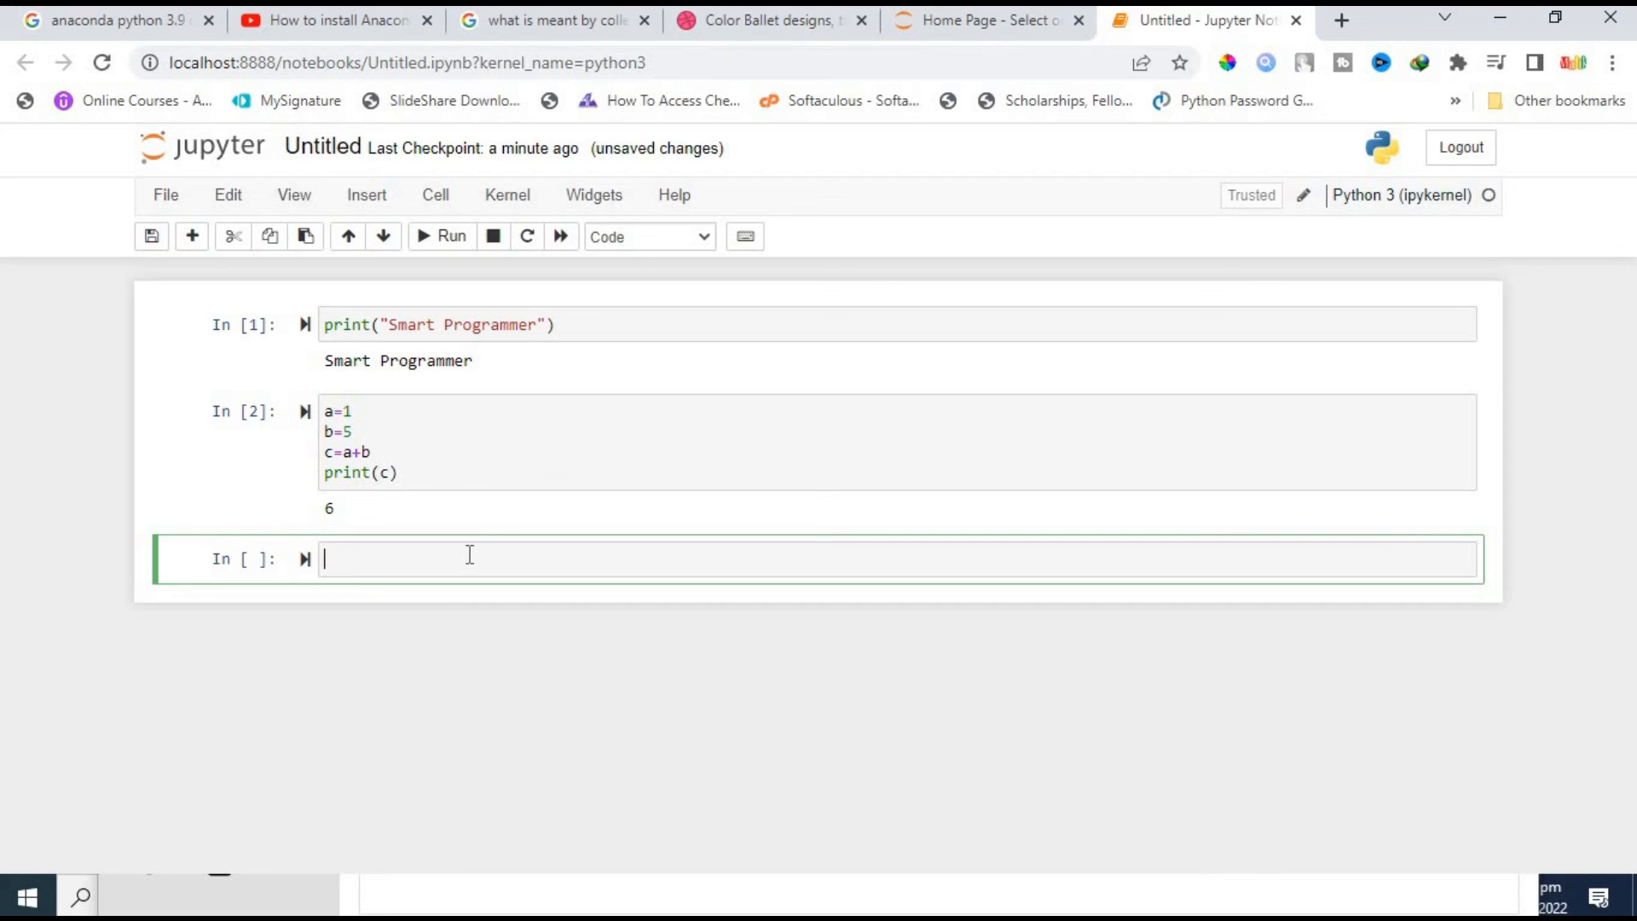